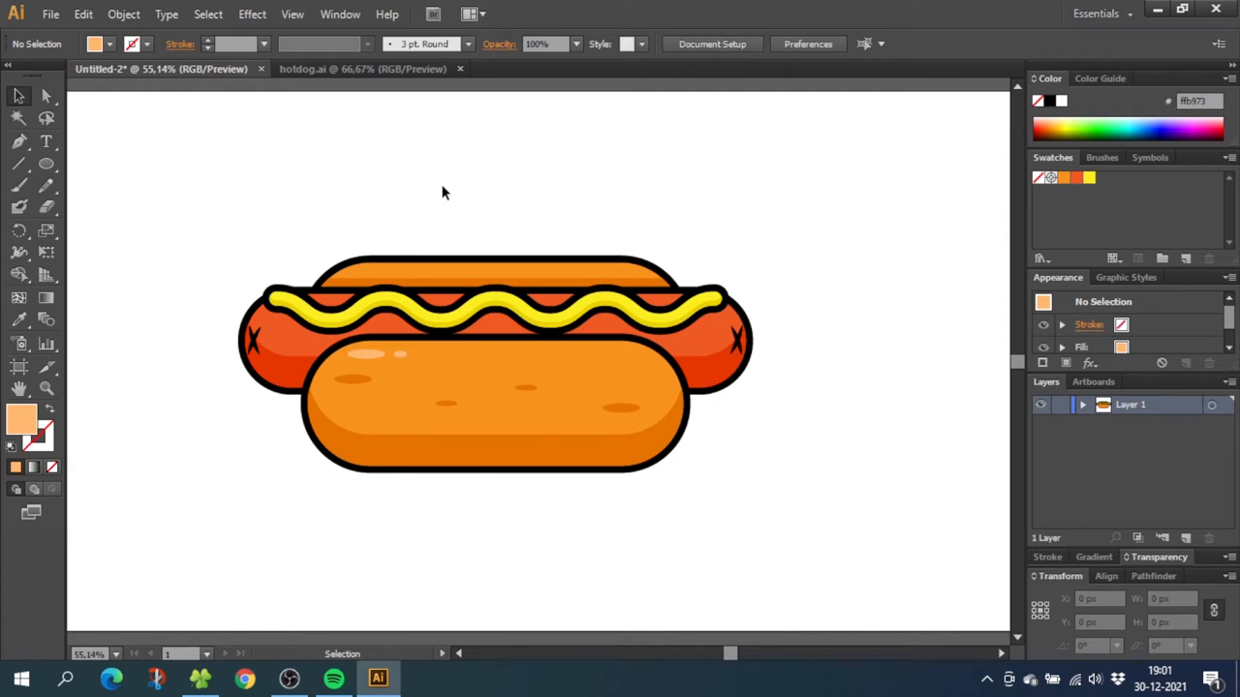
# - Show the grid with Snap to Grid on and turn off Align New Objects to Pixel Grid
pyautogui.click(292, 13)
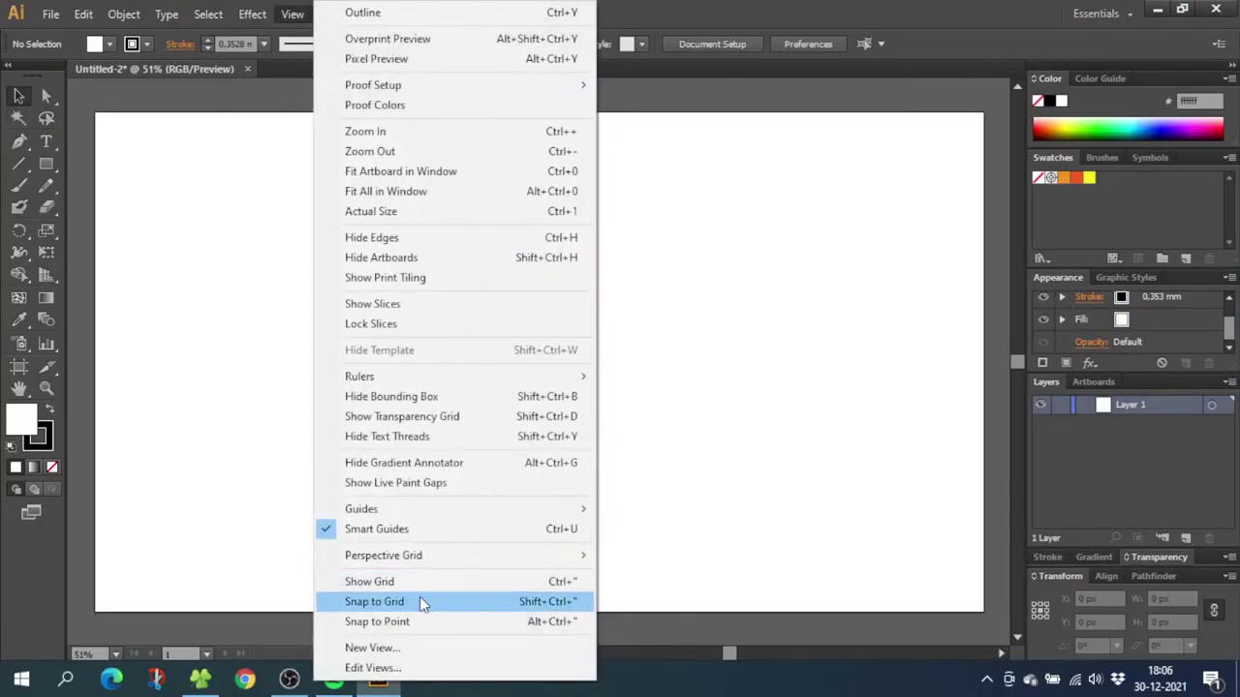
pyautogui.click(369, 582)
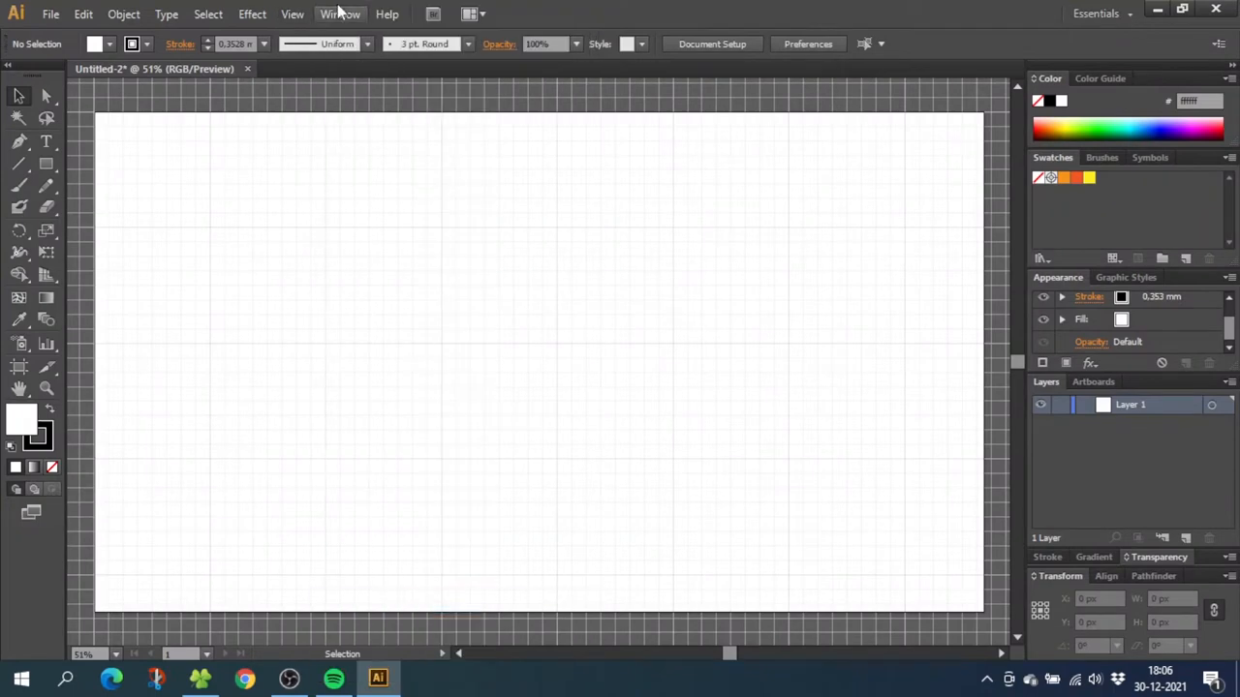
pyautogui.click(339, 14)
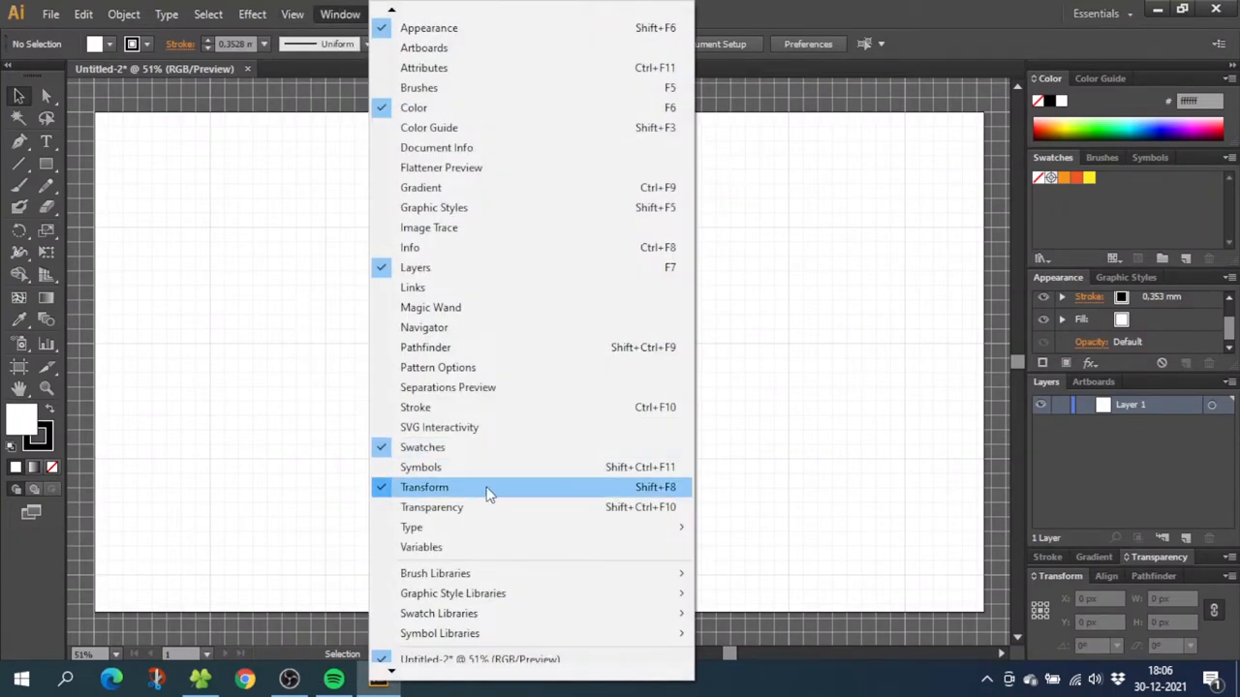
pyautogui.moveTo(608, 496)
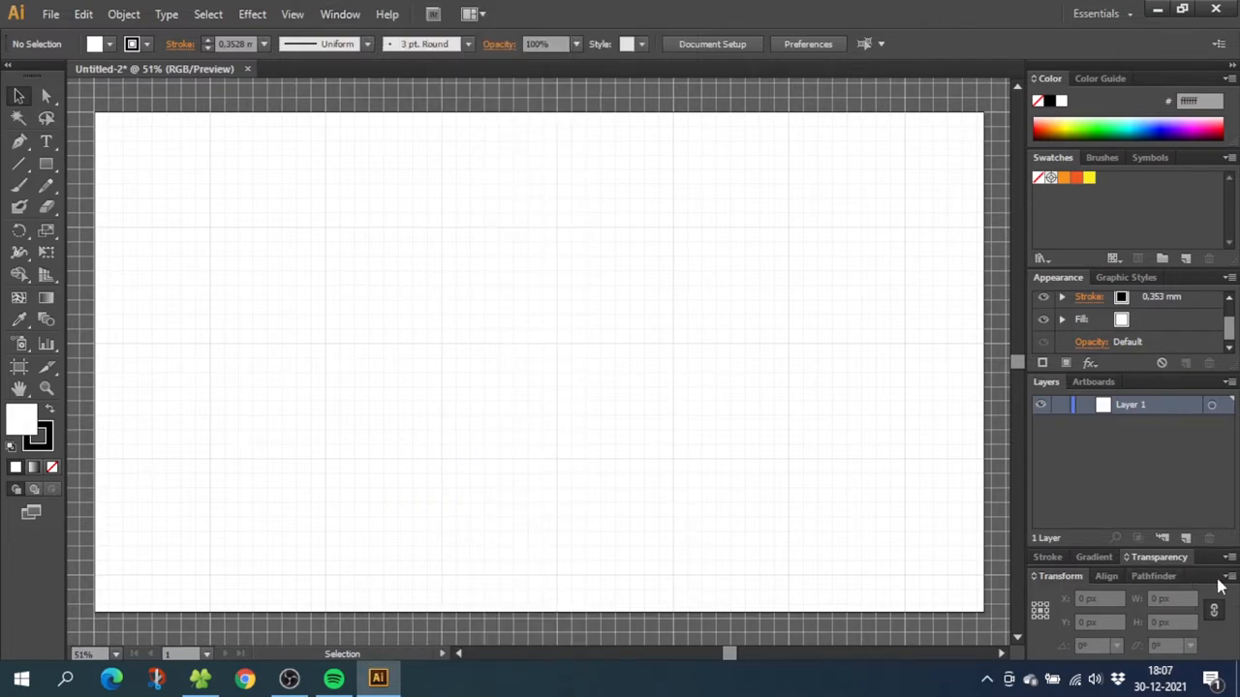
pyautogui.click(1228, 575)
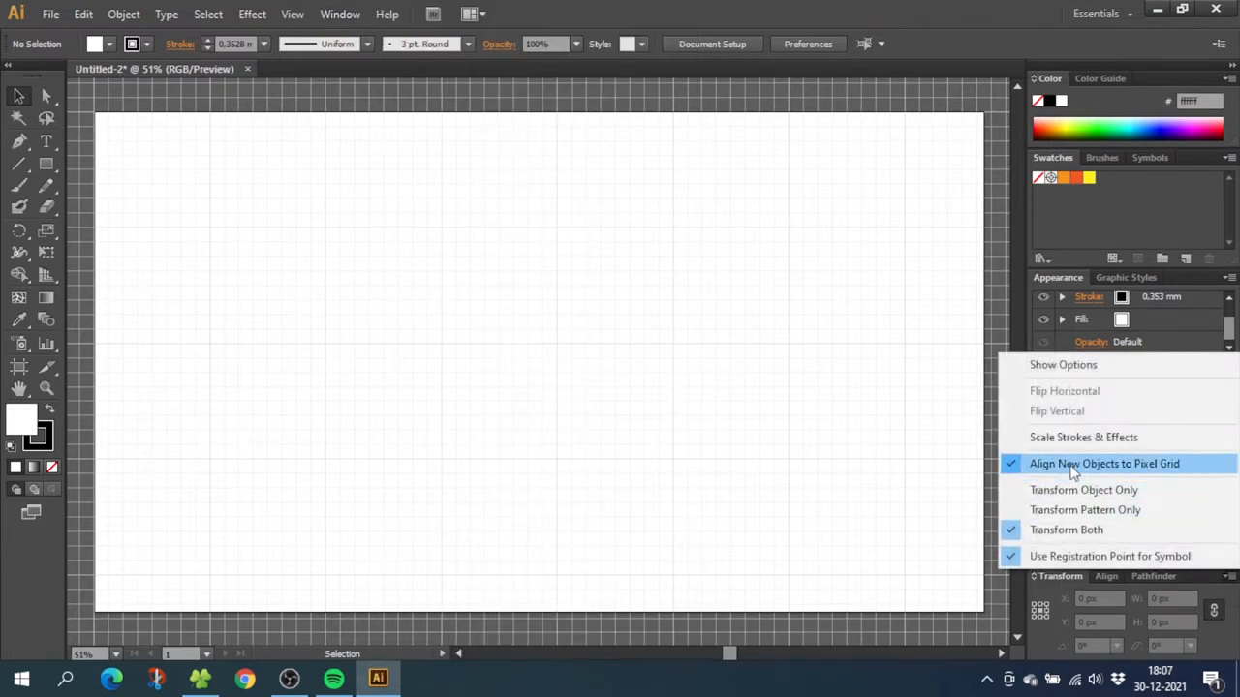
pyautogui.click(1105, 463)
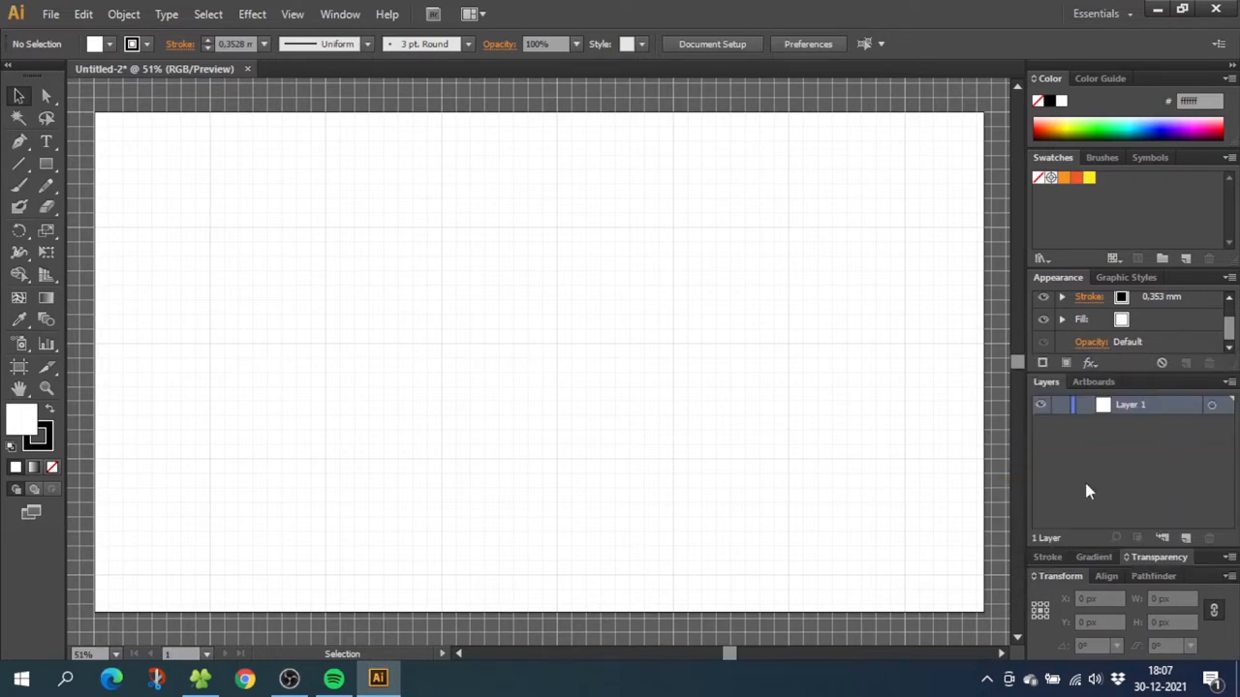
pyautogui.moveTo(739, 378)
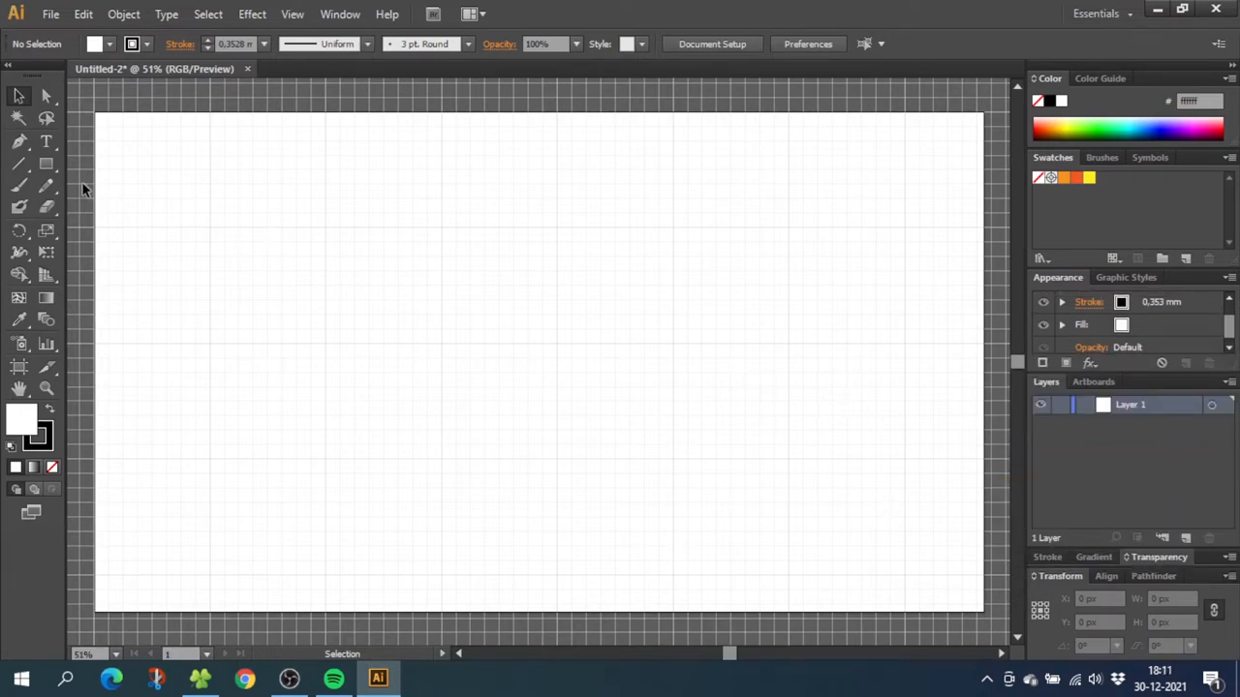
# - Draw a 750 by 250 px fully rounded pill in the artboard centre
pyautogui.click(46, 163)
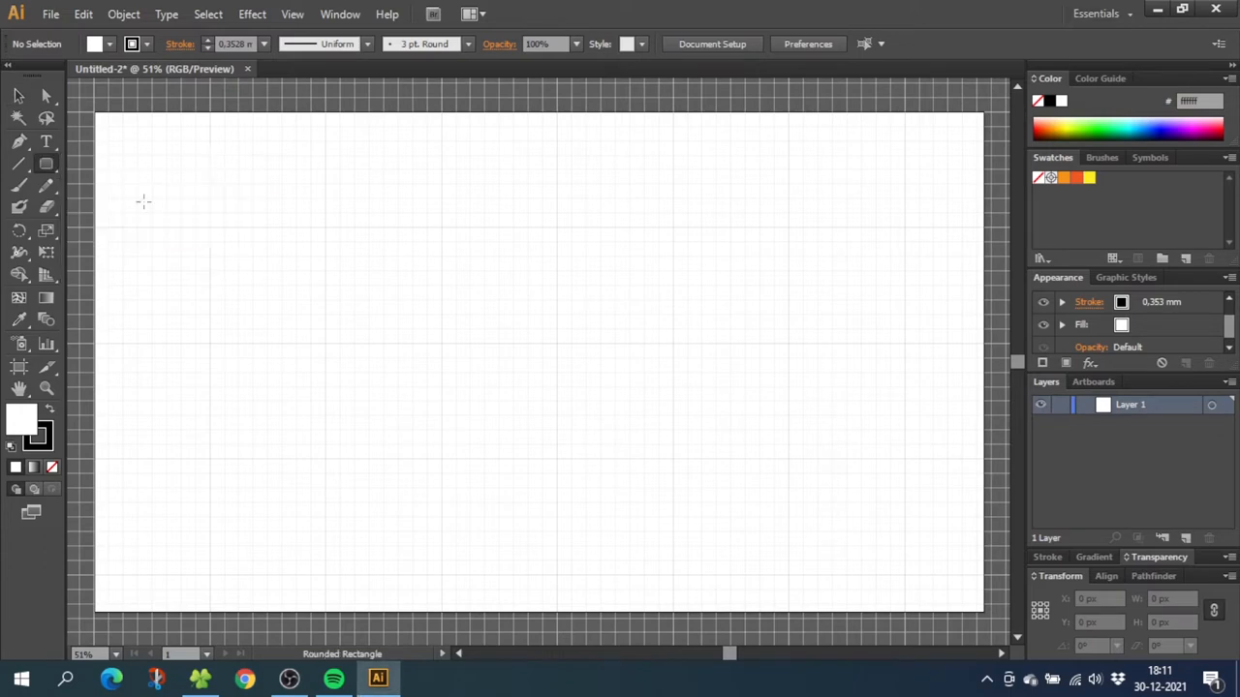
pyautogui.moveTo(329, 344); pyautogui.dragTo(640, 460)
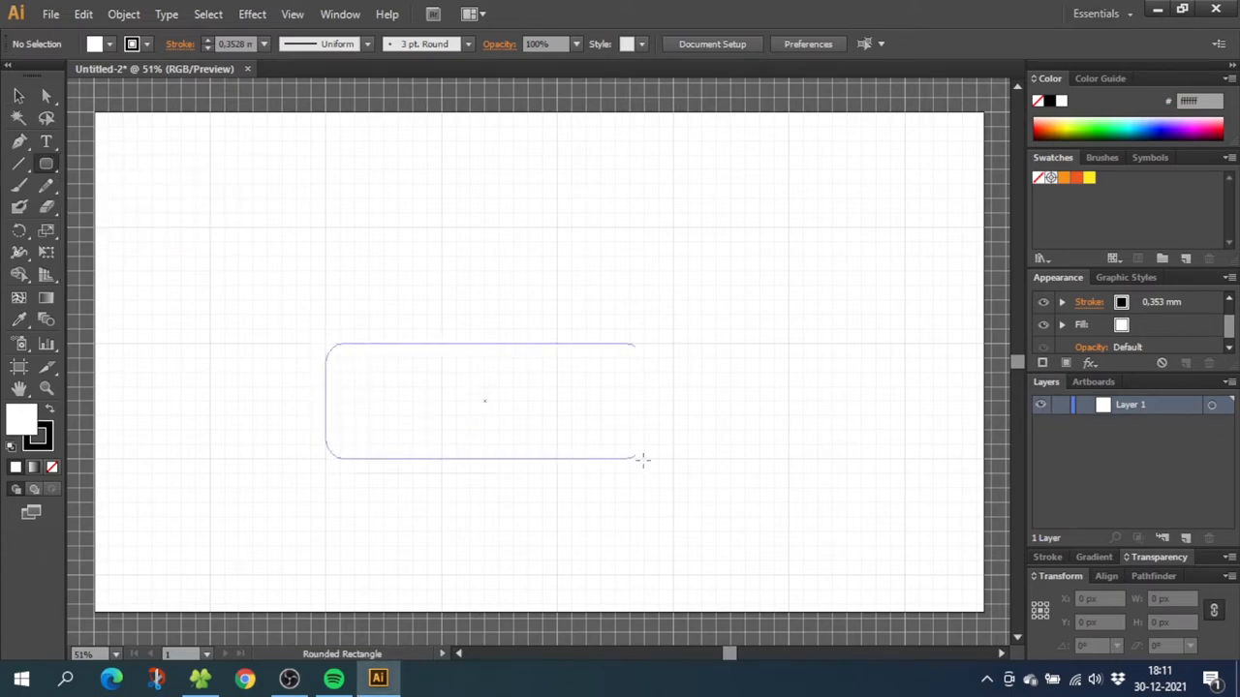
pyautogui.moveTo(634, 460); pyautogui.dragTo(673, 463)
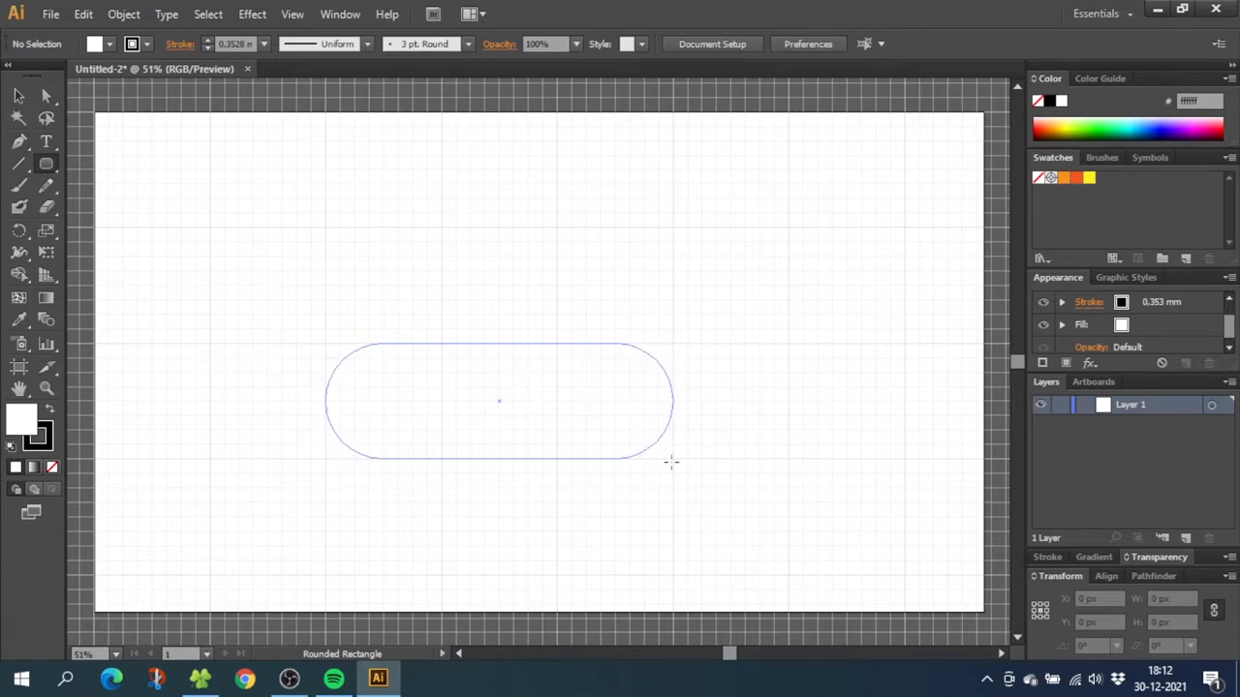
pyautogui.click(498, 400)
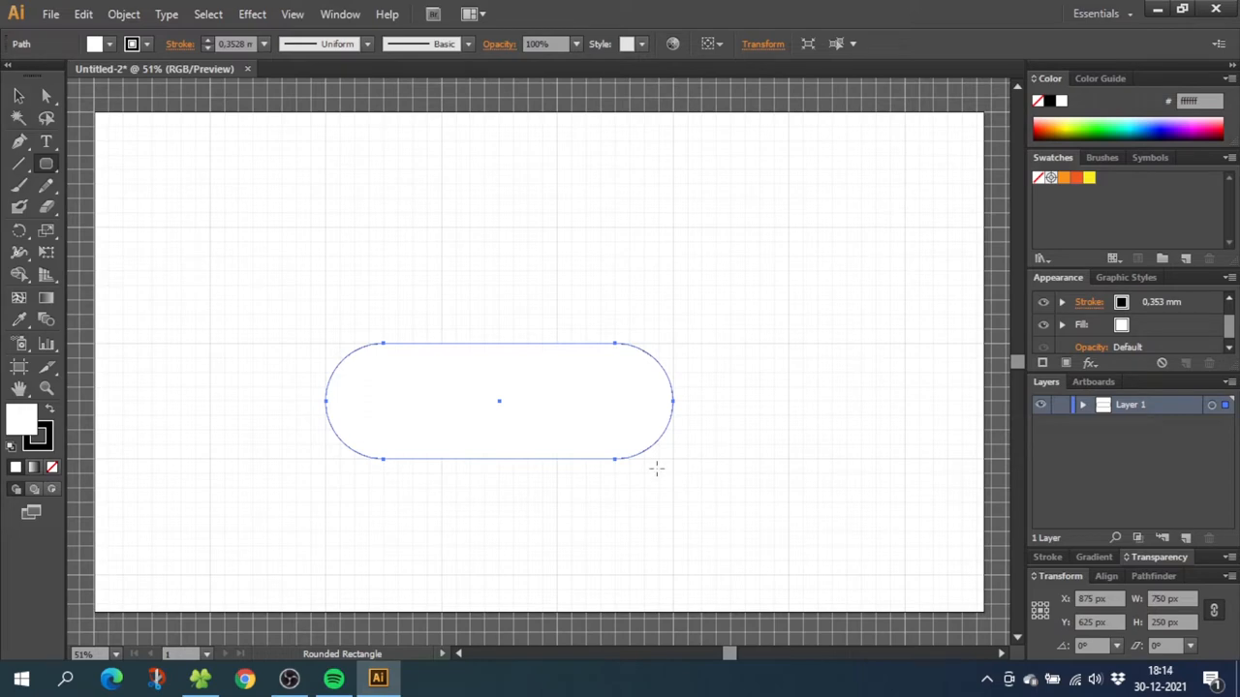
pyautogui.moveTo(635, 339)
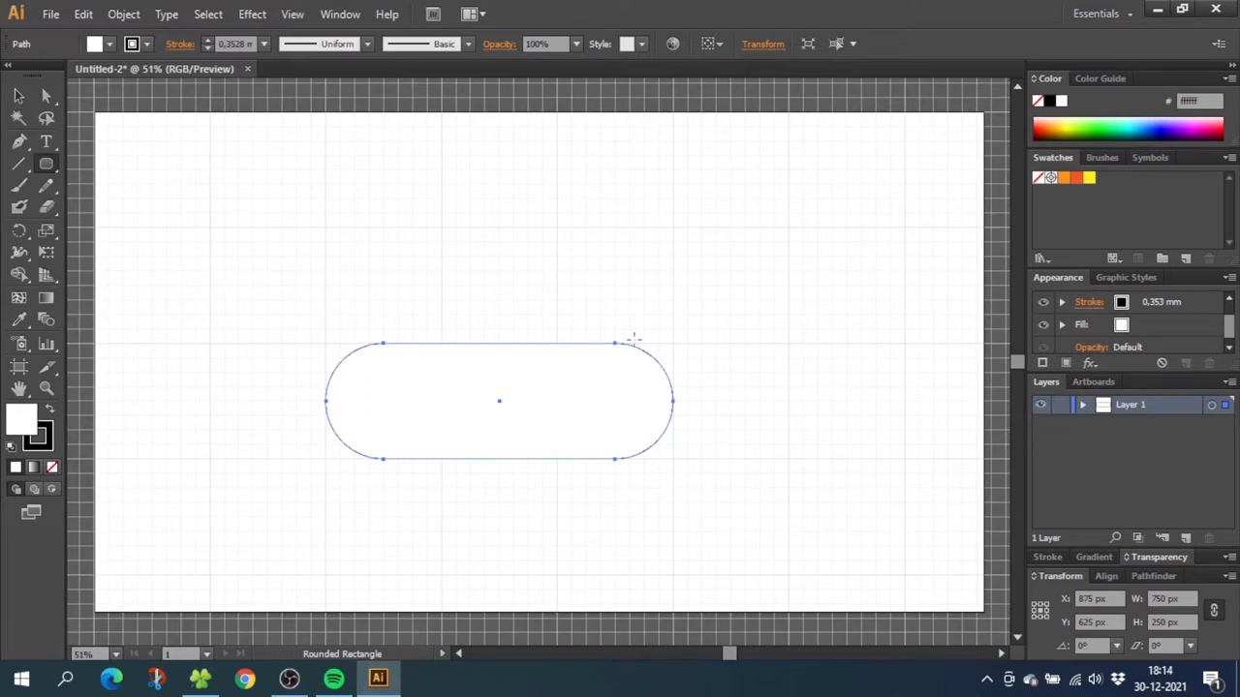
# - Give the pill a 5 mm black stroke aligned to the outside
pyautogui.click(262, 44)
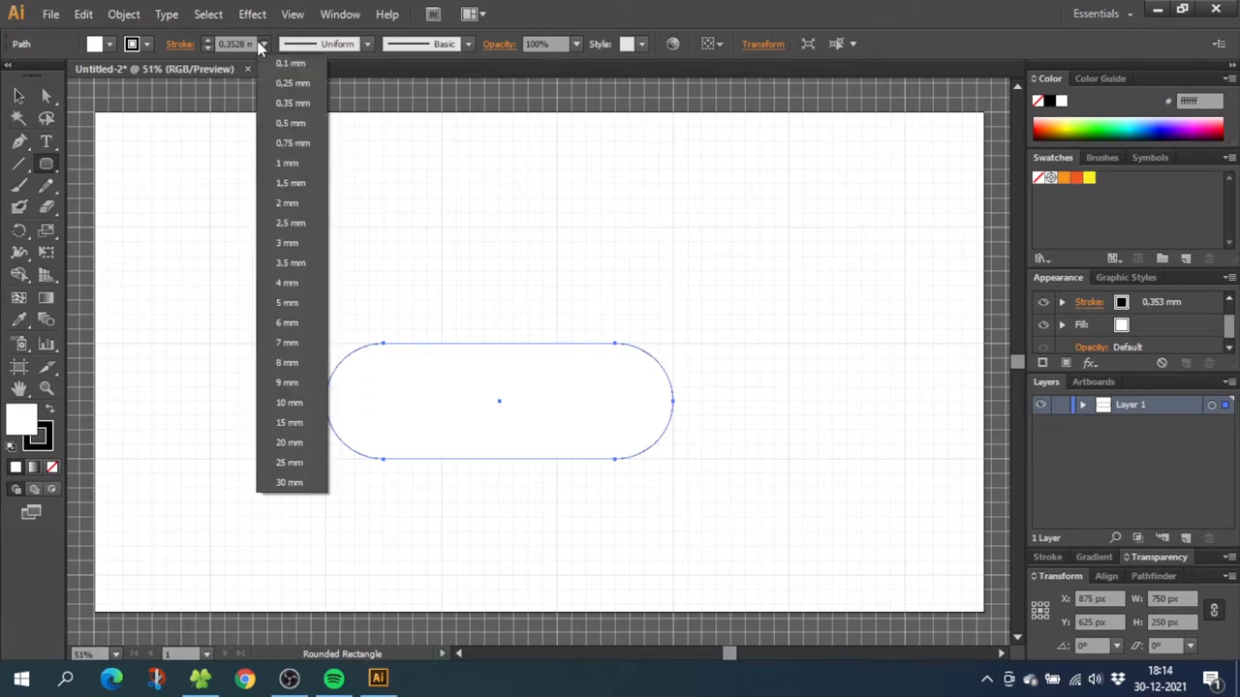
pyautogui.click(287, 302)
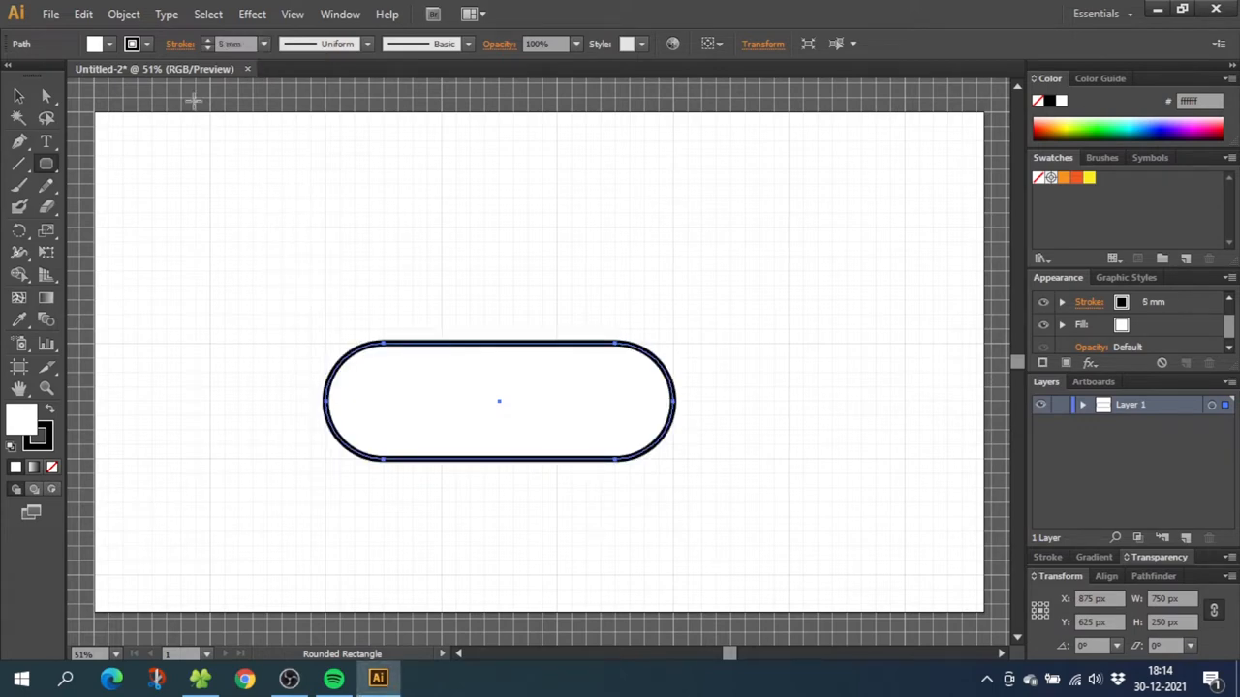
pyautogui.click(181, 44)
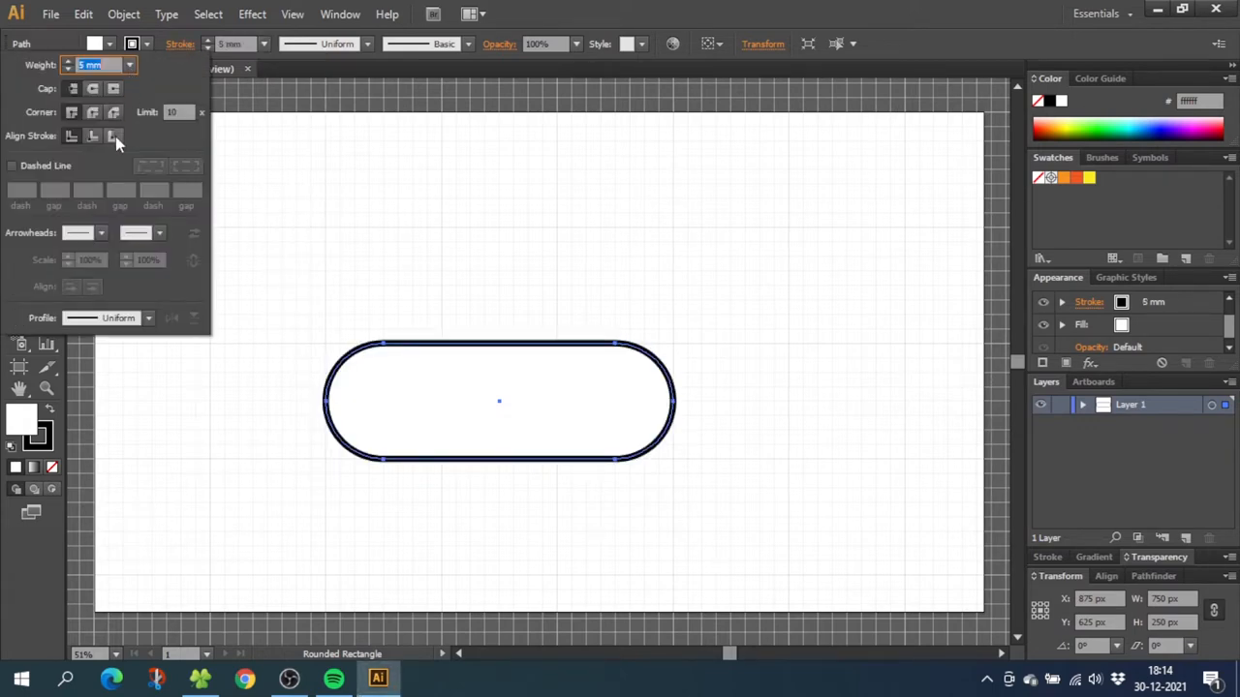
pyautogui.click(112, 136)
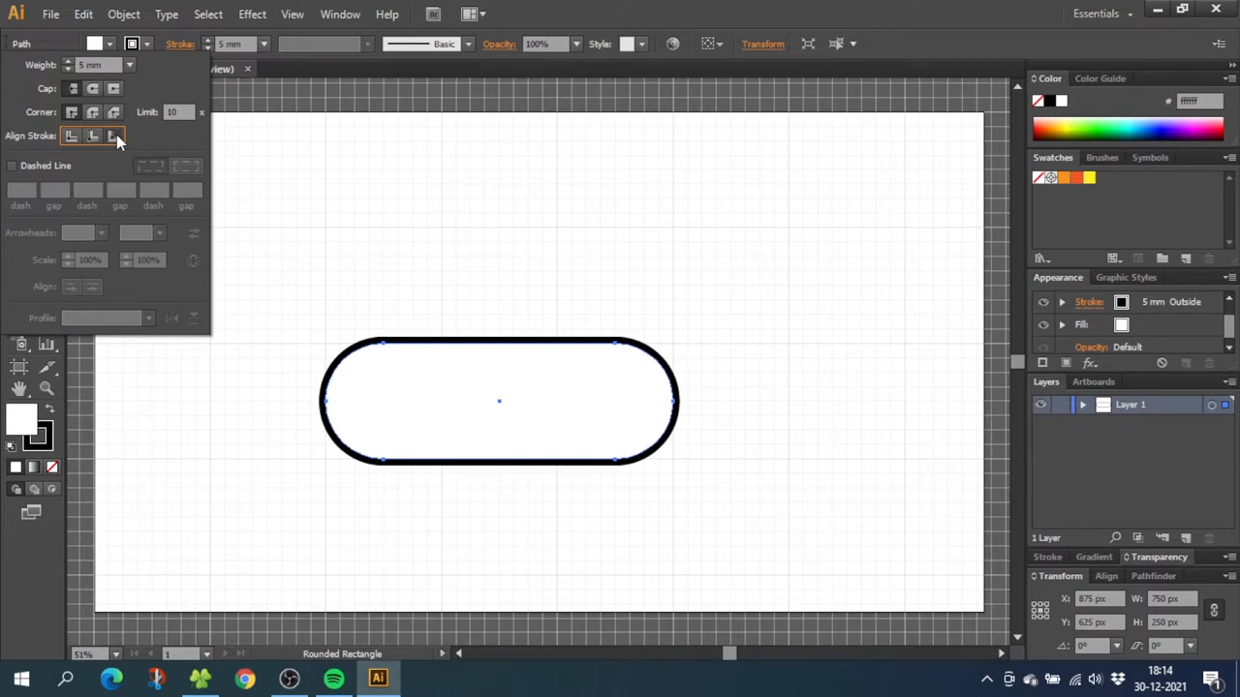
pyautogui.click(387, 229)
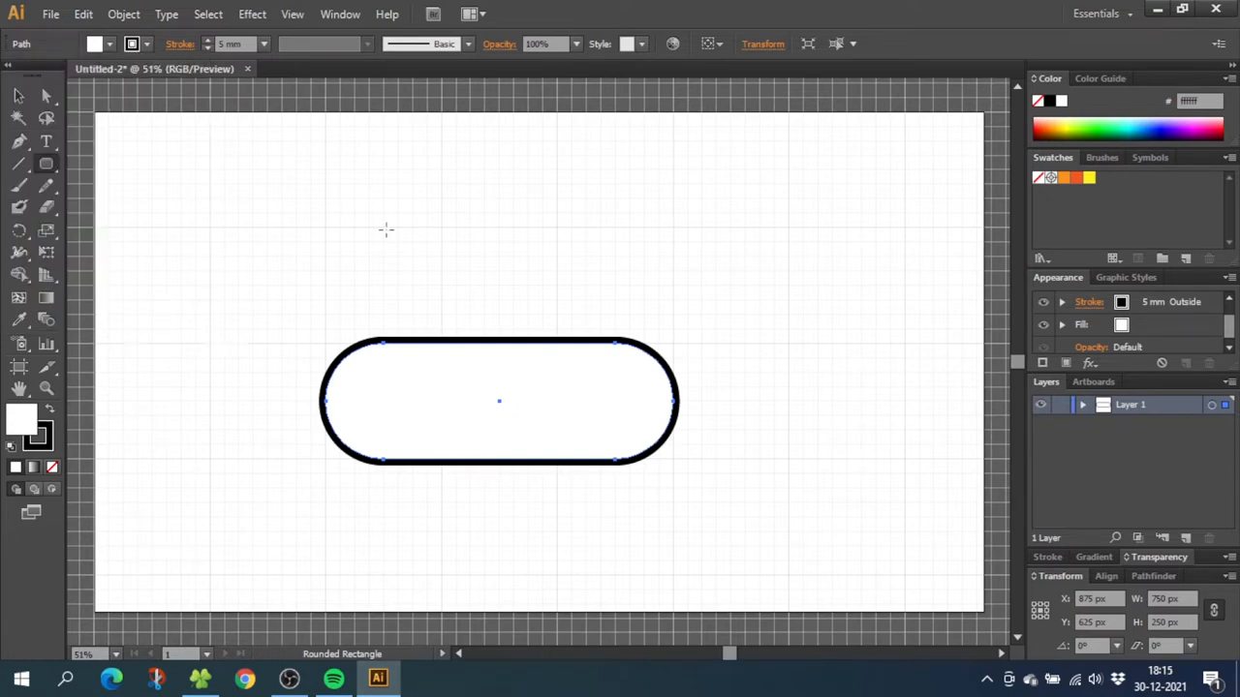
# - Place a pill copy above and behind, then draw a wider, flatter sausage pill across the bun
pyautogui.click(17, 95)
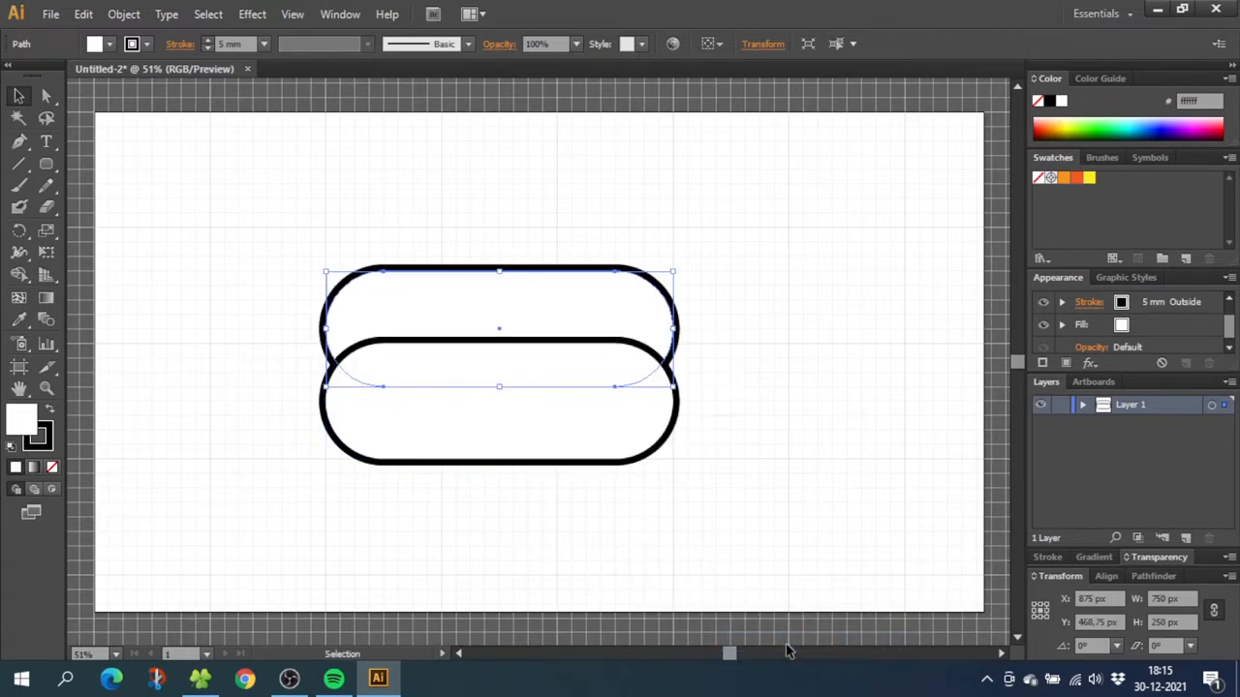
pyautogui.moveTo(620, 524)
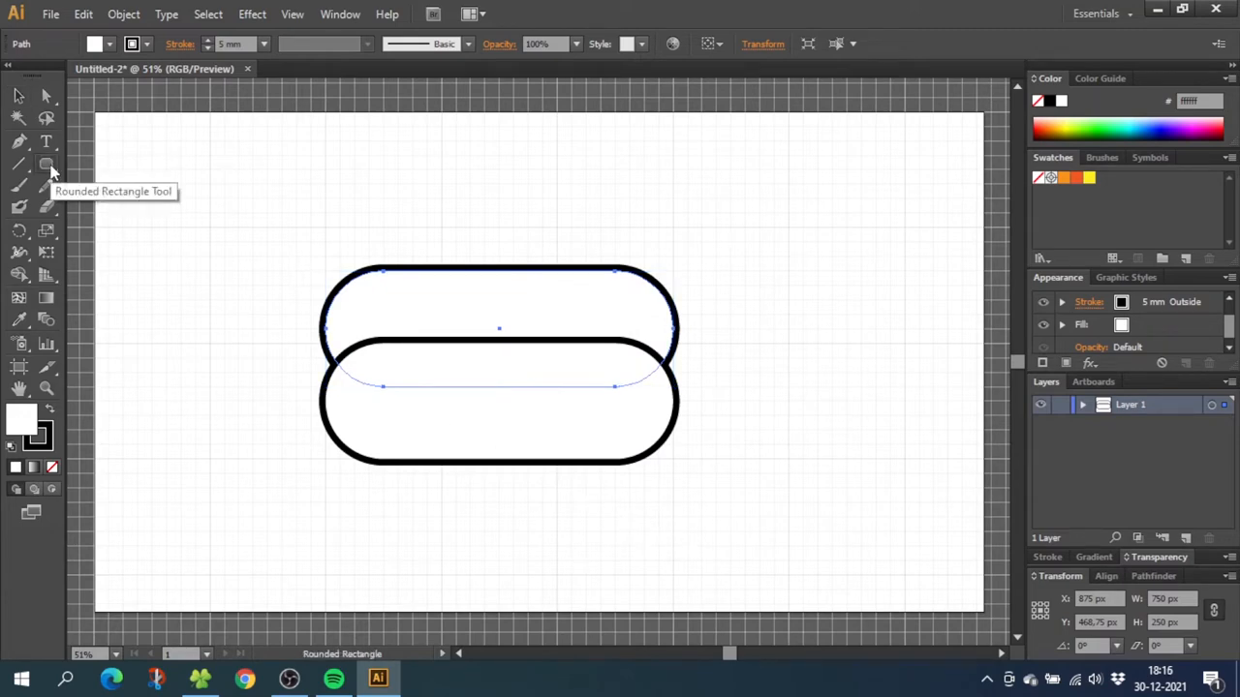
pyautogui.click(211, 456)
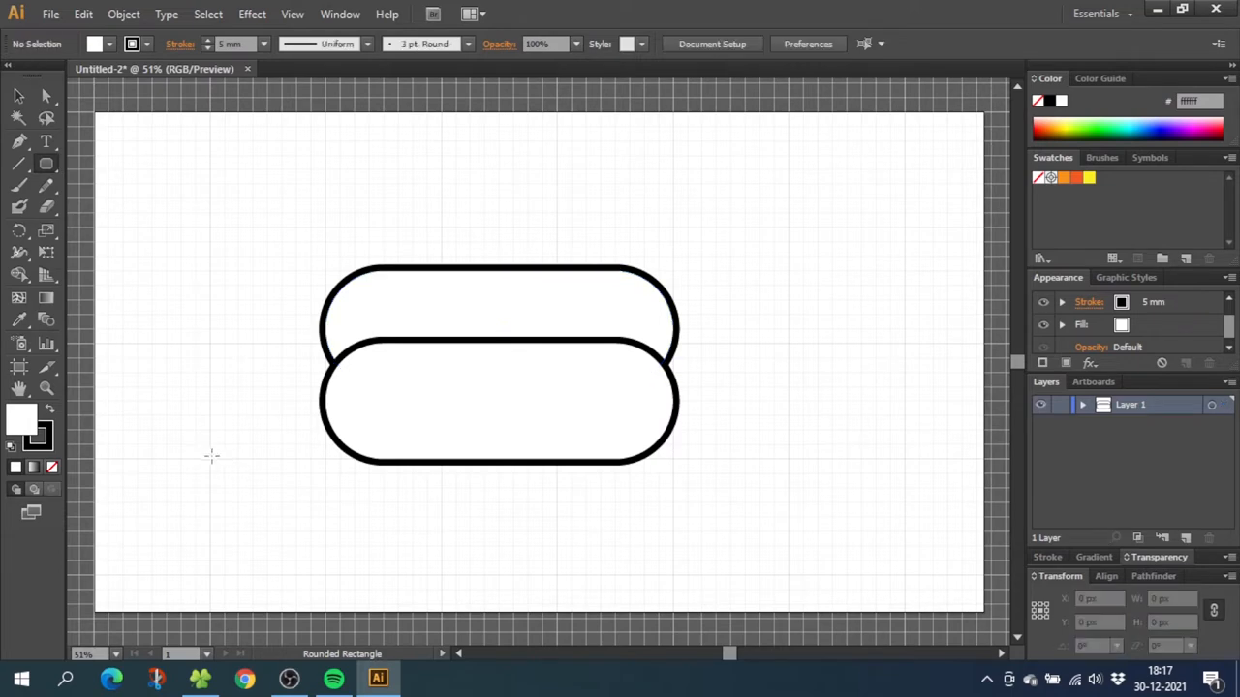
pyautogui.moveTo(211, 457); pyautogui.dragTo(666, 573)
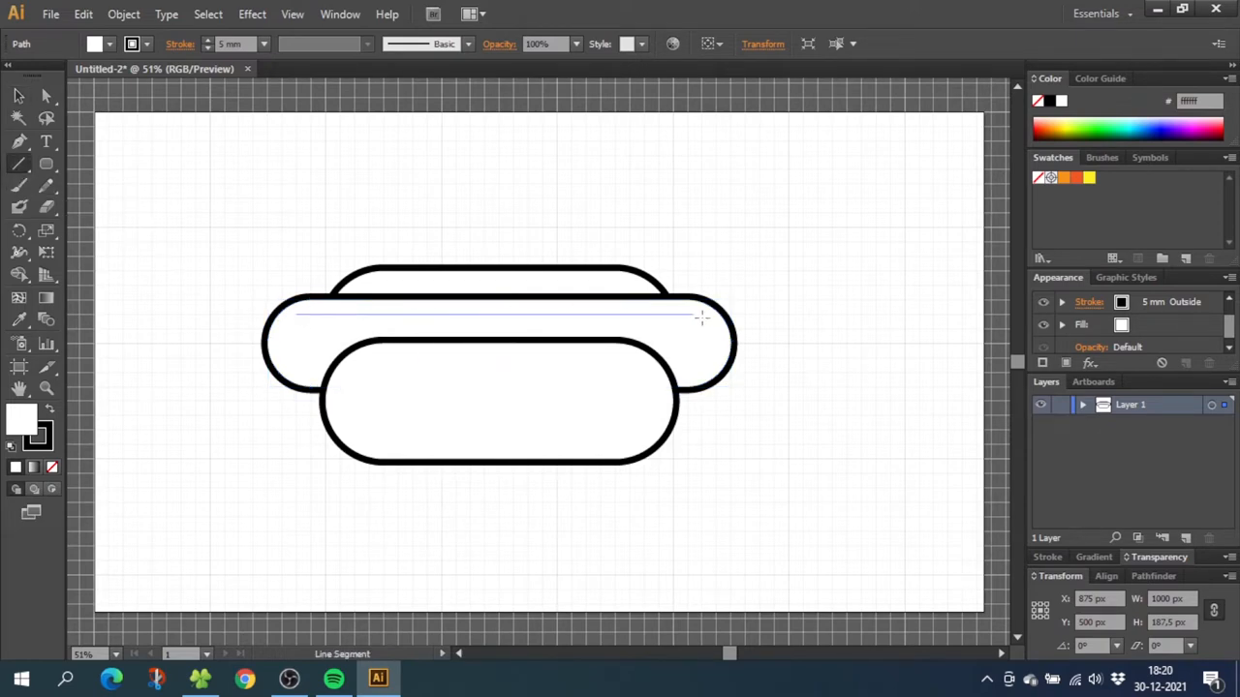
# - Draw a horizontal line across the sausage top with a 10 mm stroke and no fill
pyautogui.moveTo(300, 313); pyautogui.dragTo(702, 313)
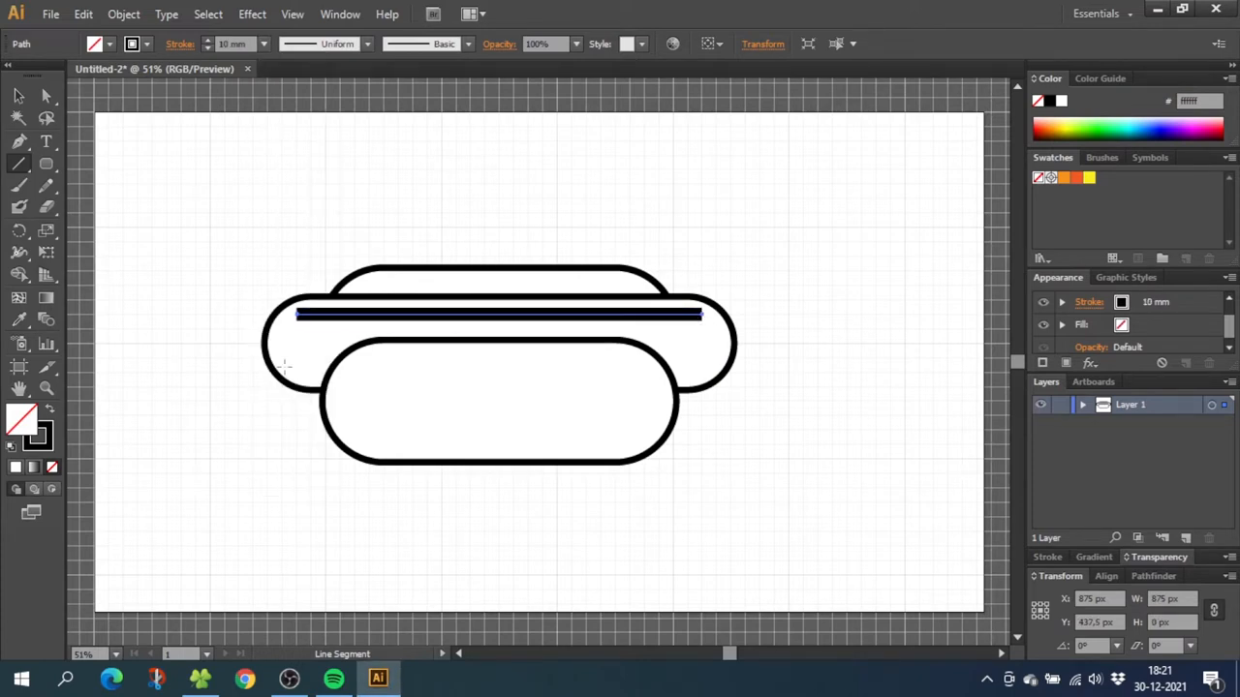
pyautogui.click(179, 43)
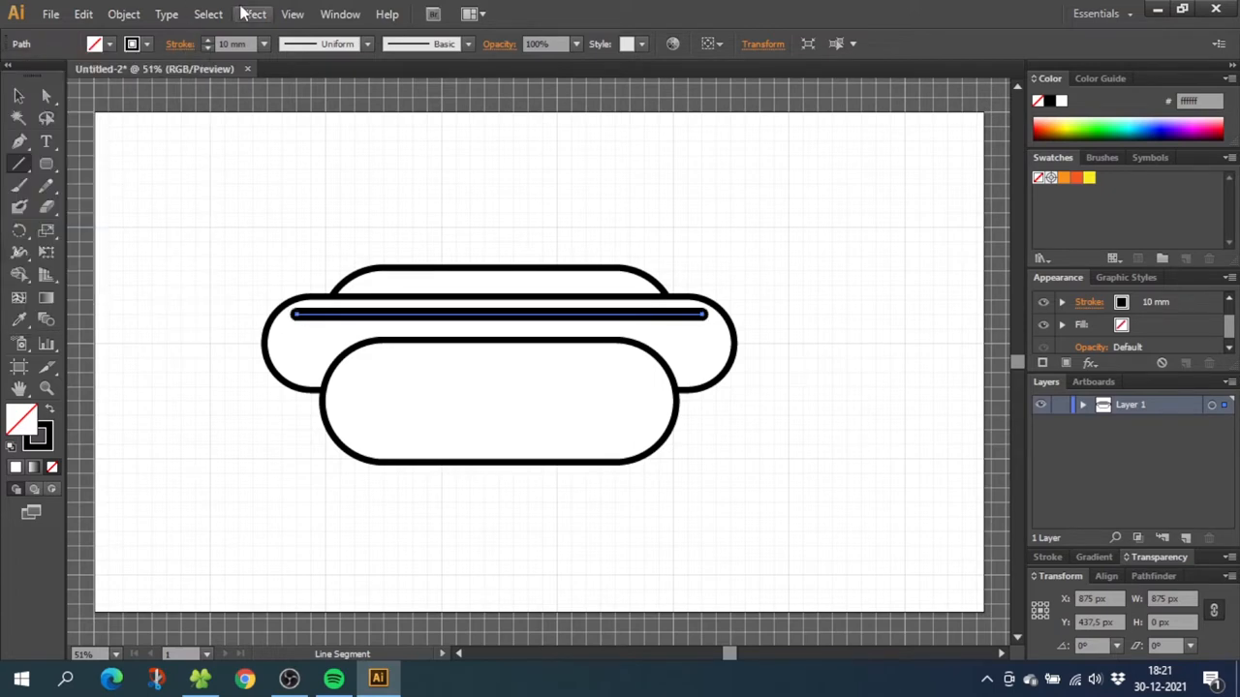
# - Apply a smooth Zig Zag effect with 7 ridges and 23 px size to the line
pyautogui.click(252, 14)
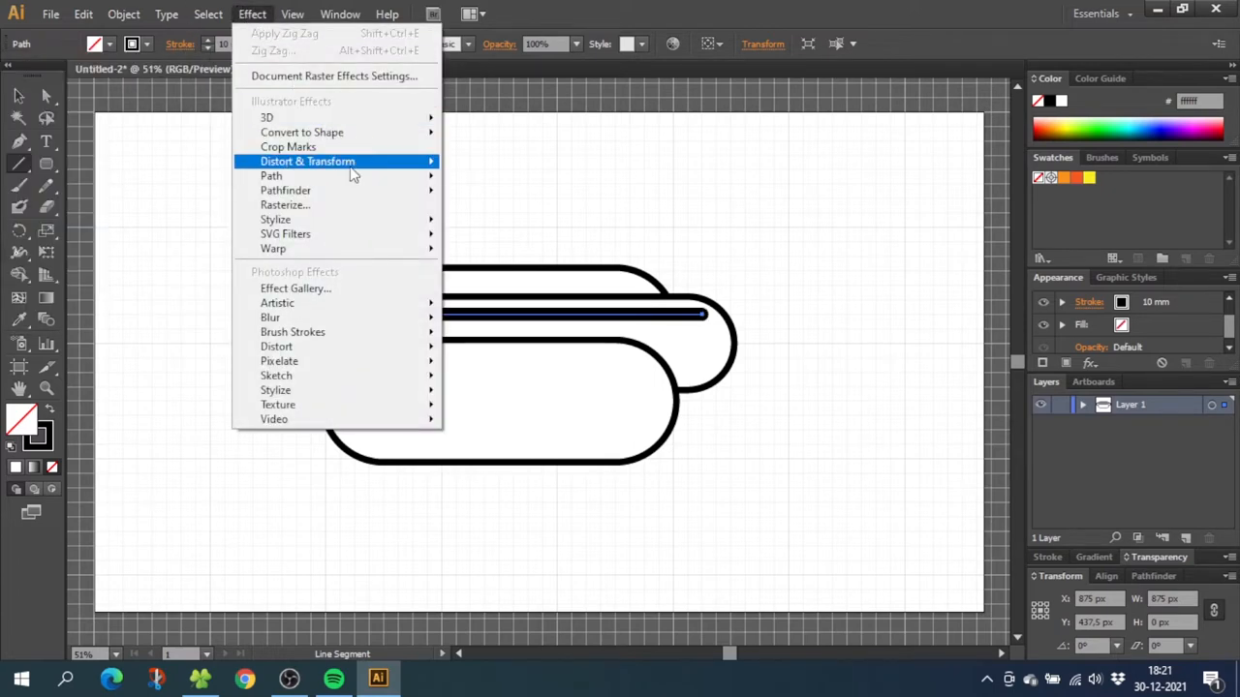
pyautogui.click(307, 160)
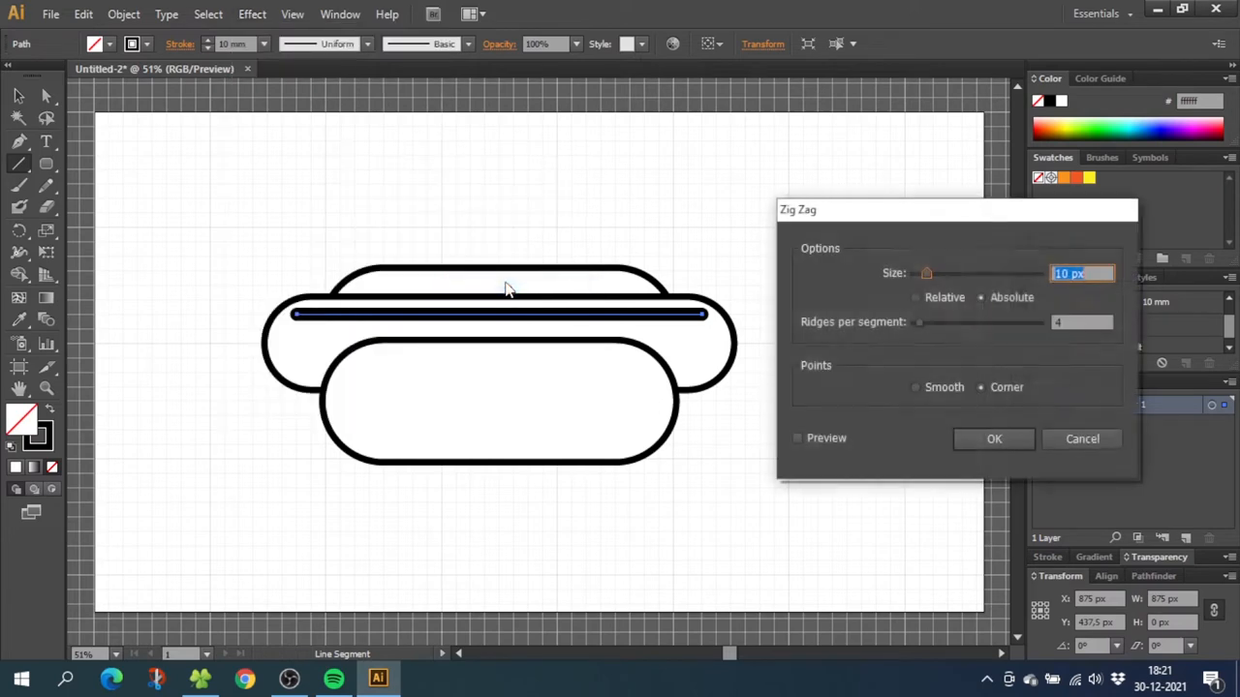
pyautogui.click(798, 438)
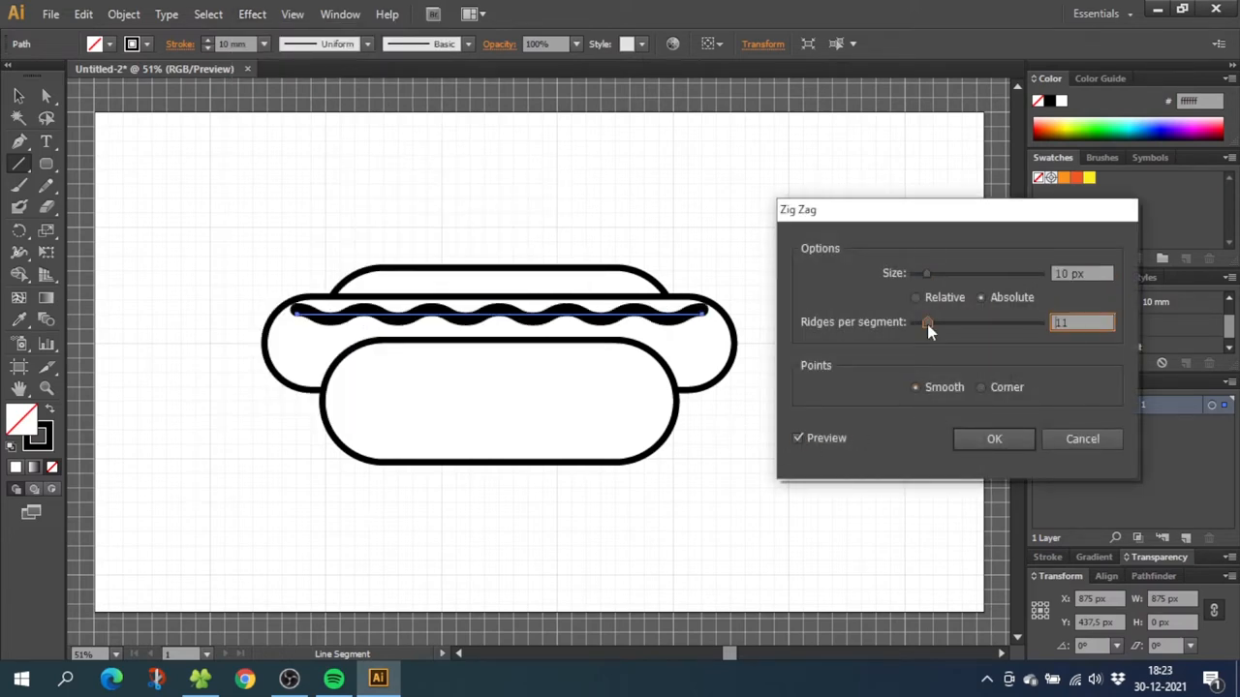
pyautogui.moveTo(928, 321); pyautogui.dragTo(921, 321)
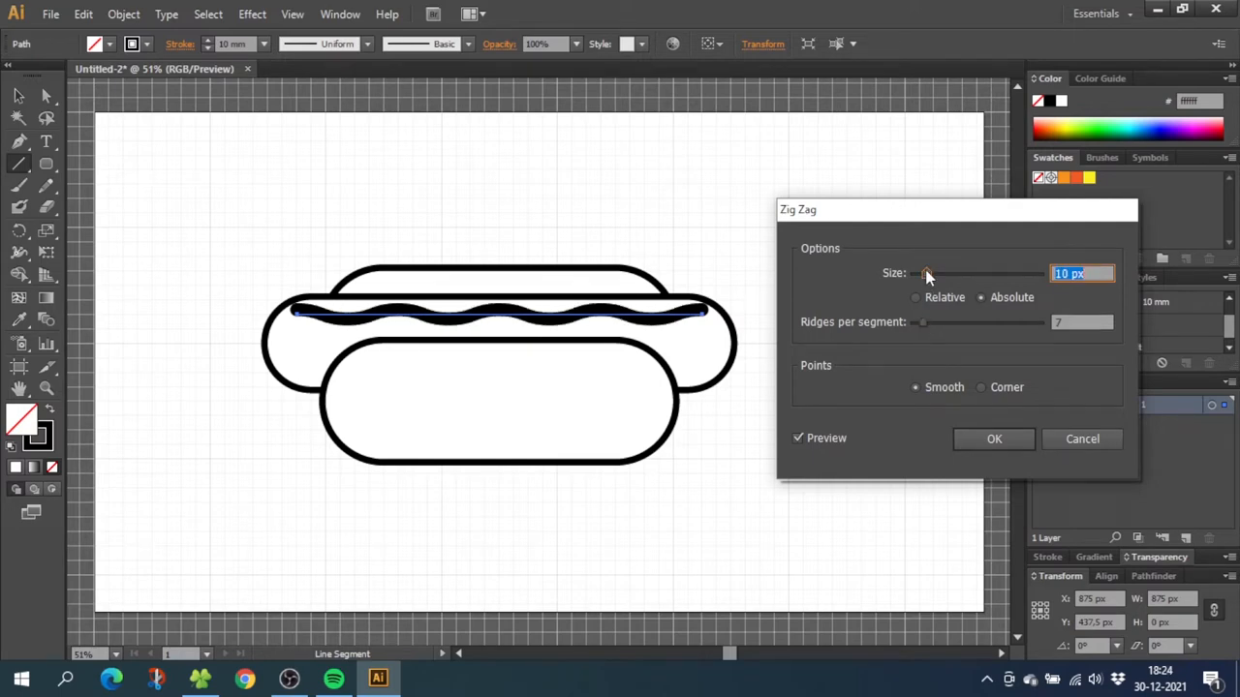
pyautogui.moveTo(927, 274); pyautogui.dragTo(944, 273)
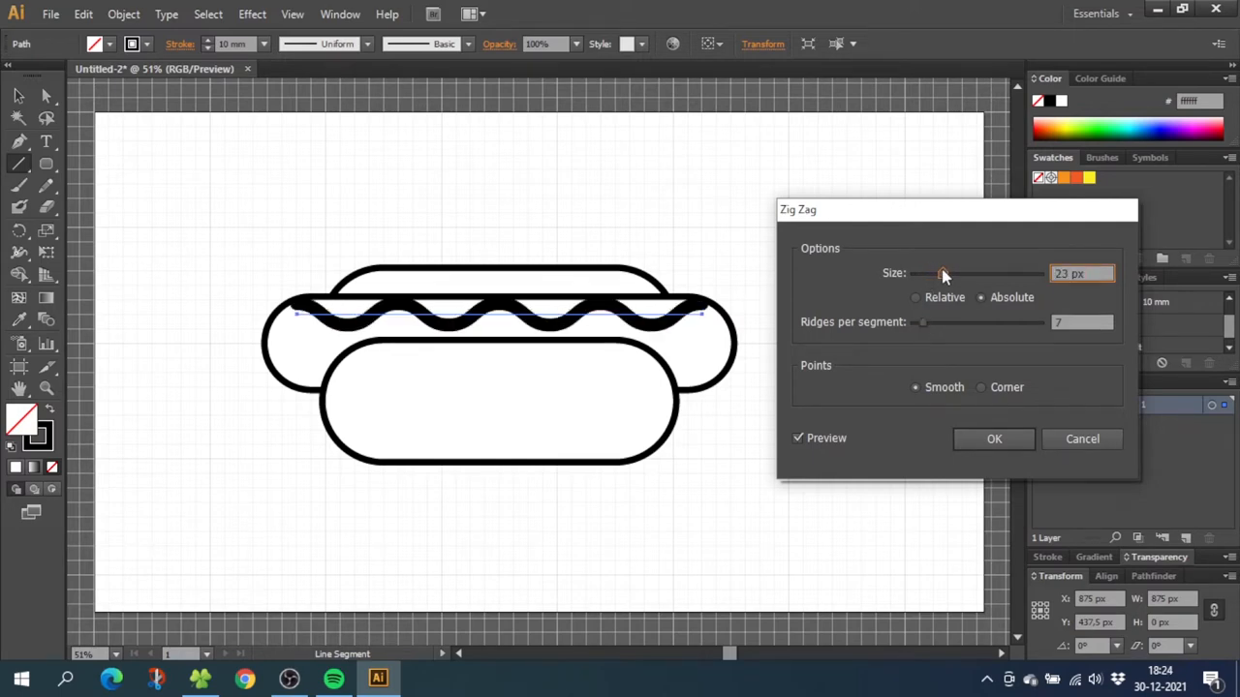
pyautogui.moveTo(944, 273); pyautogui.dragTo(941, 273)
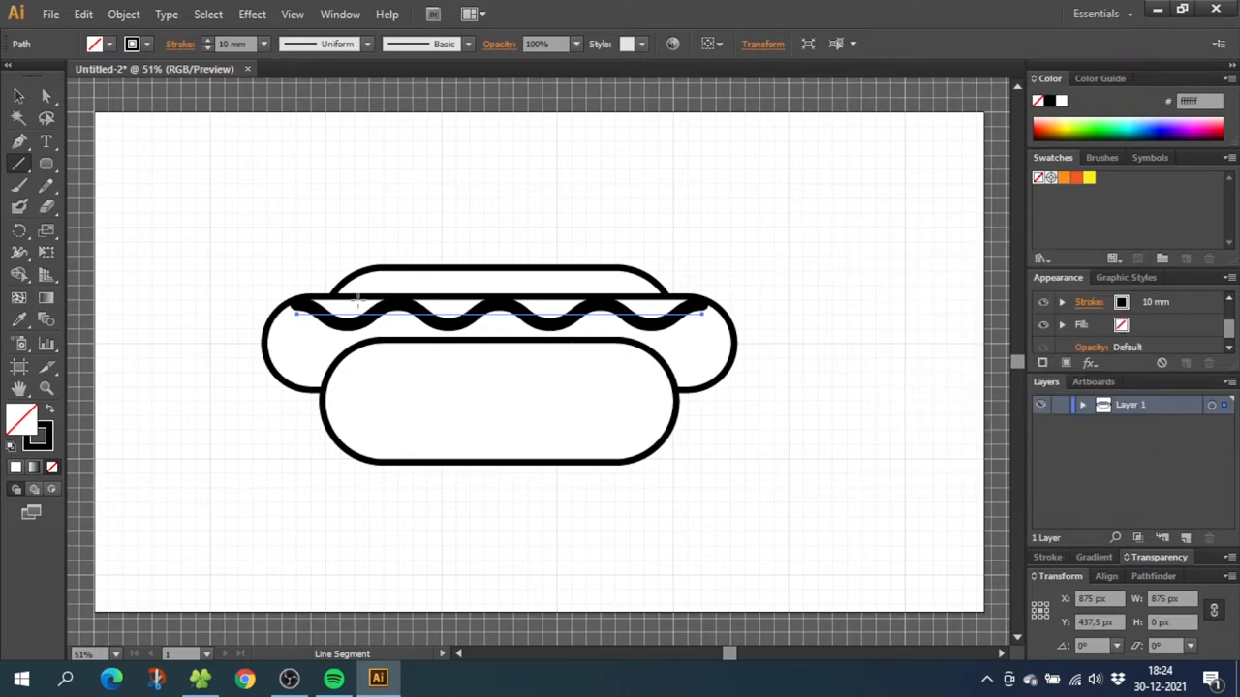
# - Expand the wavy line's fill and stroke into a shape with a 5 mm outline
pyautogui.click(123, 14)
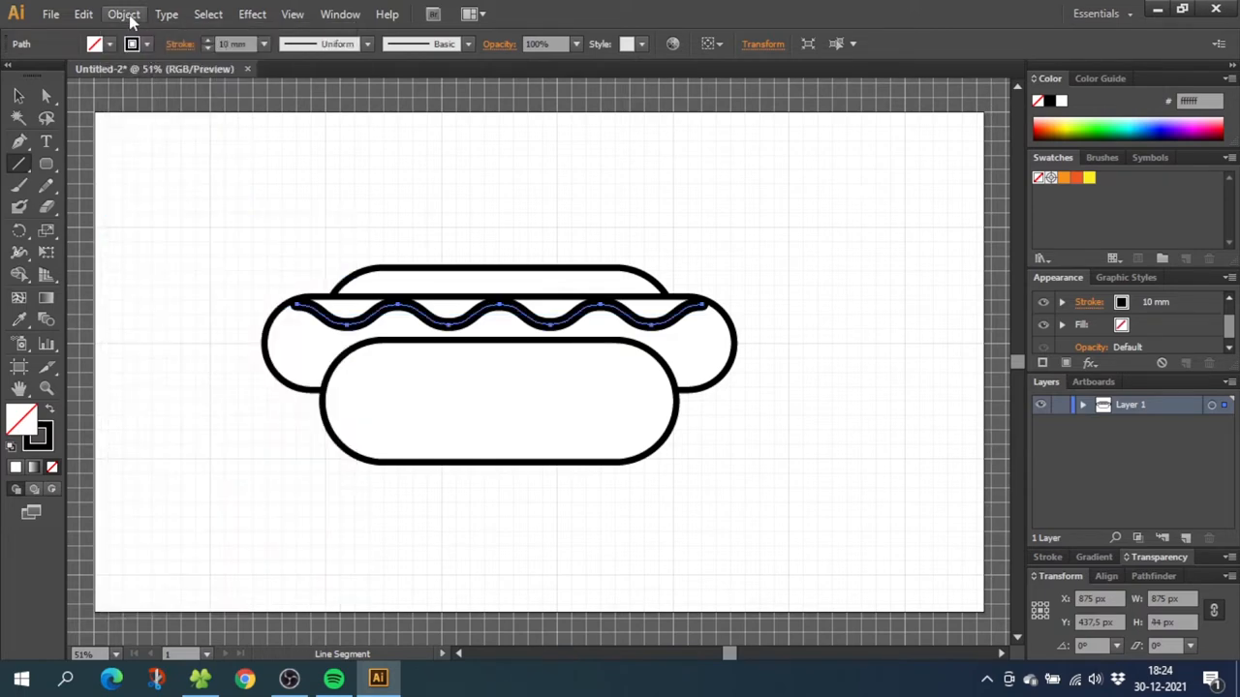
pyautogui.click(123, 13)
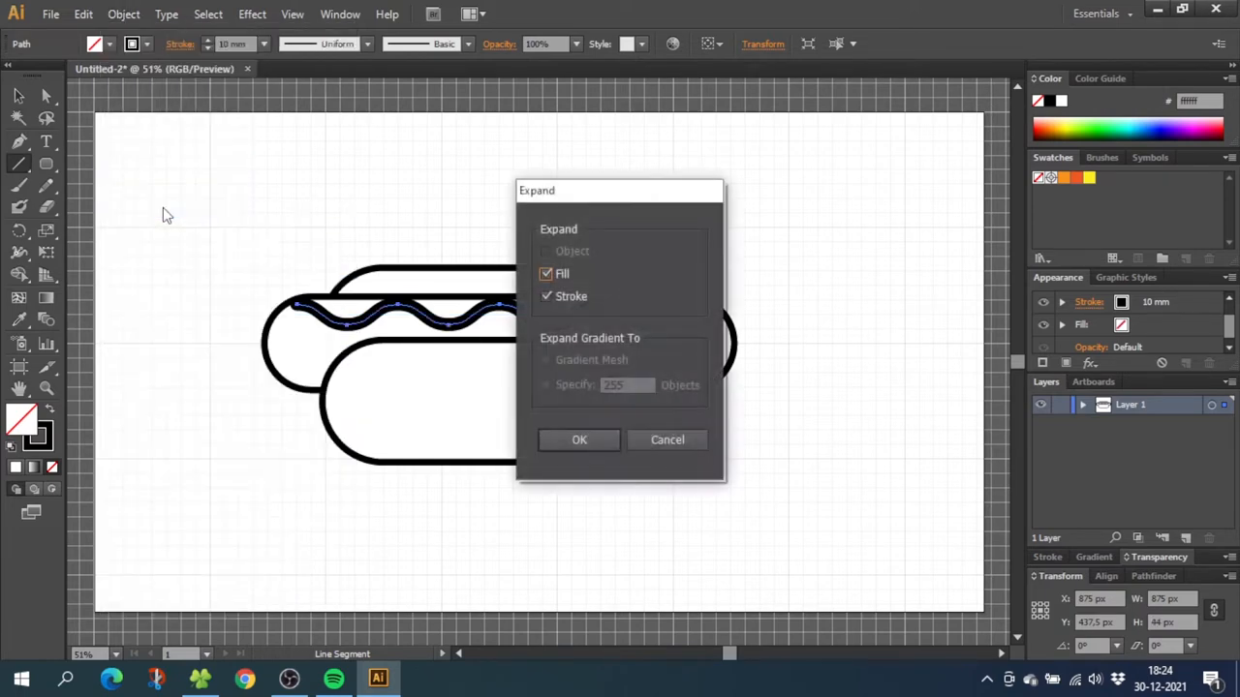
pyautogui.click(579, 440)
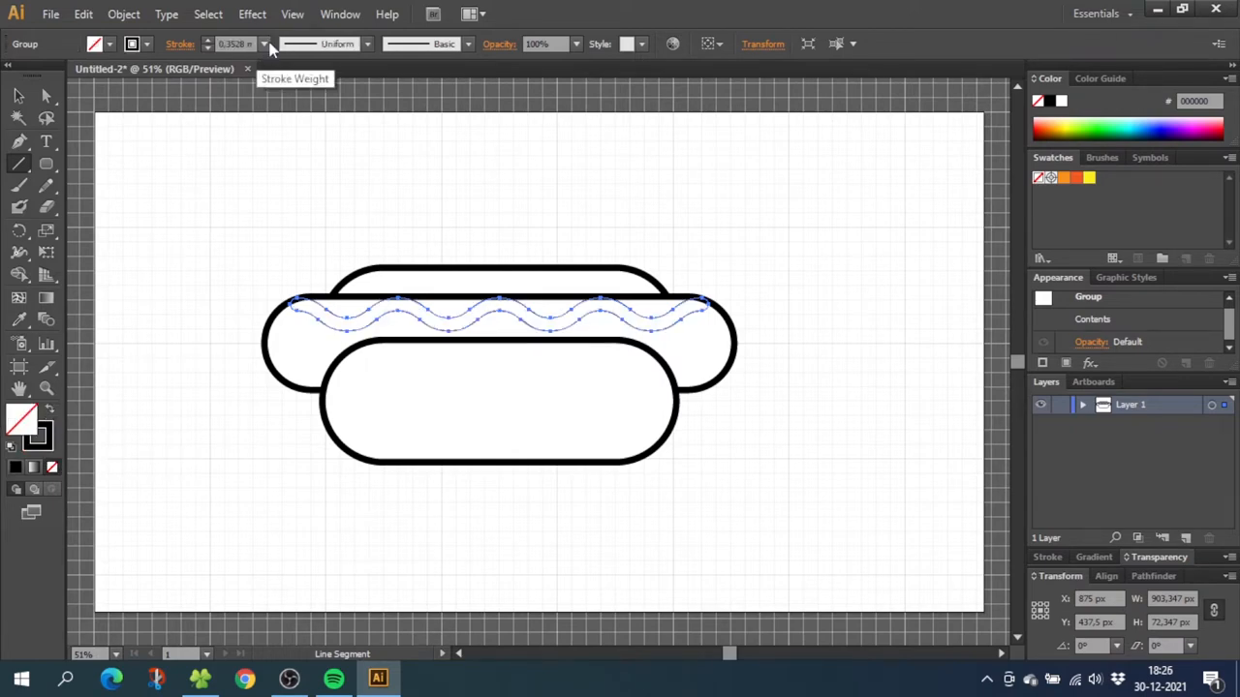
pyautogui.click(264, 44)
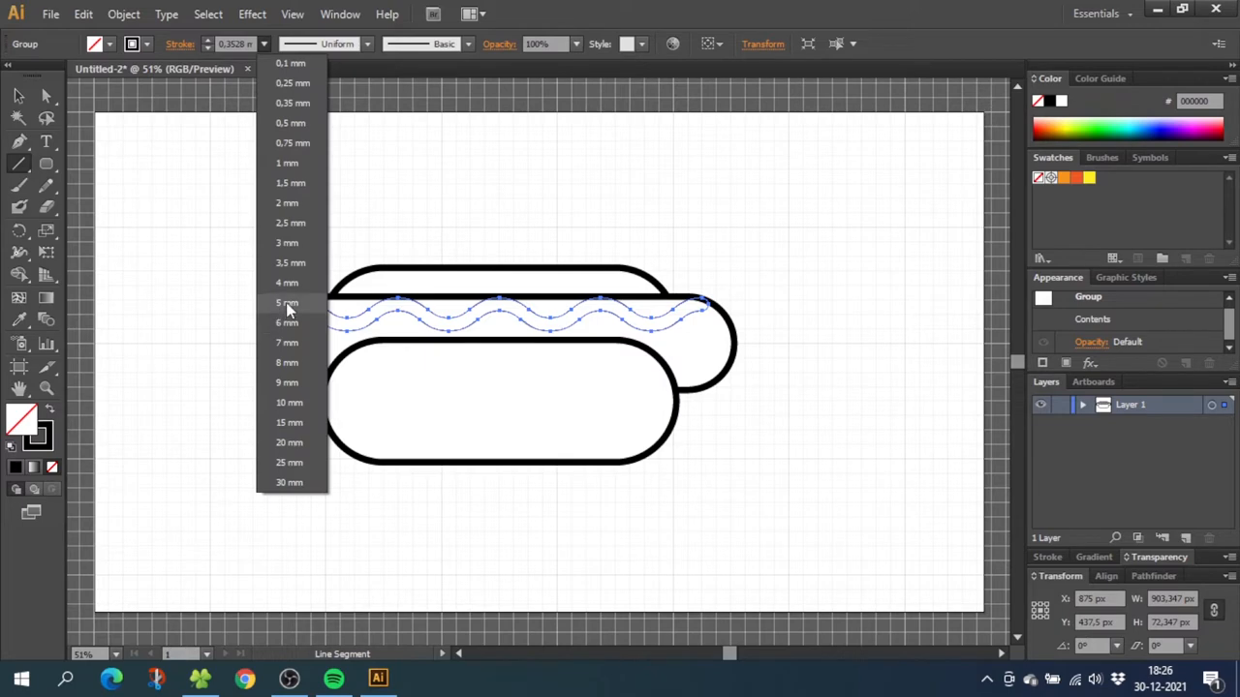
pyautogui.click(288, 302)
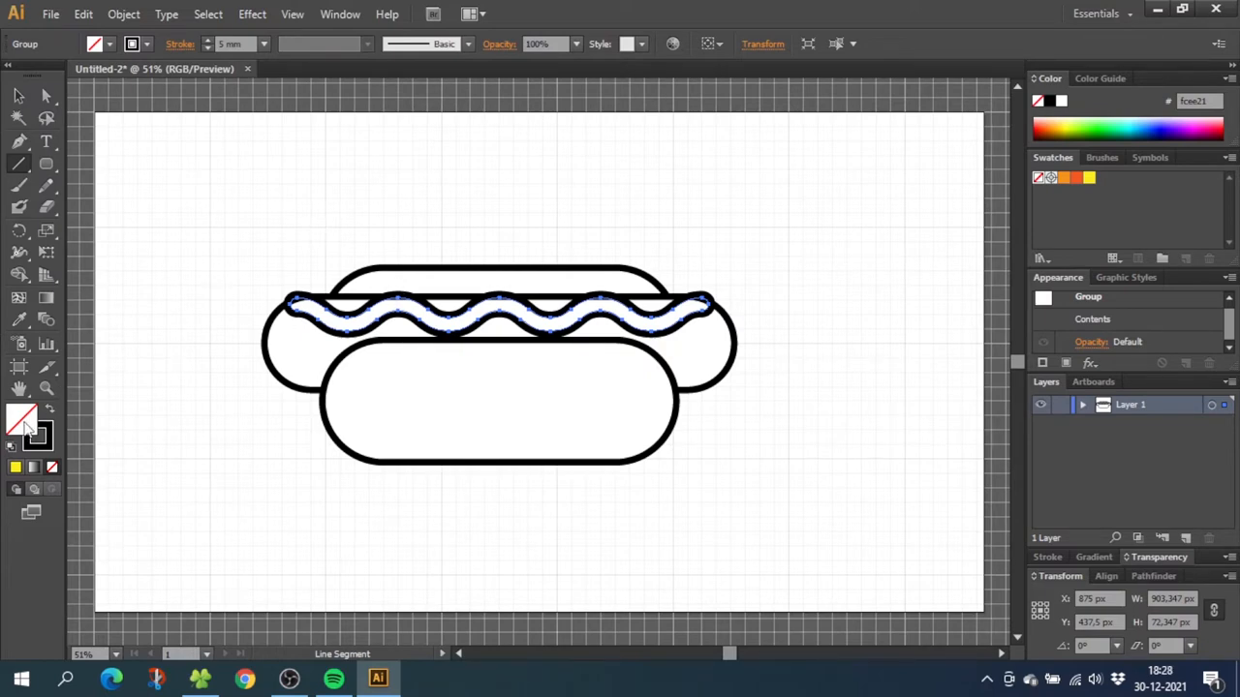
pyautogui.moveTo(1099, 181)
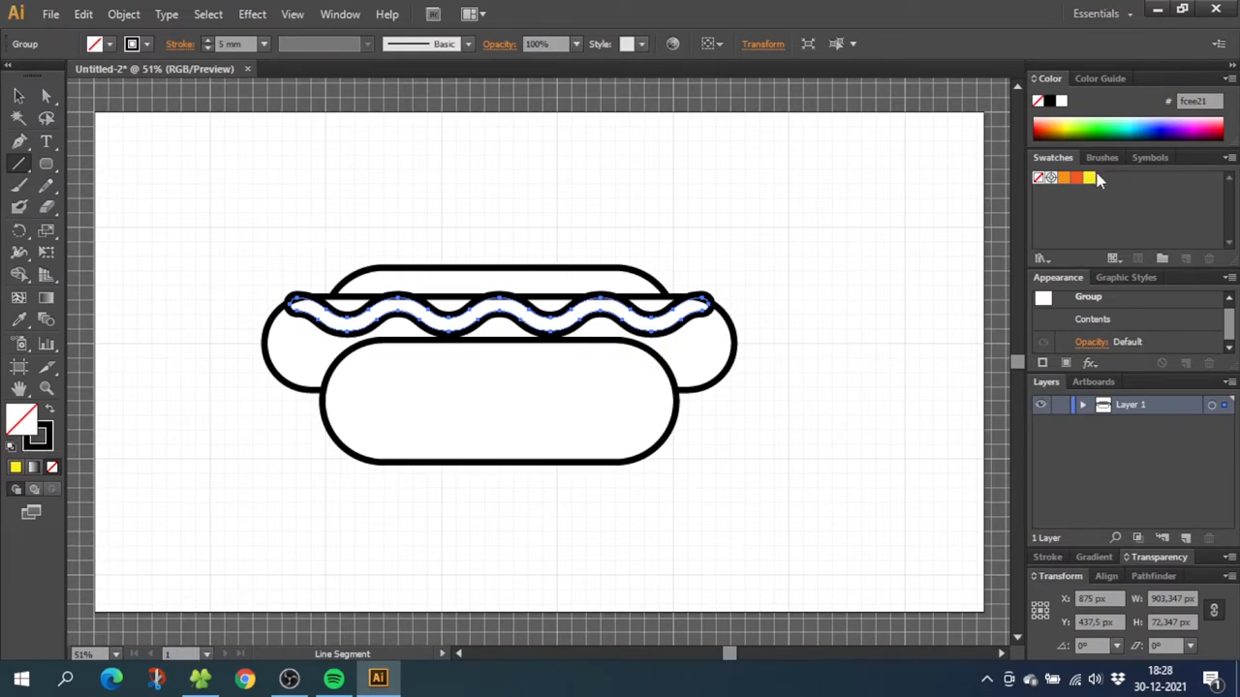
# - Fill the wave with the yellow swatch, both buns with orange and the sausage with red
pyautogui.click(1089, 177)
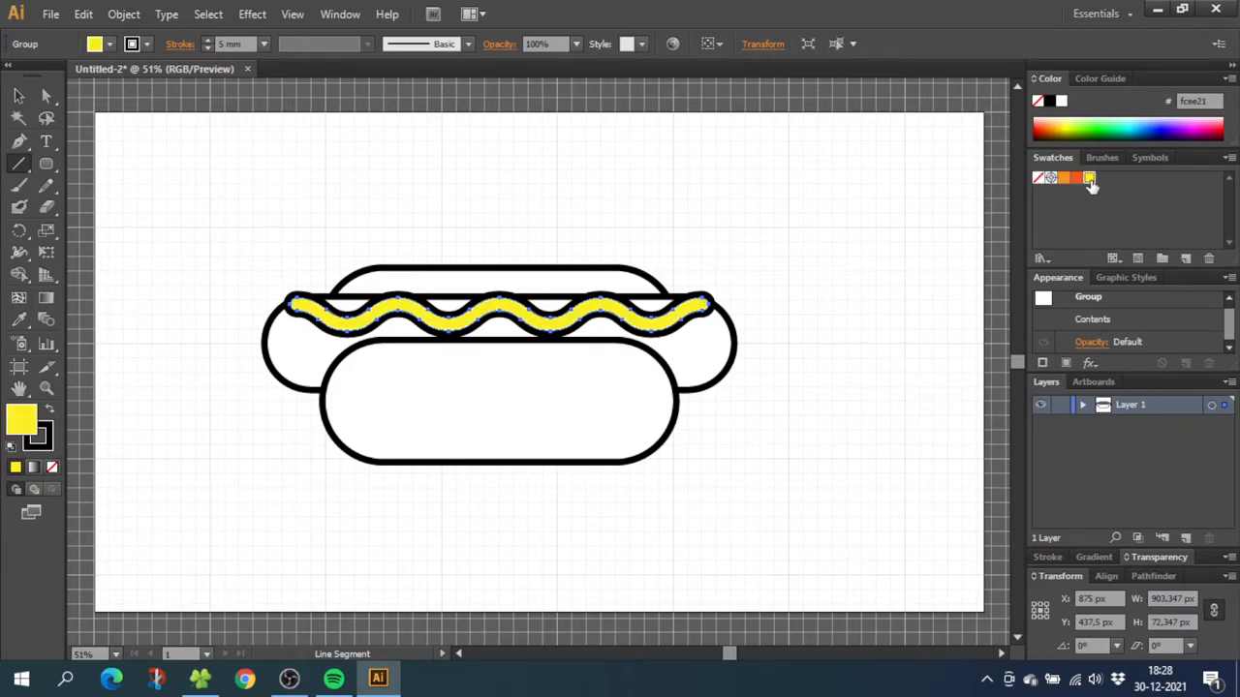
pyautogui.moveTo(1089, 178)
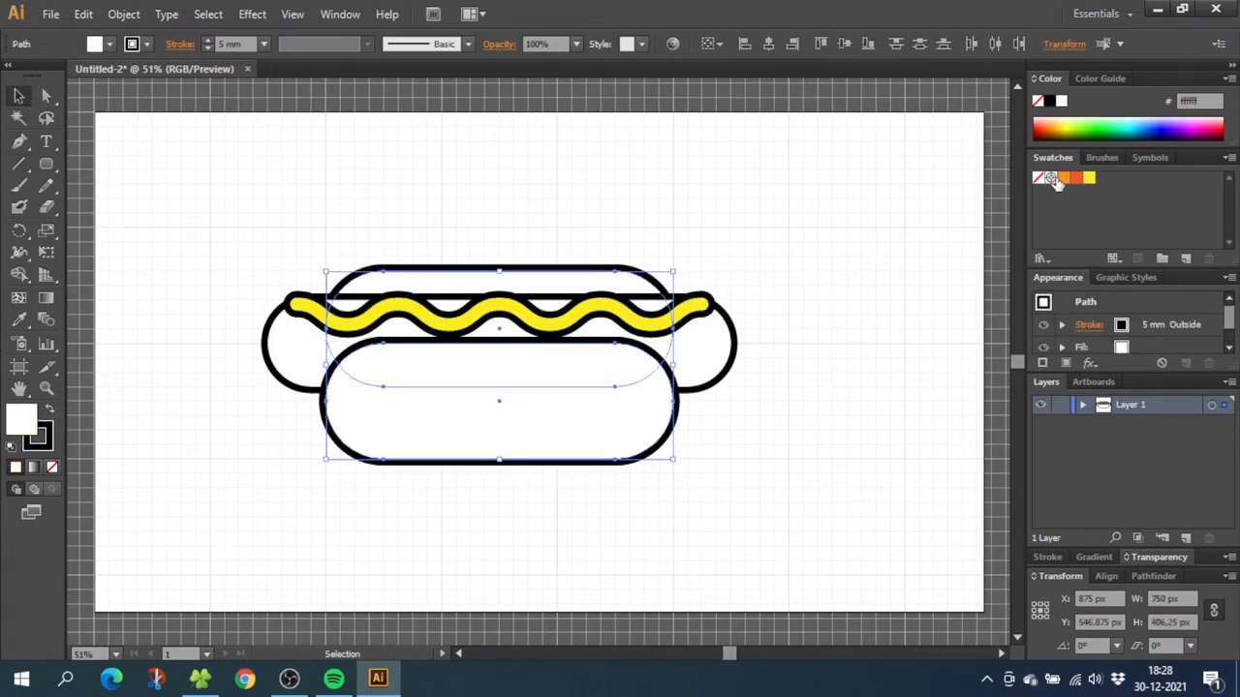
pyautogui.click(1071, 178)
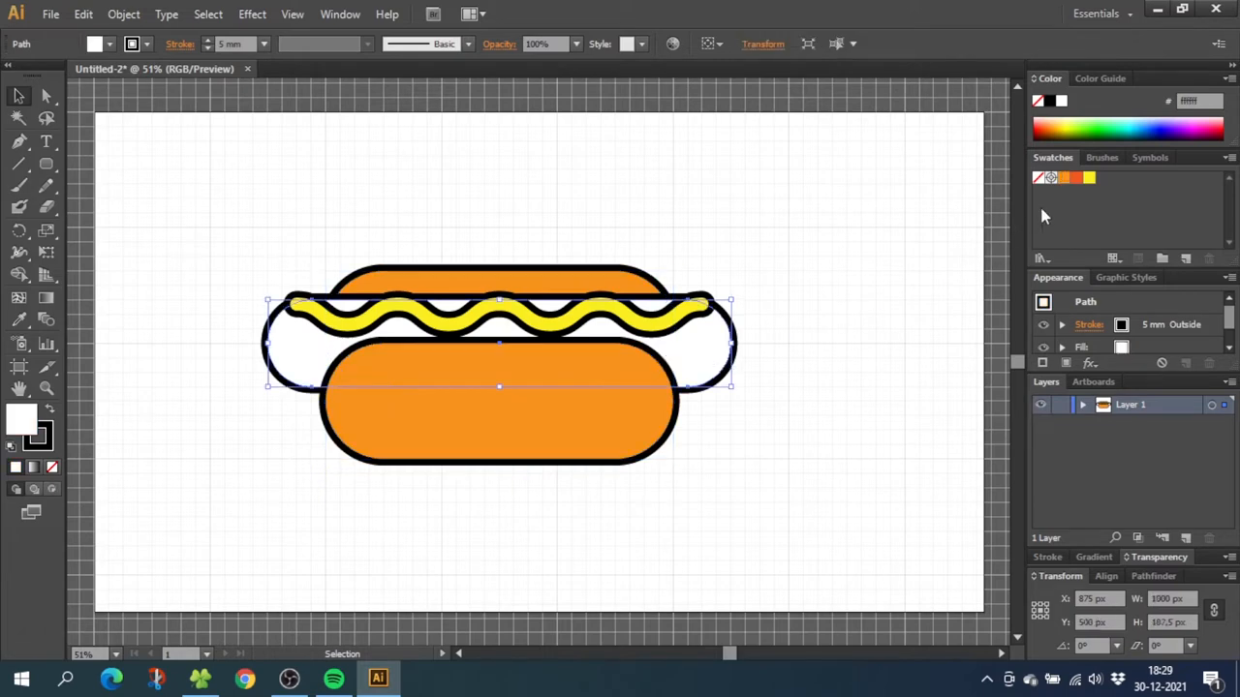
pyautogui.click(1075, 178)
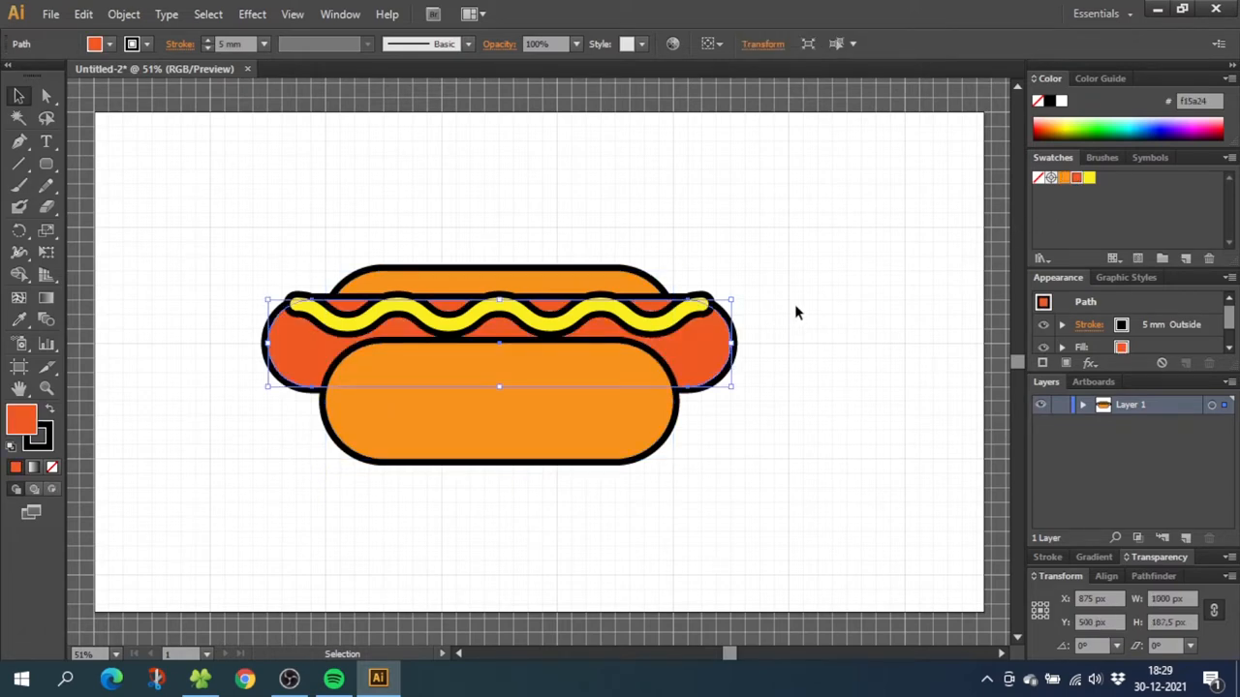
pyautogui.moveTo(719, 279)
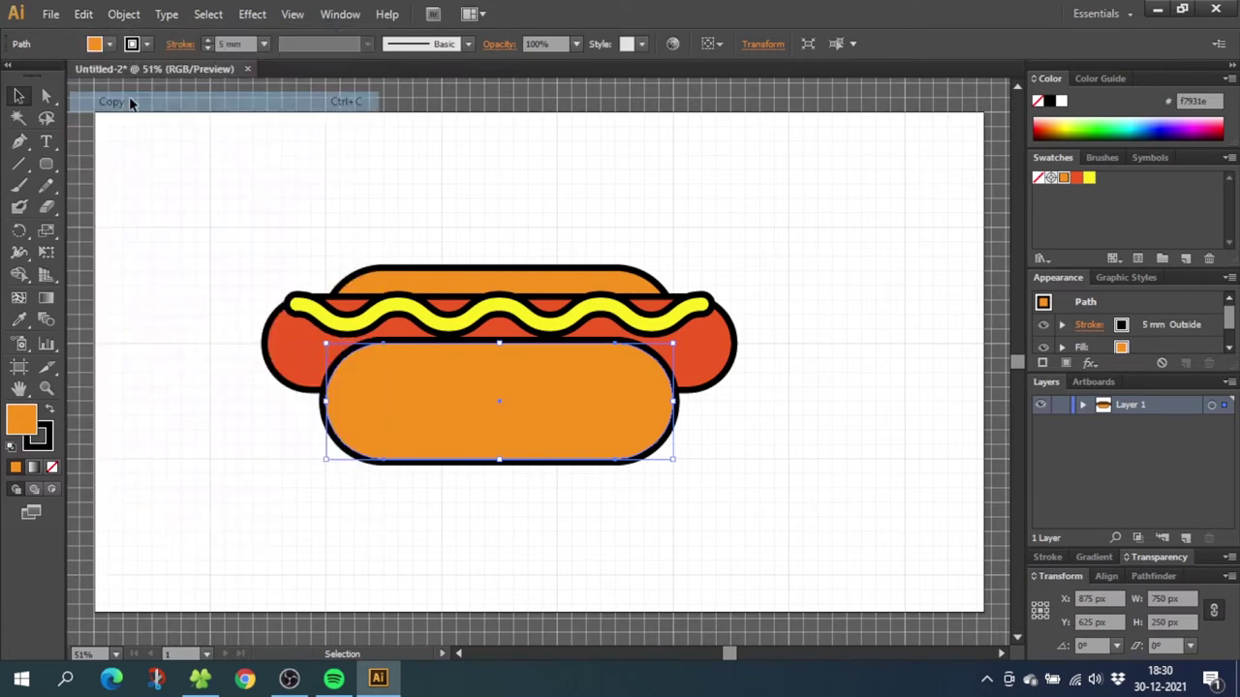
# - Copy the front bun and paste it in front as an outline-free copy shifted upward
pyautogui.click(84, 13)
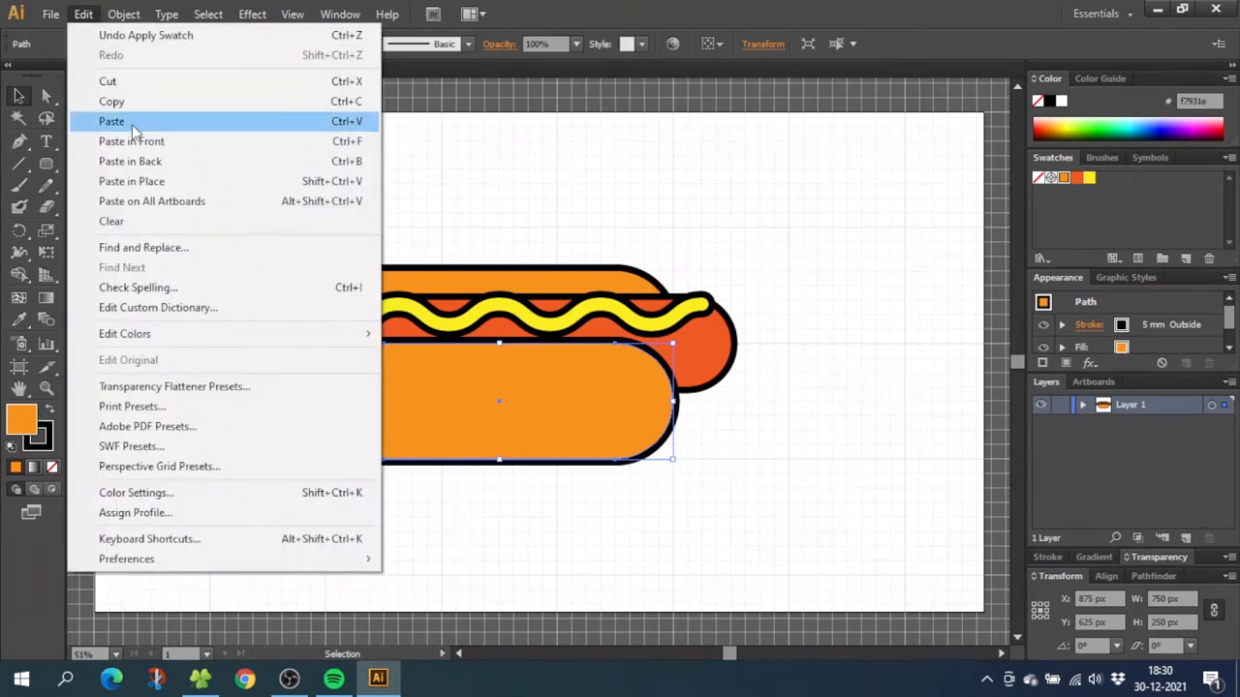
pyautogui.click(111, 121)
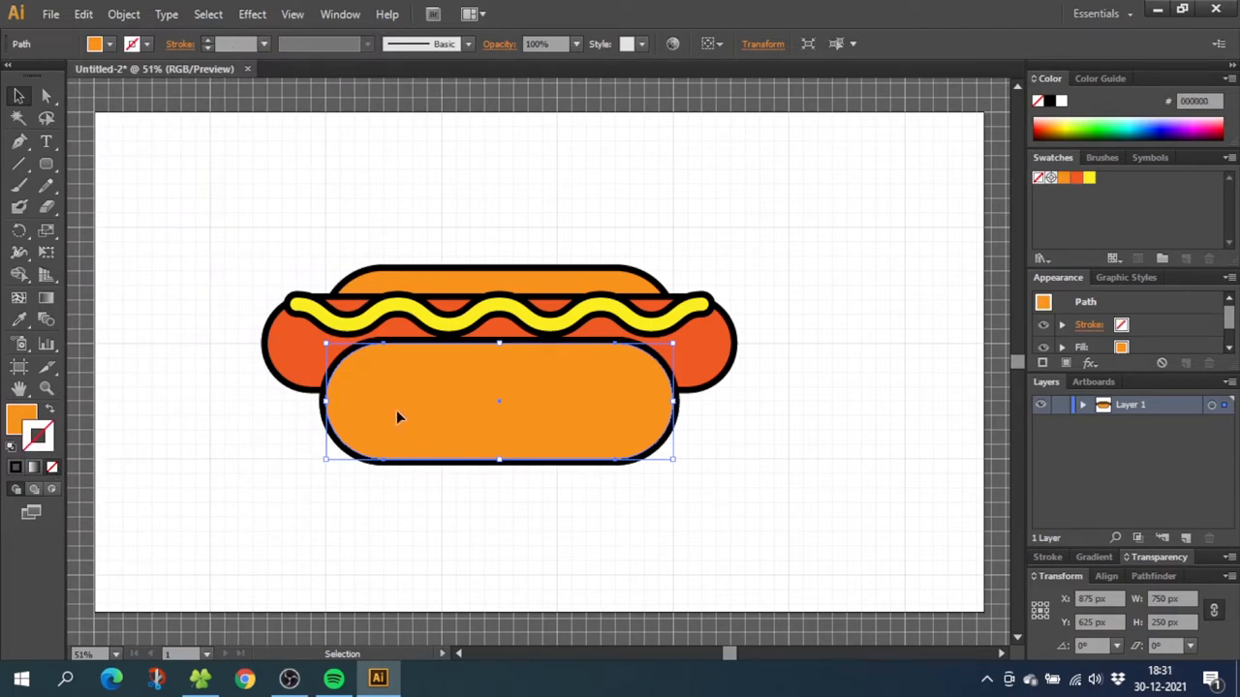
pyautogui.moveTo(411, 409)
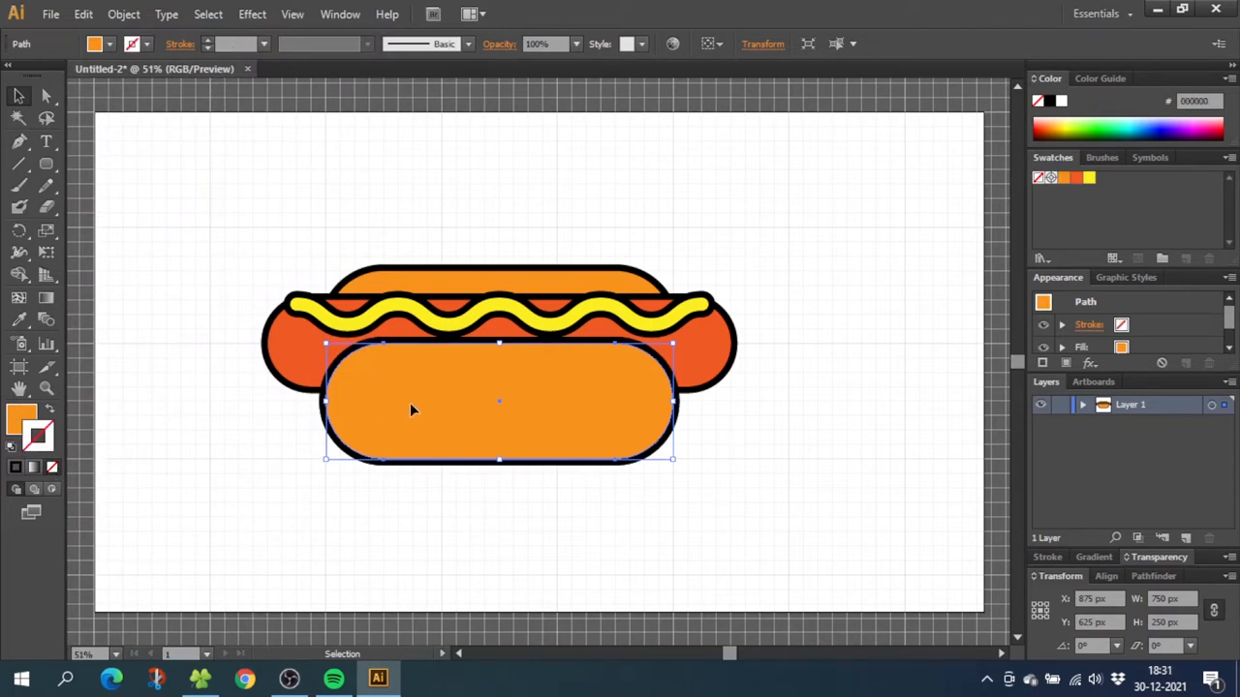
pyautogui.moveTo(448, 419)
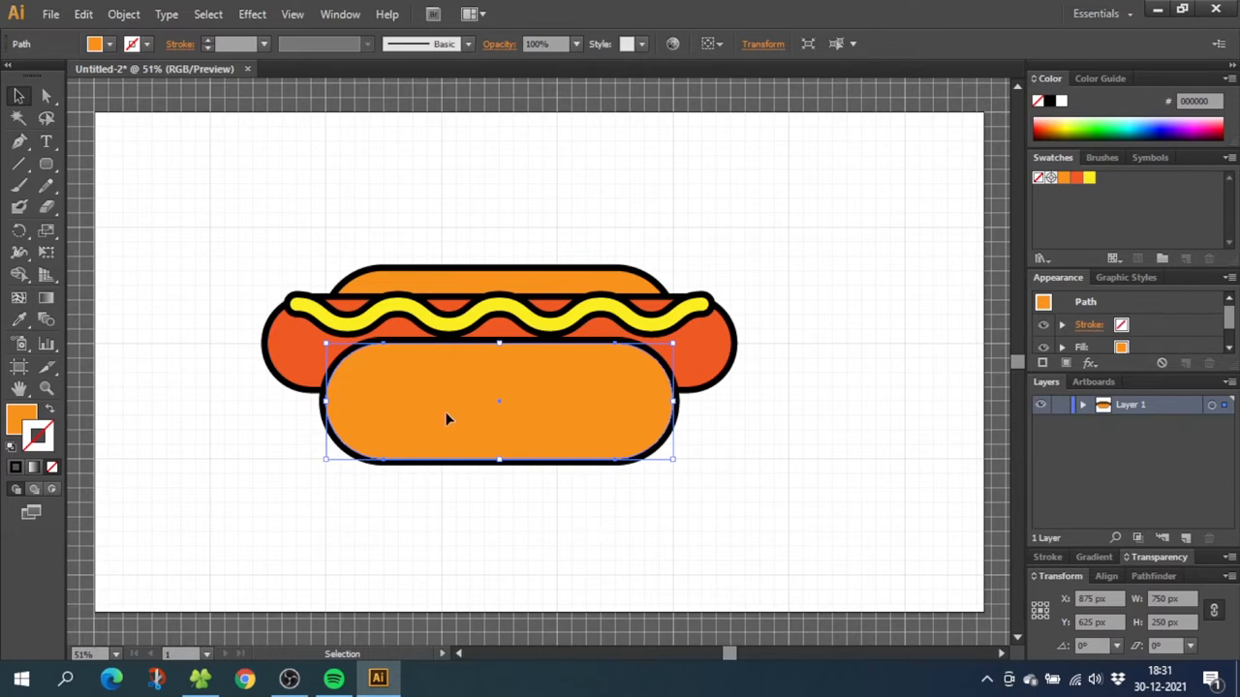
pyautogui.moveTo(463, 441)
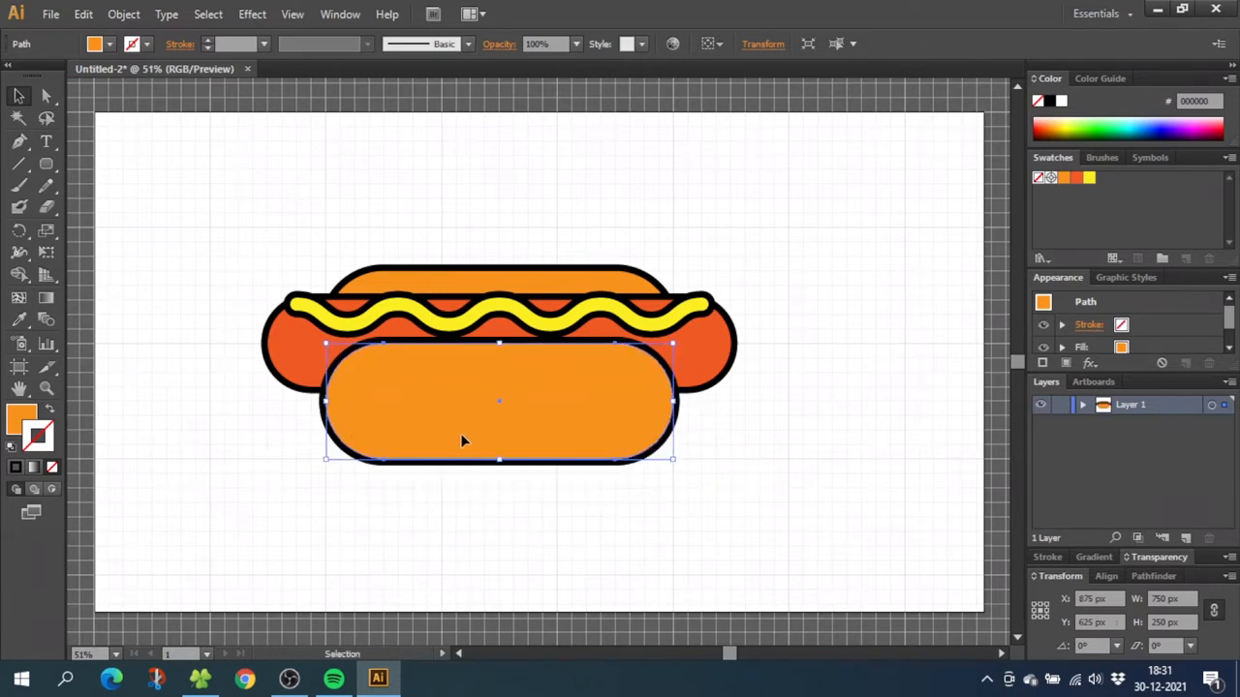
pyautogui.moveTo(431, 412)
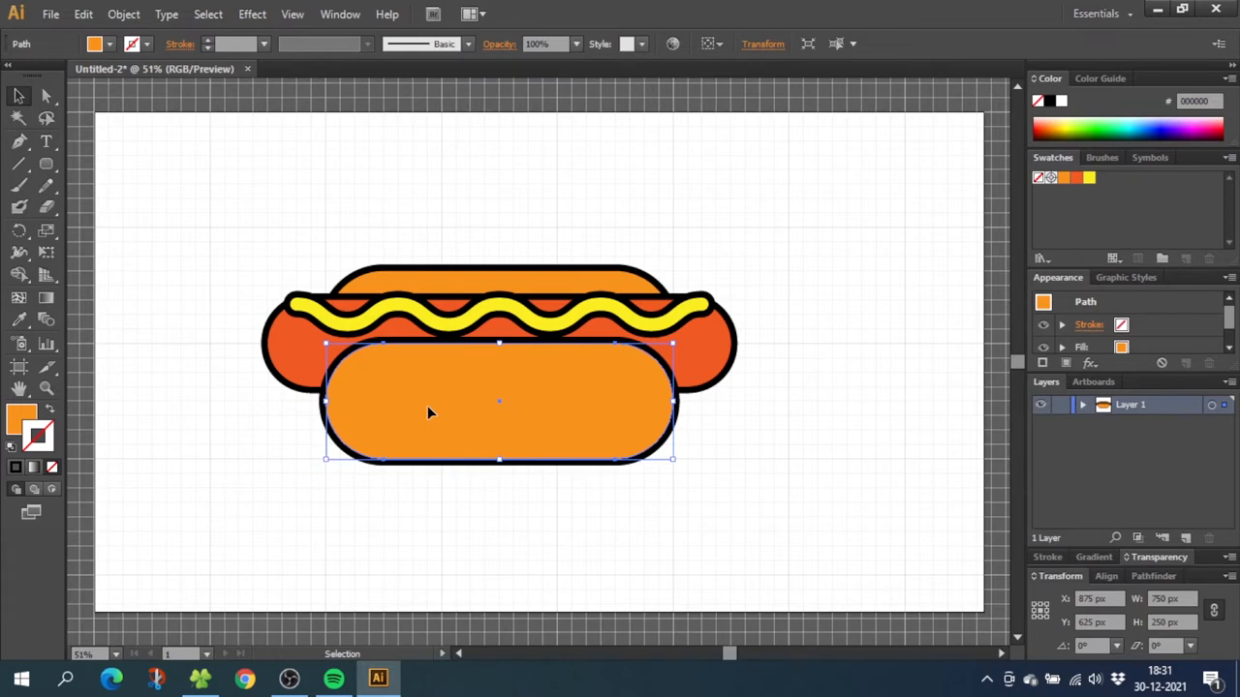
pyautogui.moveTo(269, 228)
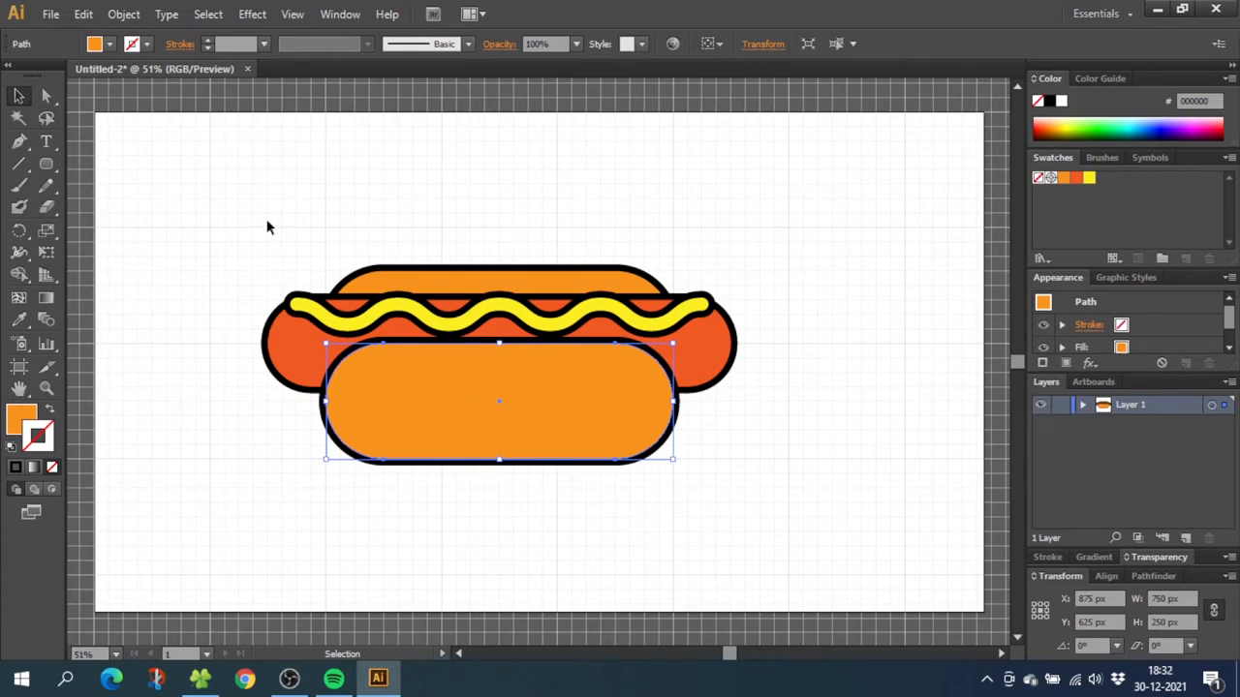
pyautogui.click(83, 13)
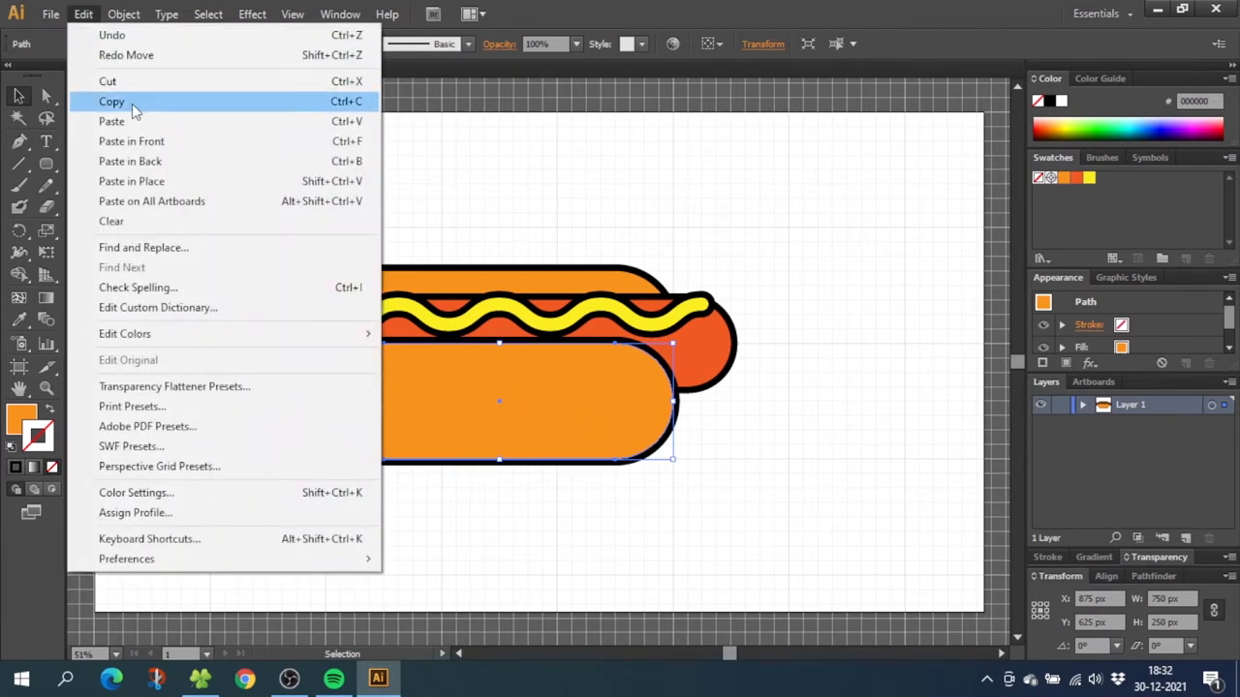
pyautogui.moveTo(136, 146)
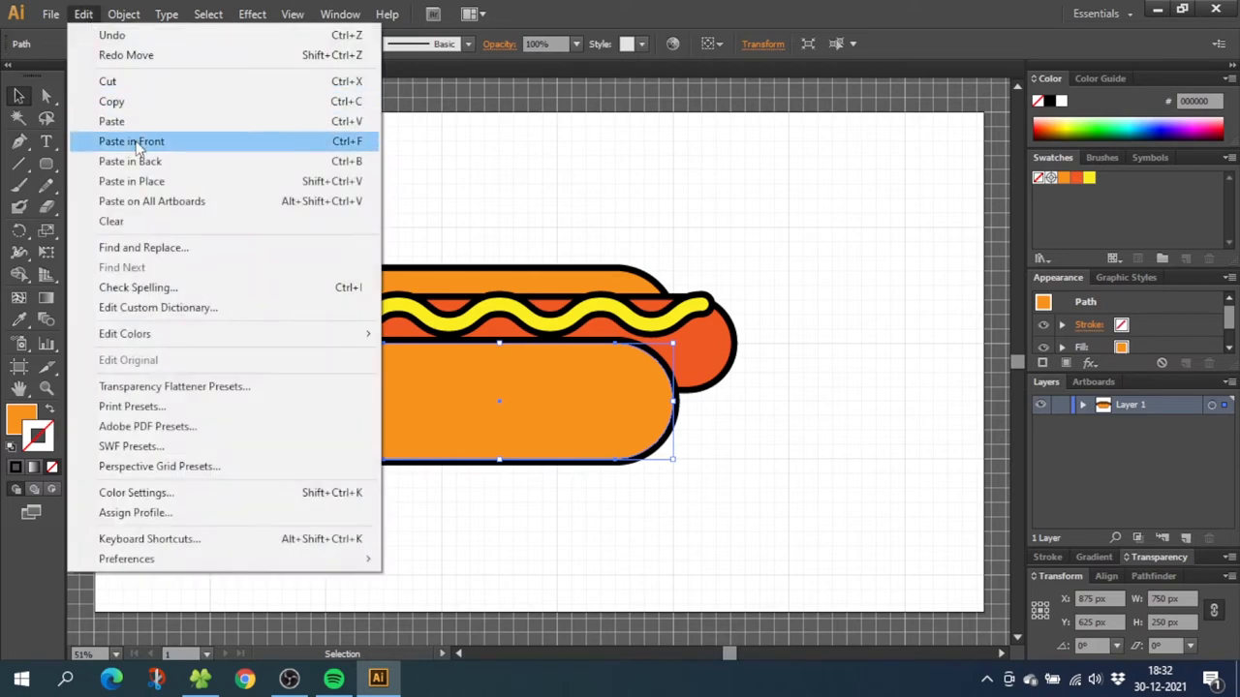
pyautogui.click(131, 141)
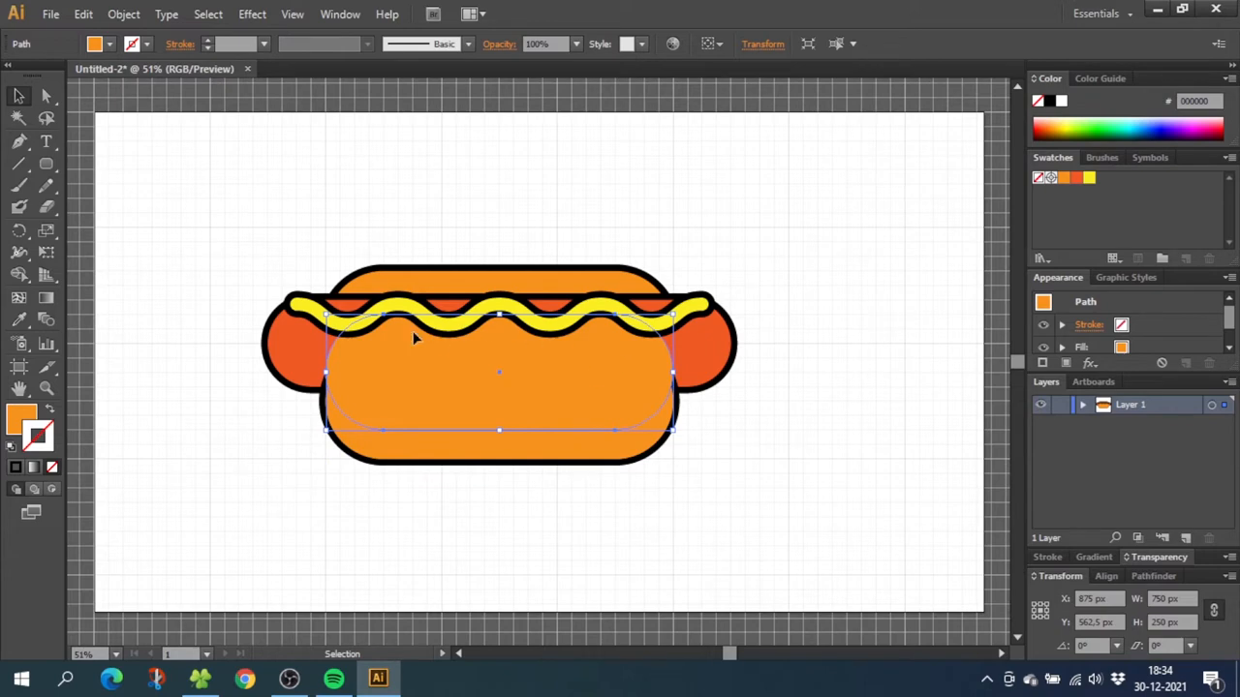
pyautogui.moveTo(566, 450)
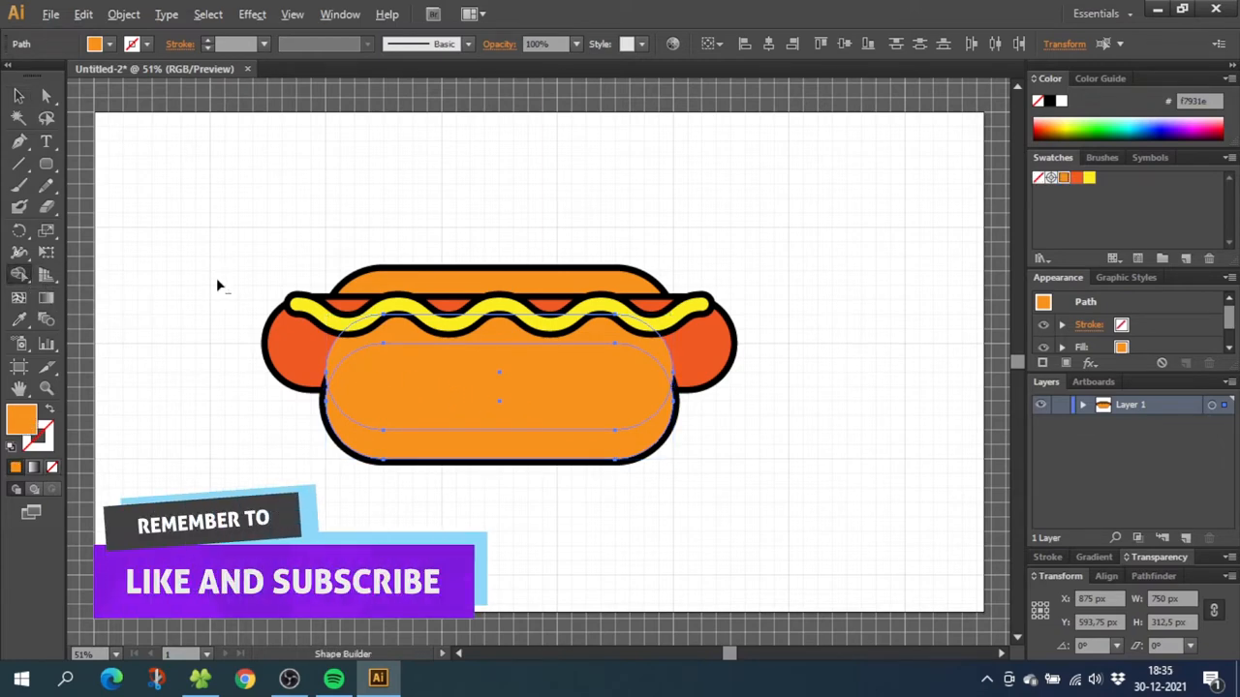
pyautogui.moveTo(269, 289)
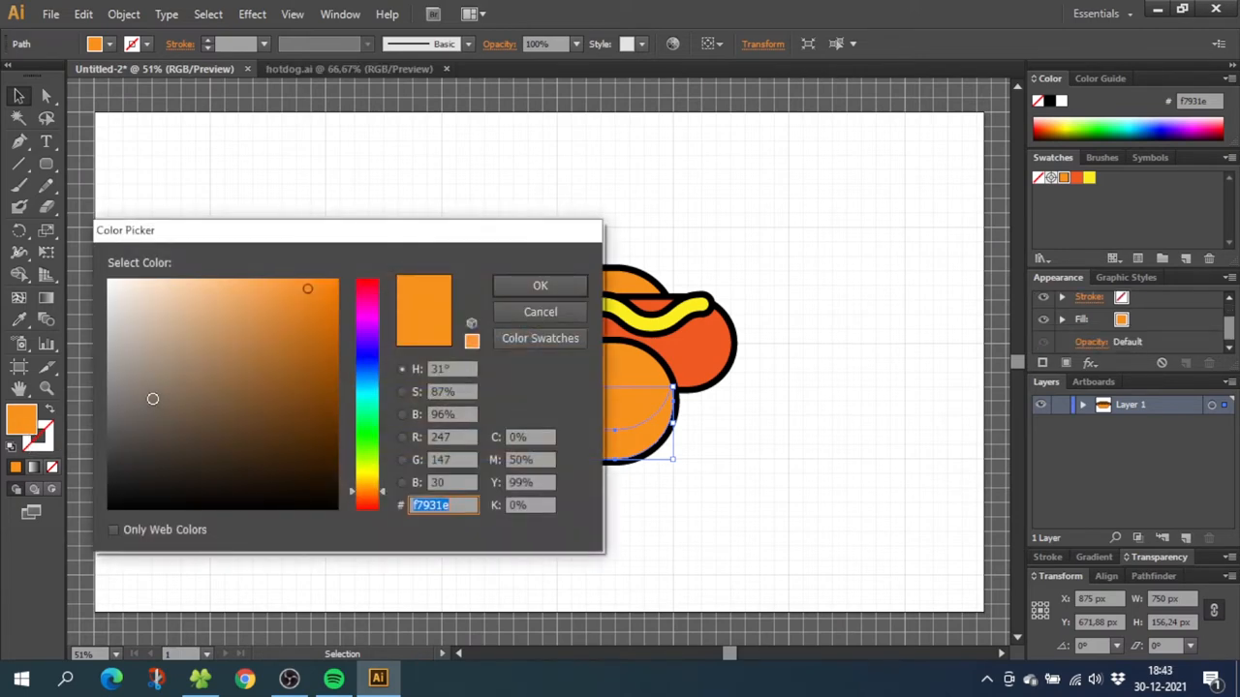
# - Choose a darker orange for the front bun's shadow band and a darker red for the sausage
pyautogui.click(308, 289)
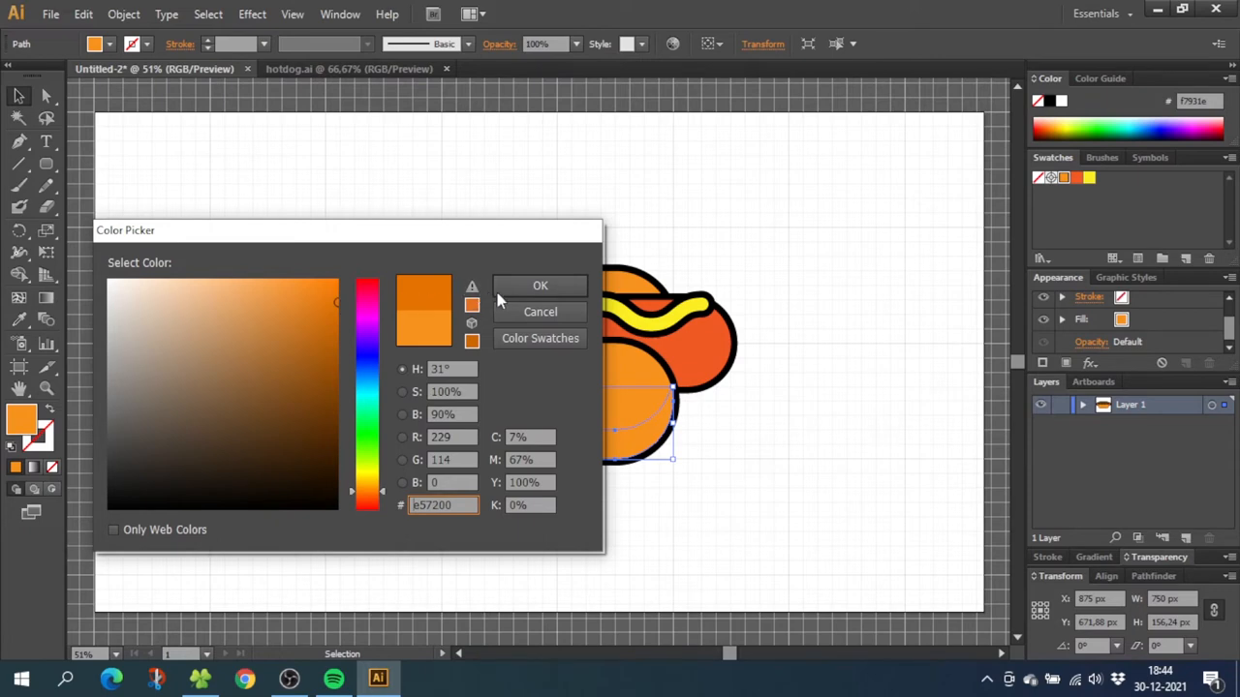
pyautogui.click(540, 284)
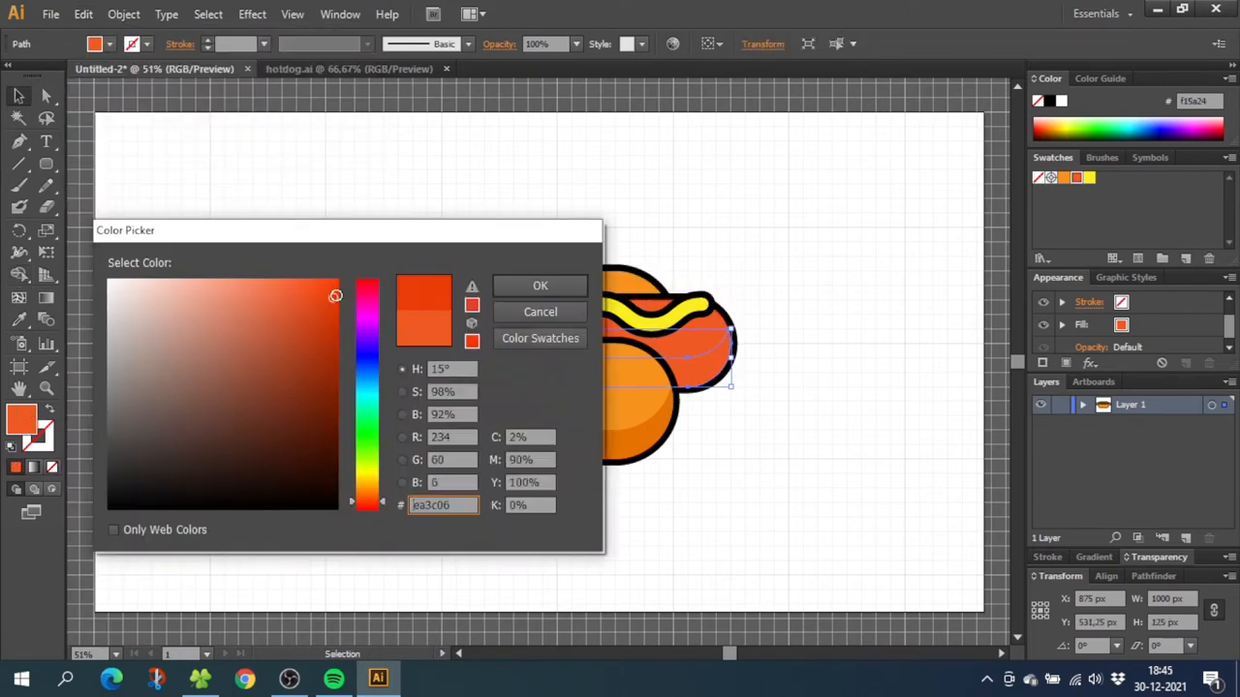
pyautogui.click(539, 285)
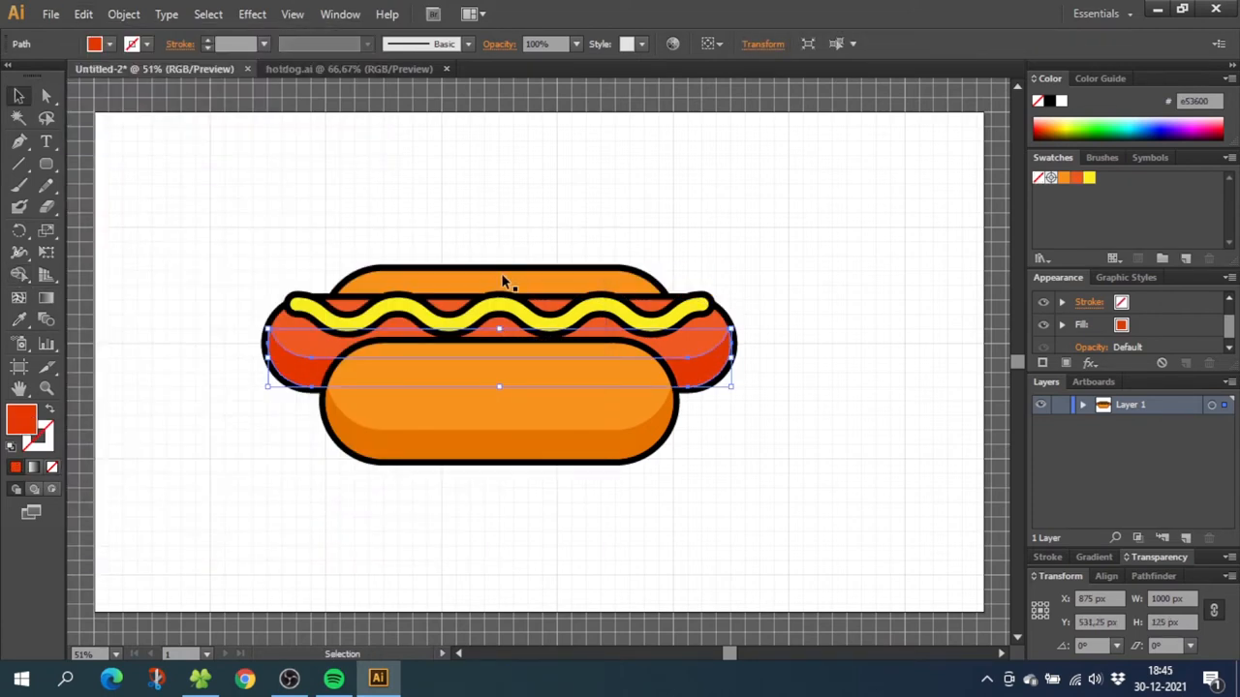
pyautogui.moveTo(465, 291)
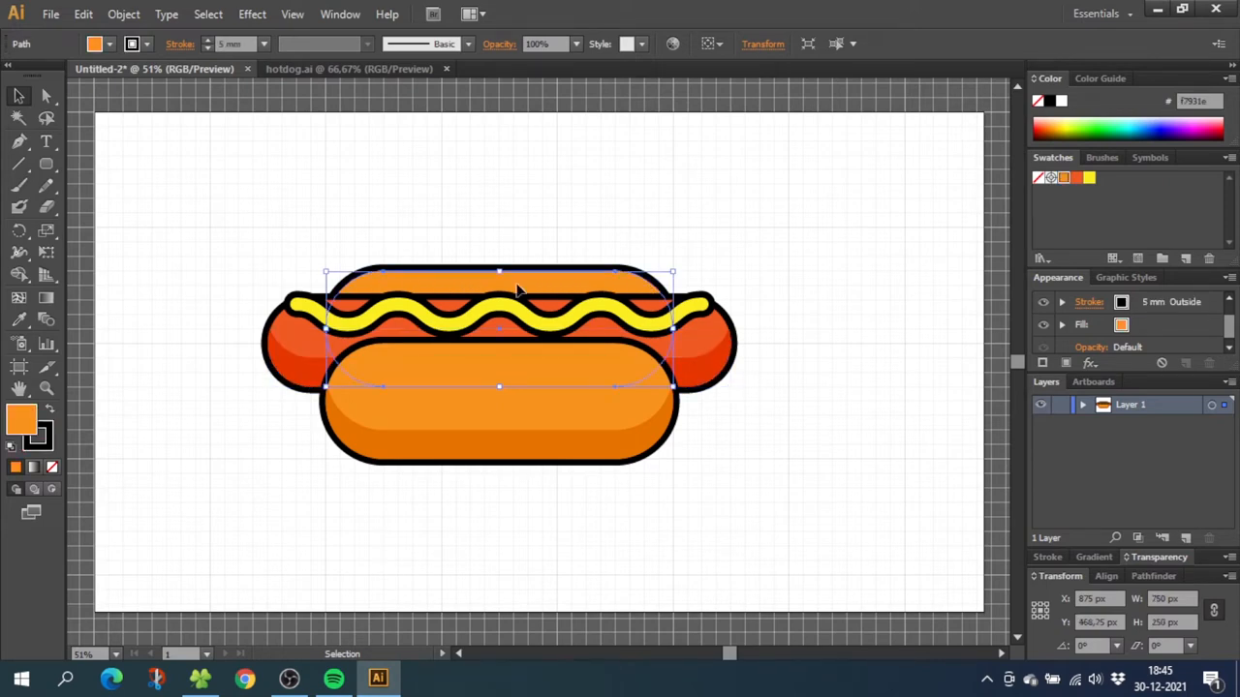
# - Remove the back bun's outline and draw a helper rectangle over its top
pyautogui.click(83, 13)
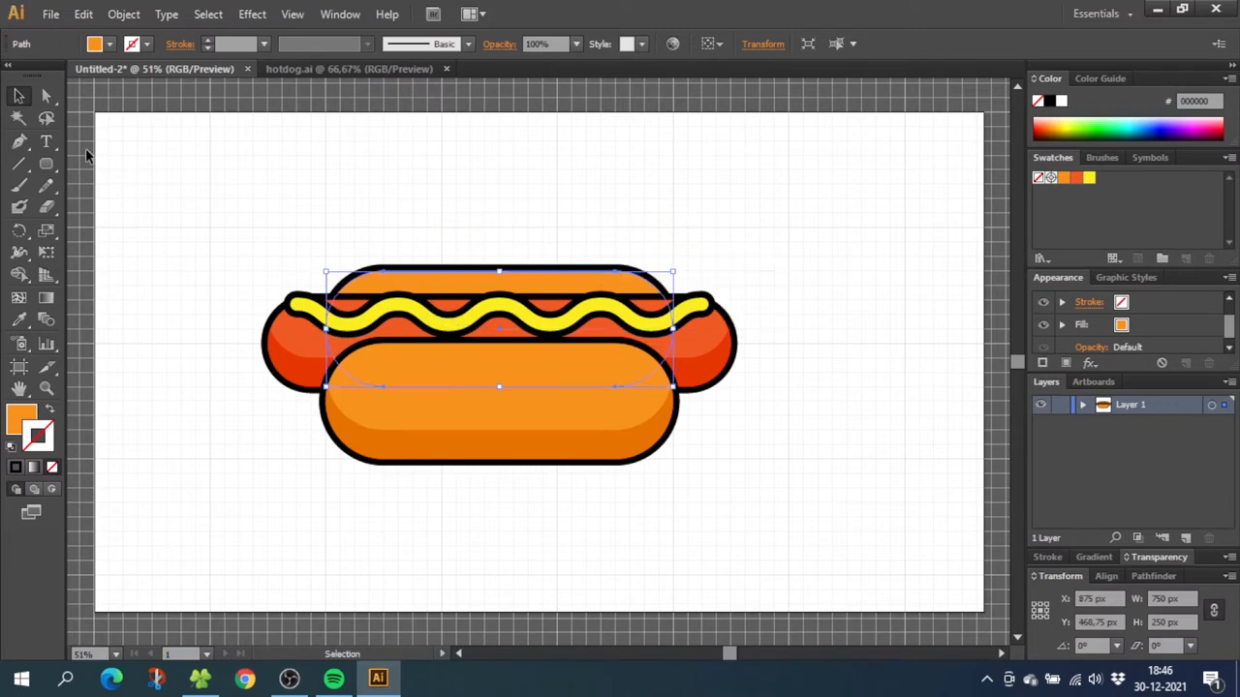
pyautogui.click(46, 163)
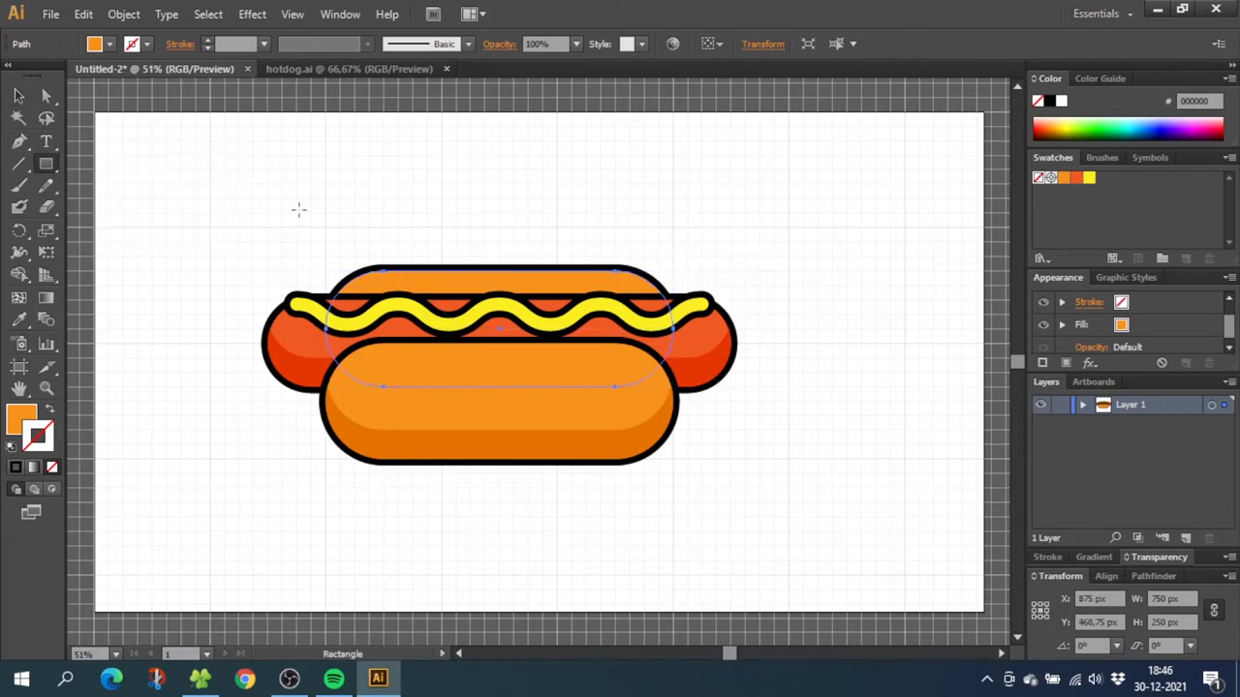
pyautogui.moveTo(312, 208); pyautogui.dragTo(703, 288)
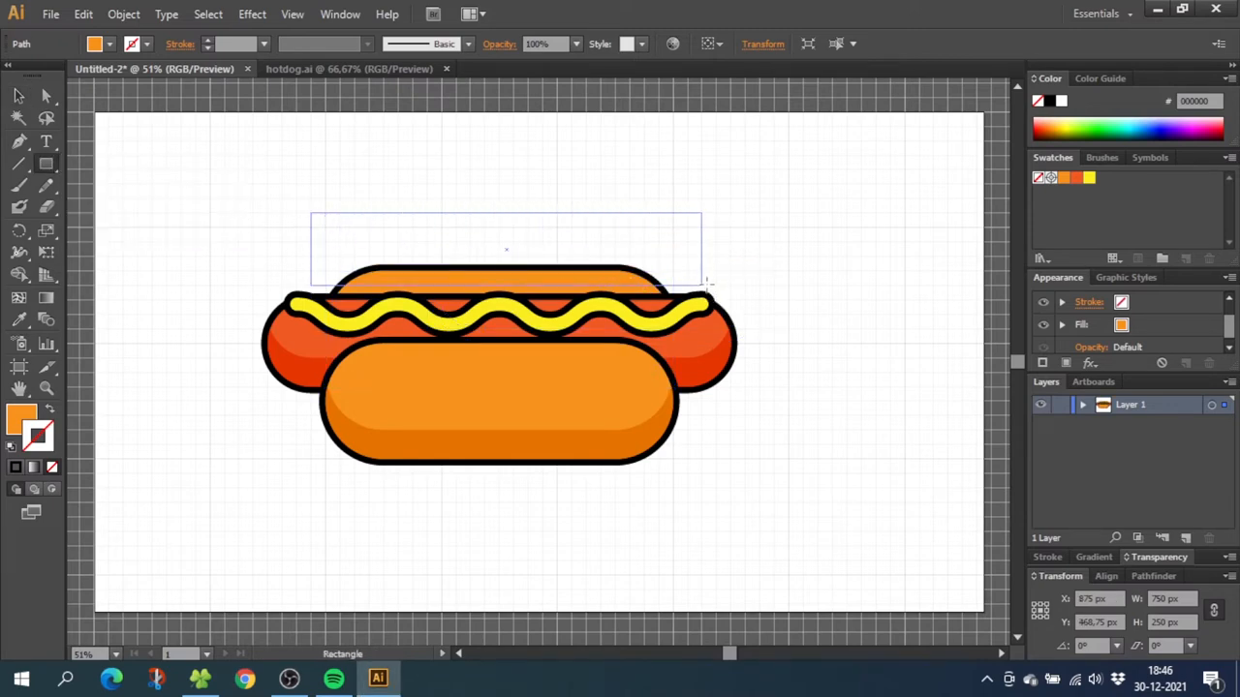
# - Delete the rectangle's excess above the back bun with the Shape Builder
pyautogui.click(17, 95)
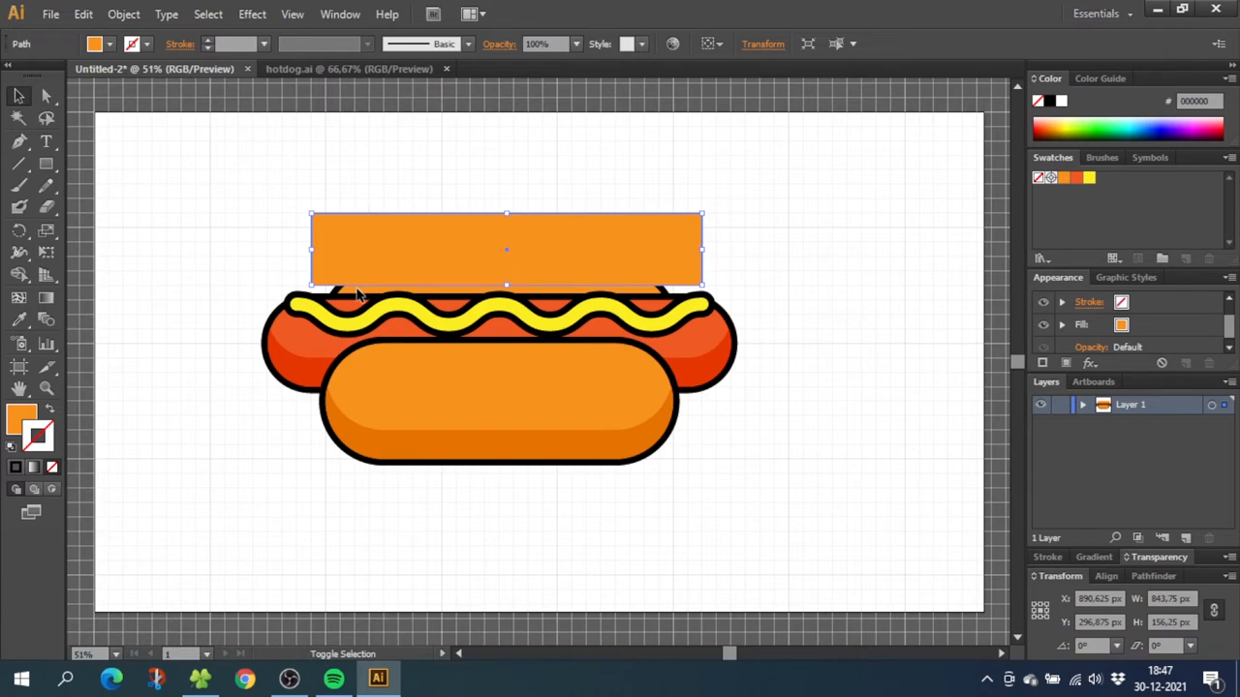
pyautogui.click(18, 278)
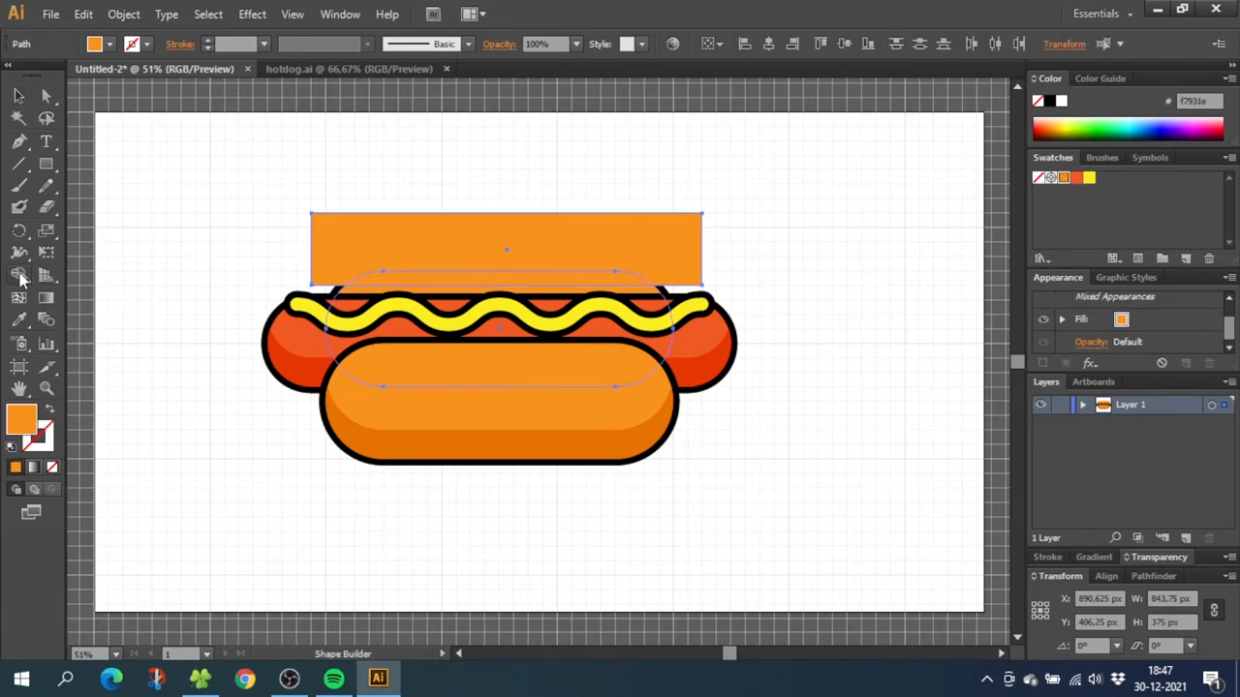
pyautogui.moveTo(300, 181)
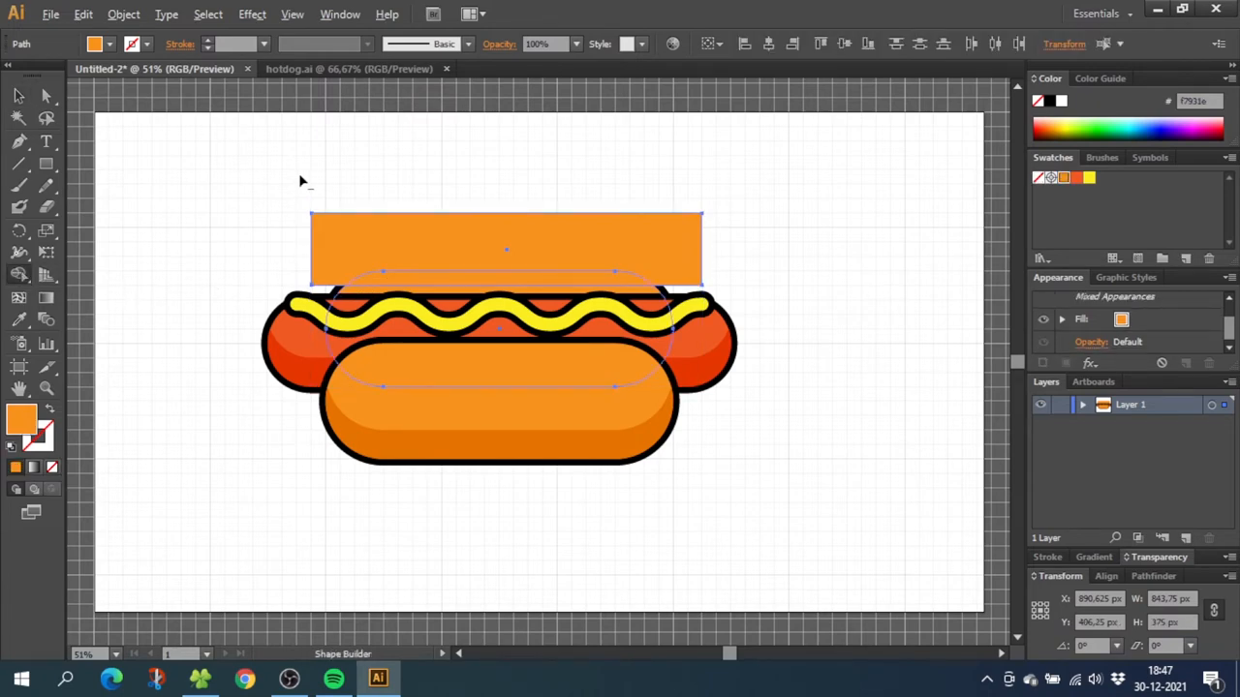
pyautogui.moveTo(300, 179); pyautogui.dragTo(386, 284)
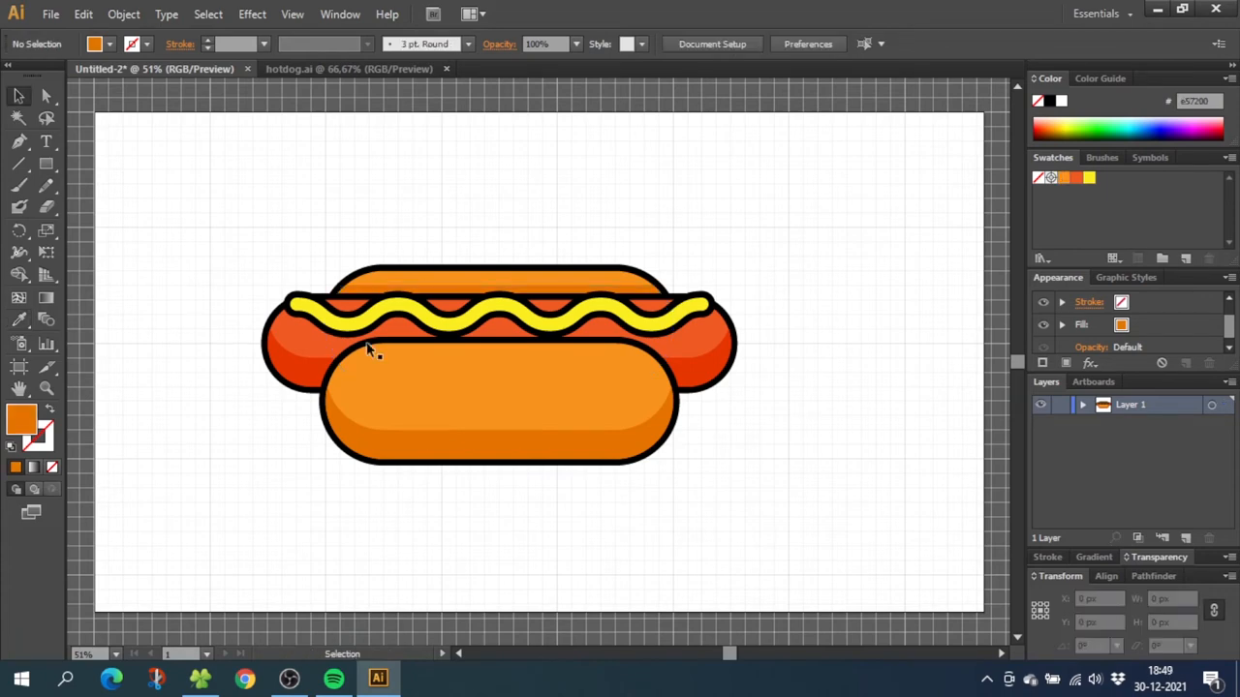
pyautogui.moveTo(438, 333)
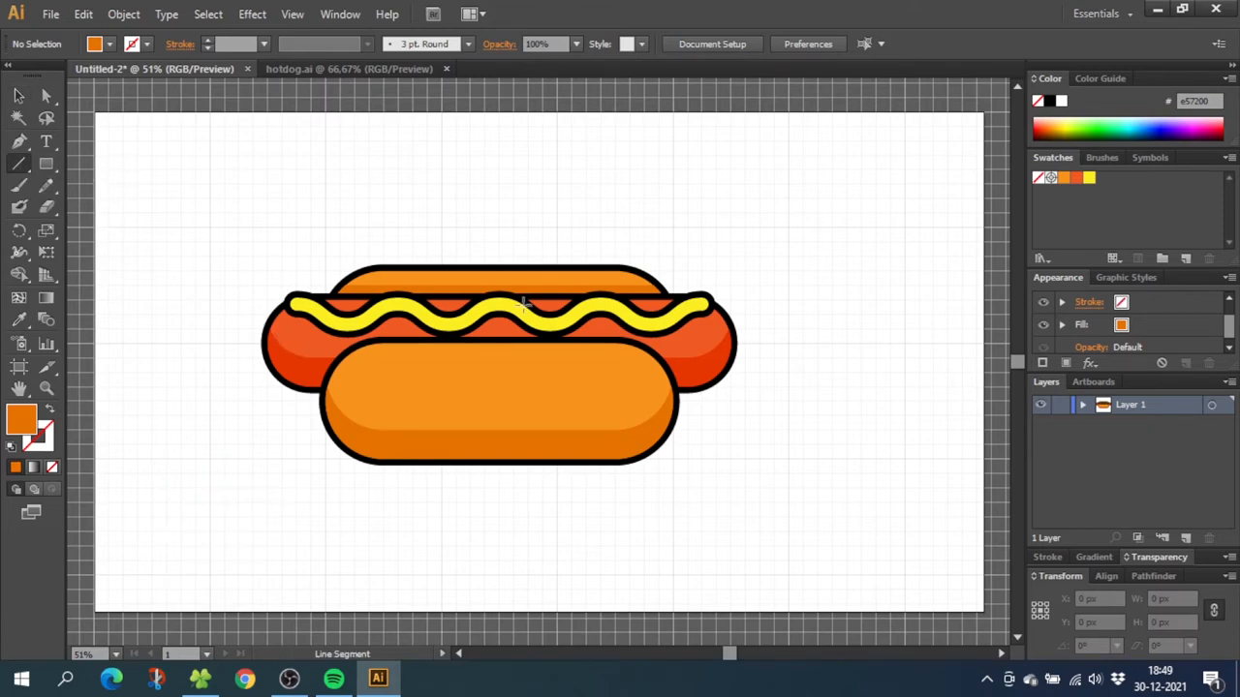
pyautogui.moveTo(788, 260)
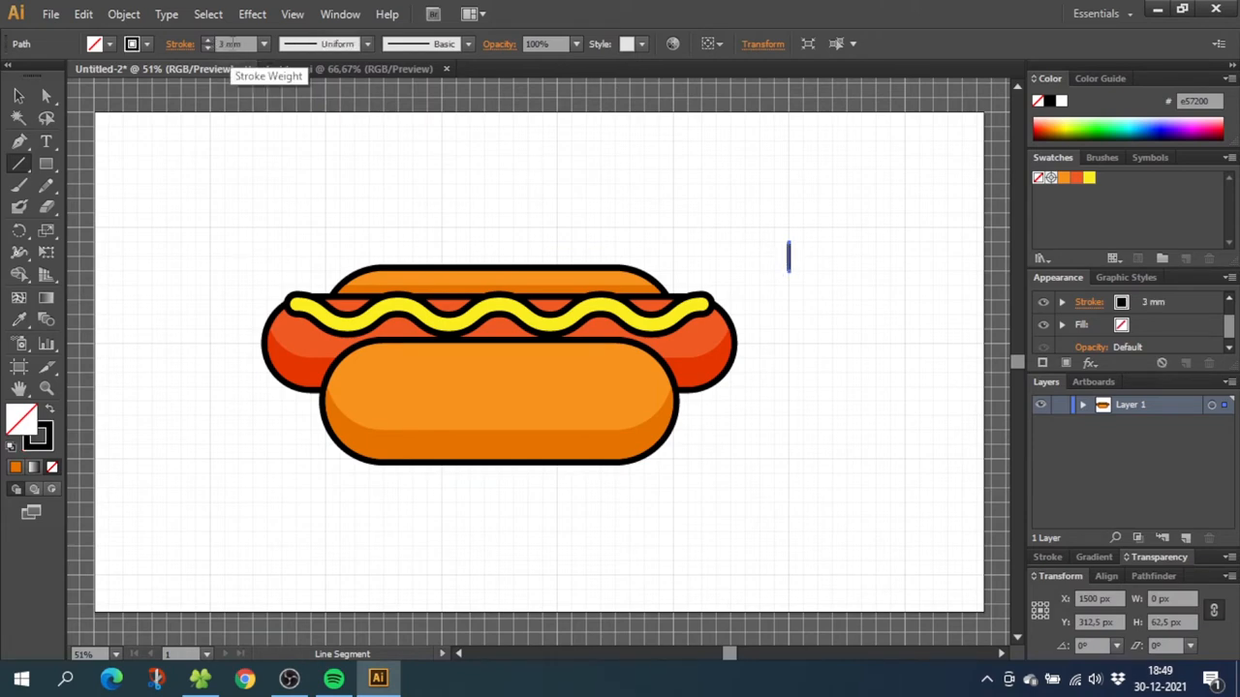
# - Taper the short black stroke with Width Profile 1 and bend it with an Arc warp
pyautogui.click(380, 44)
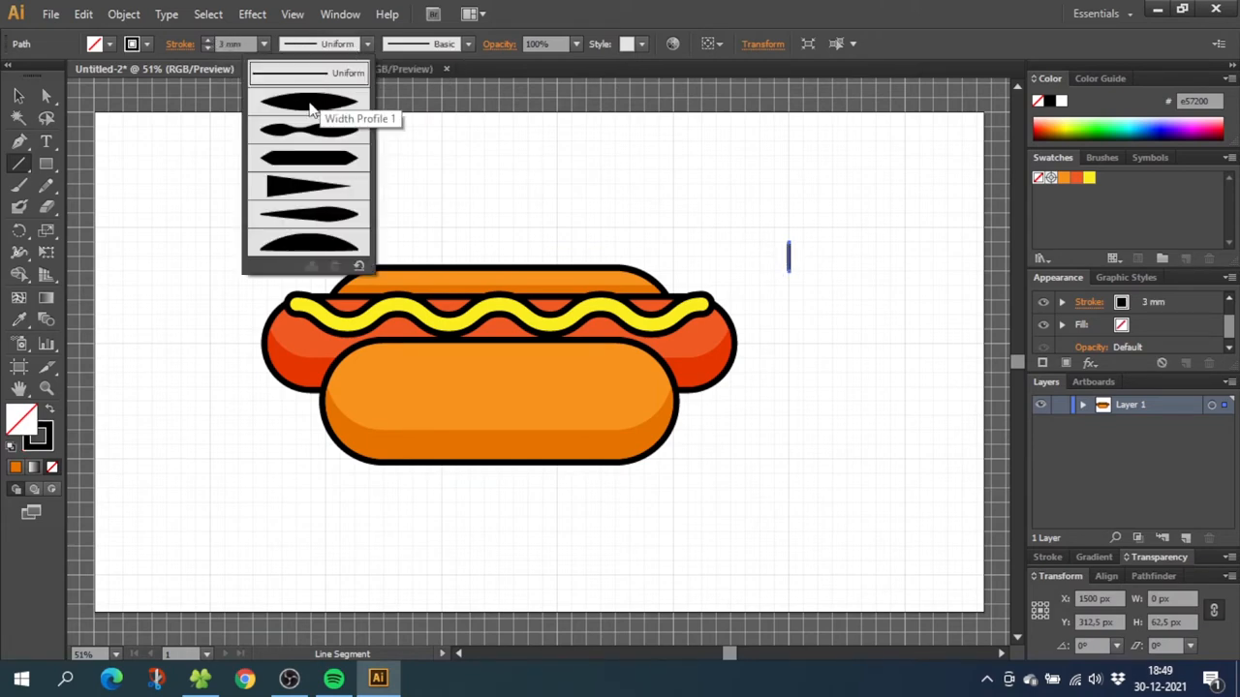
pyautogui.click(309, 105)
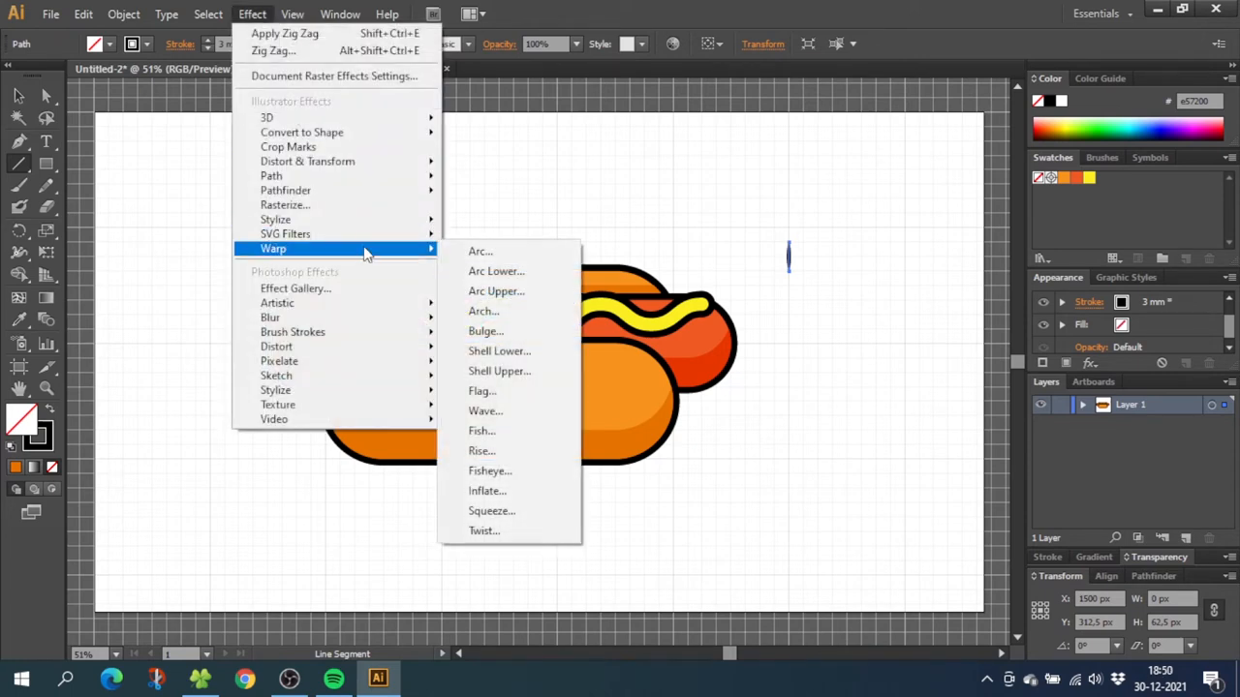
pyautogui.click(480, 251)
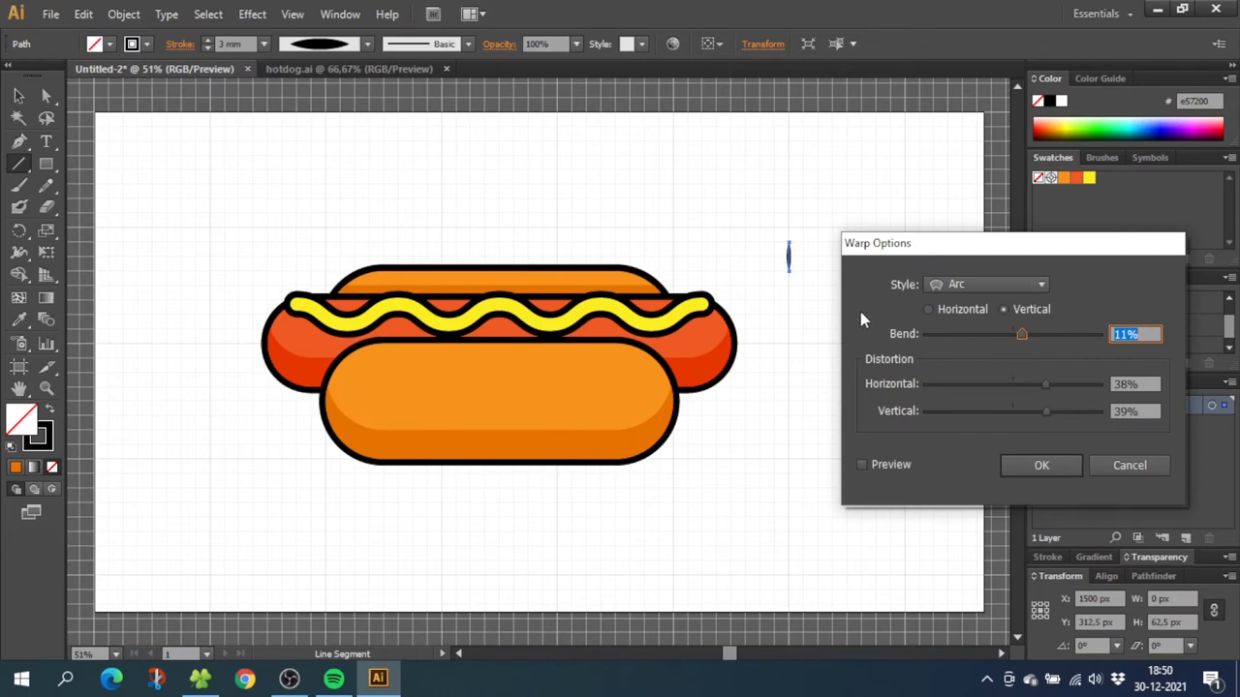
pyautogui.click(861, 464)
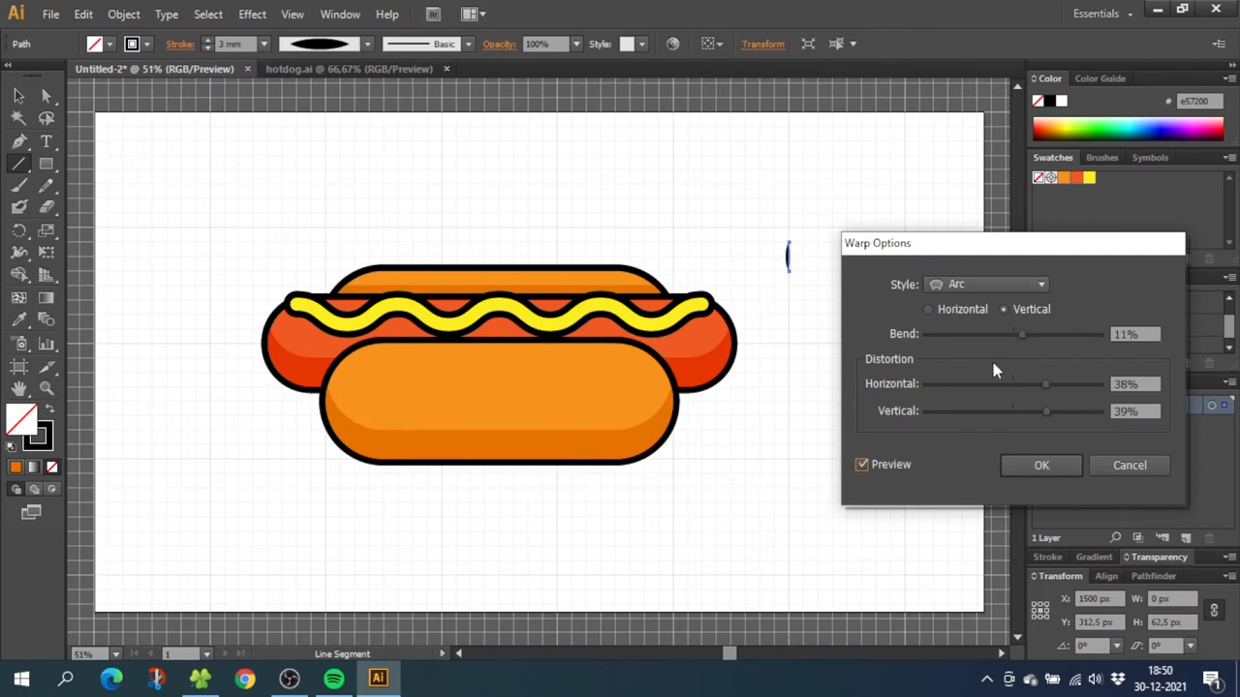
pyautogui.moveTo(1041, 466)
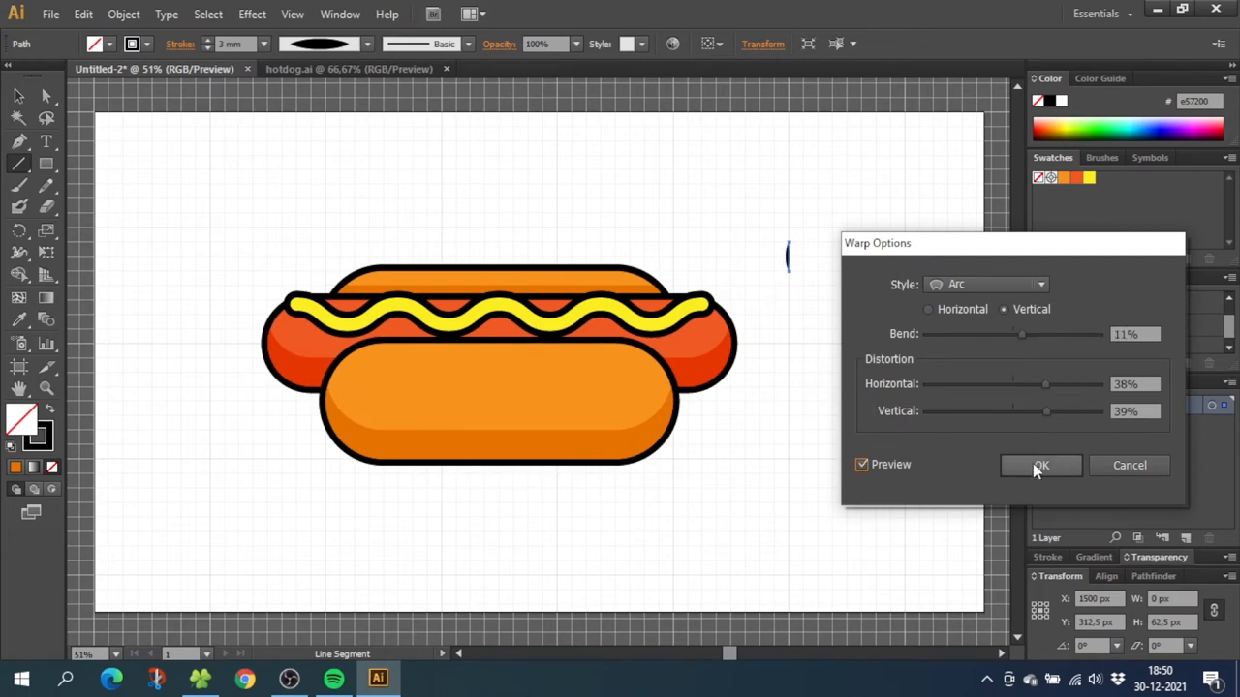
pyautogui.click(123, 13)
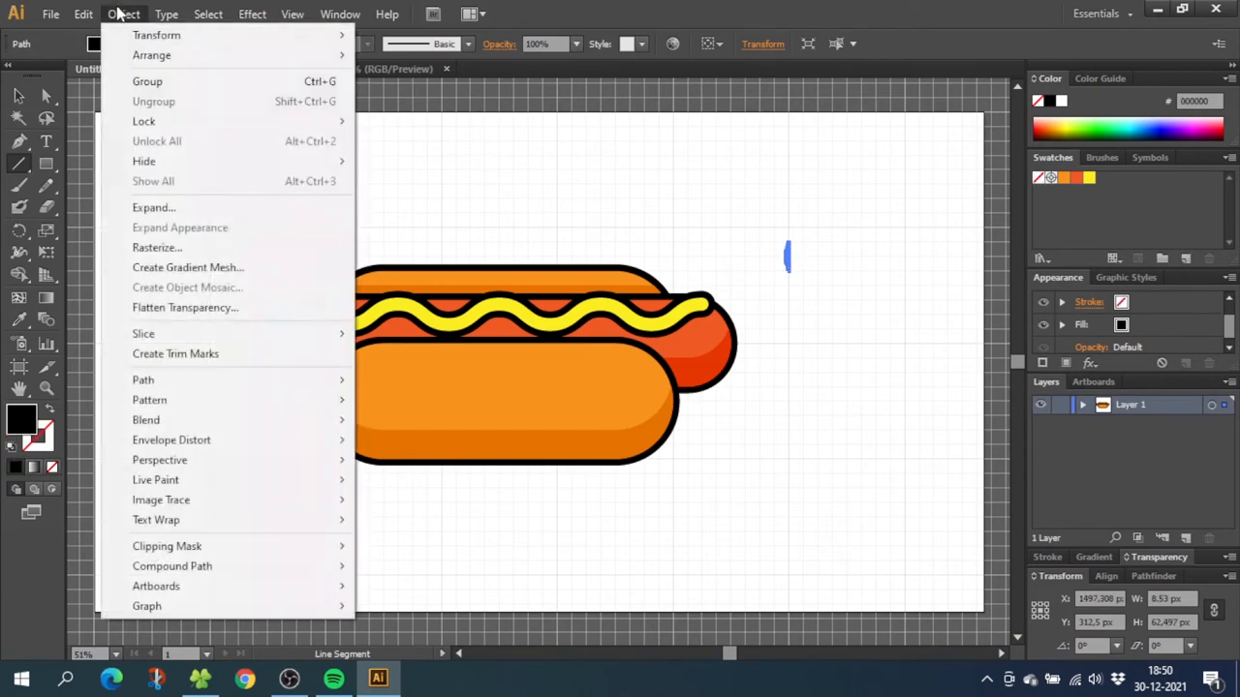
# - Expand the arc stroke, group two crossed copies into an X knot, and place knots on both sausage ends
pyautogui.click(153, 207)
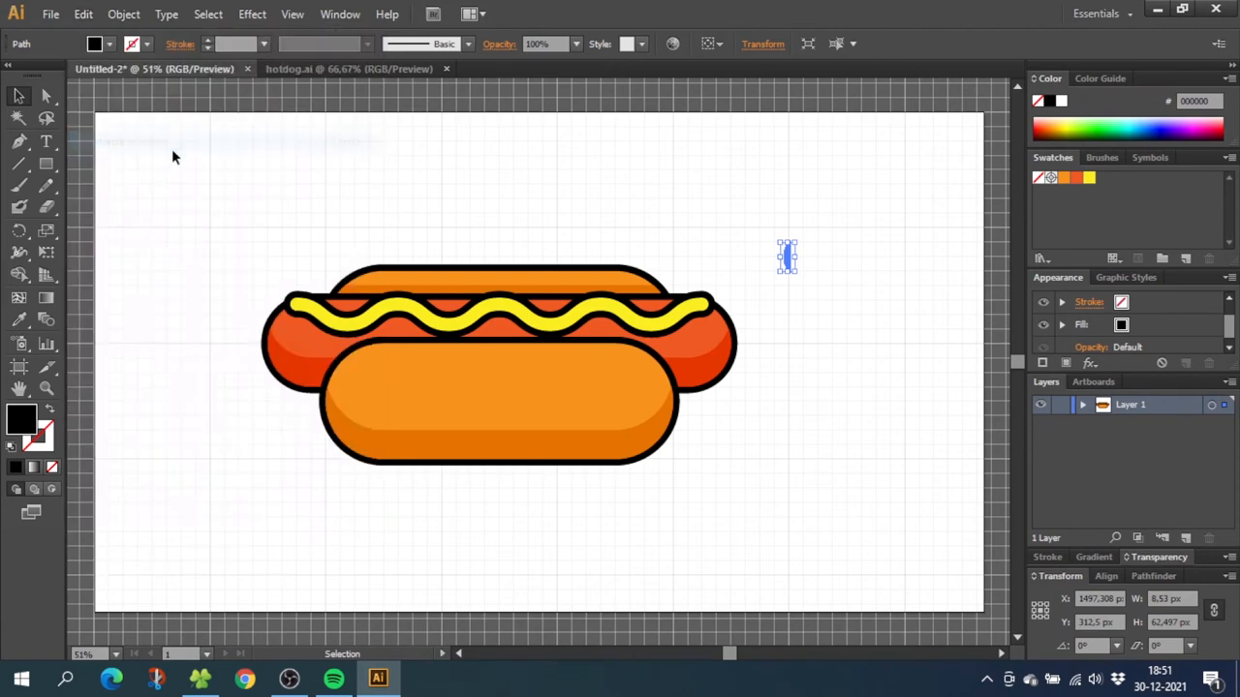
pyautogui.moveTo(794, 240)
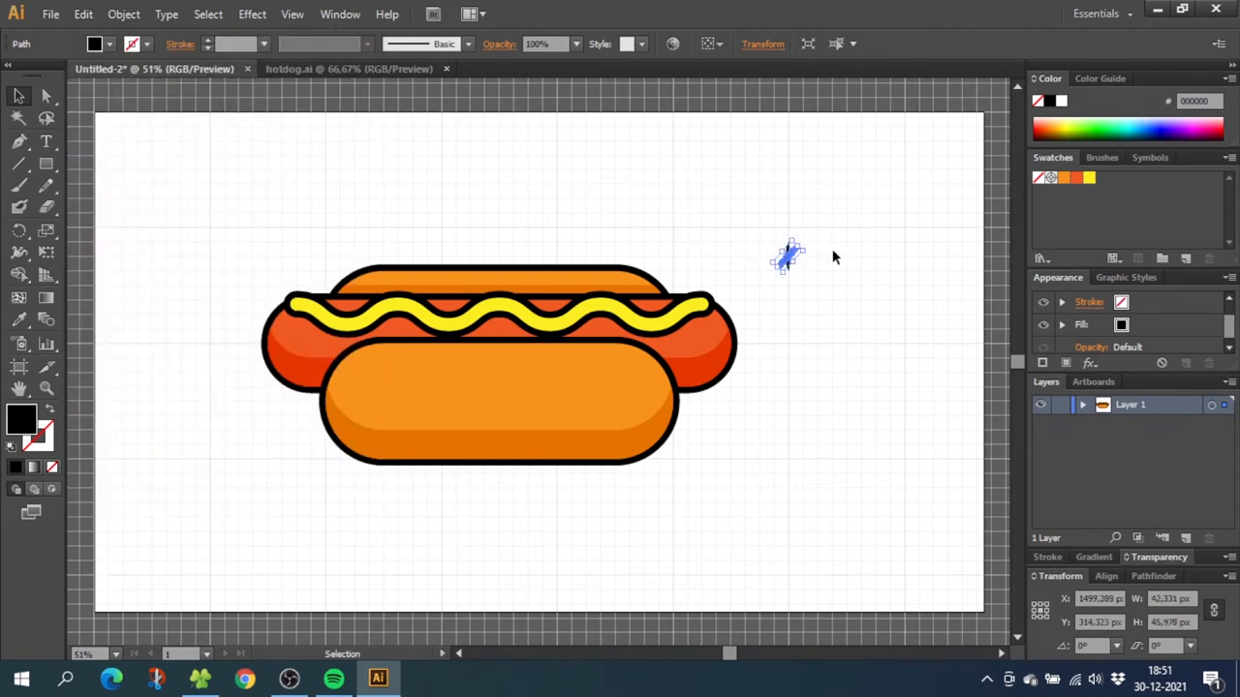
pyautogui.click(788, 257)
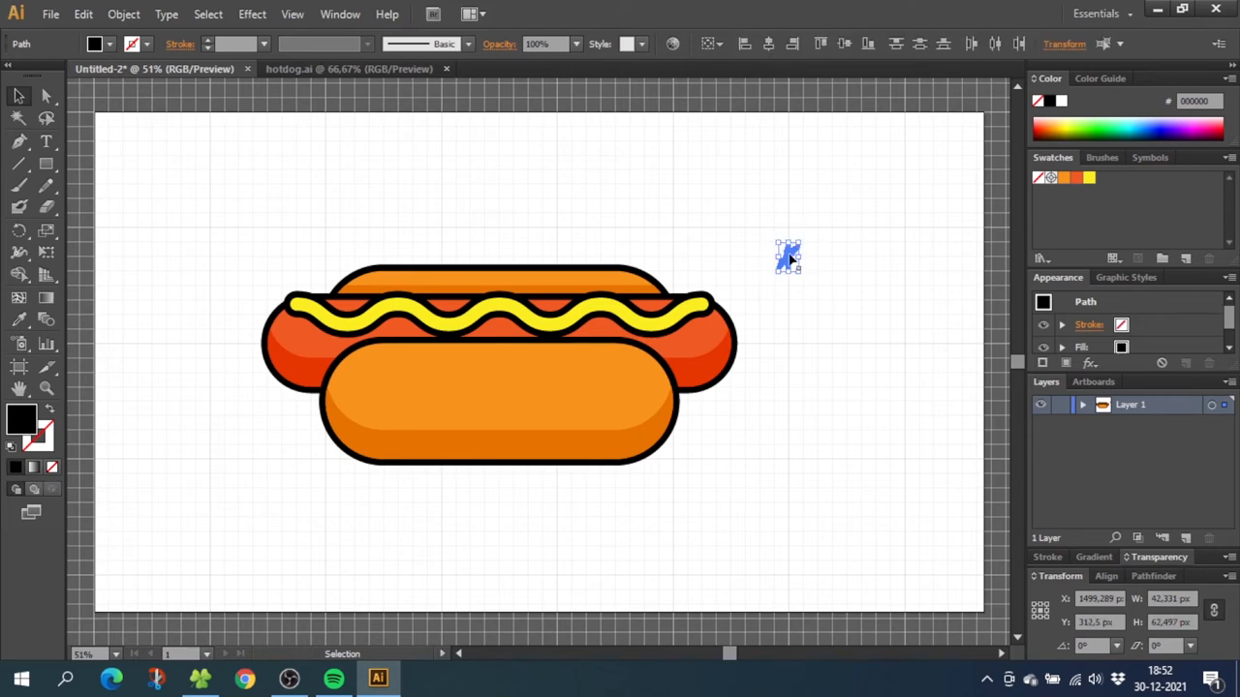
pyautogui.rightClick(788, 257)
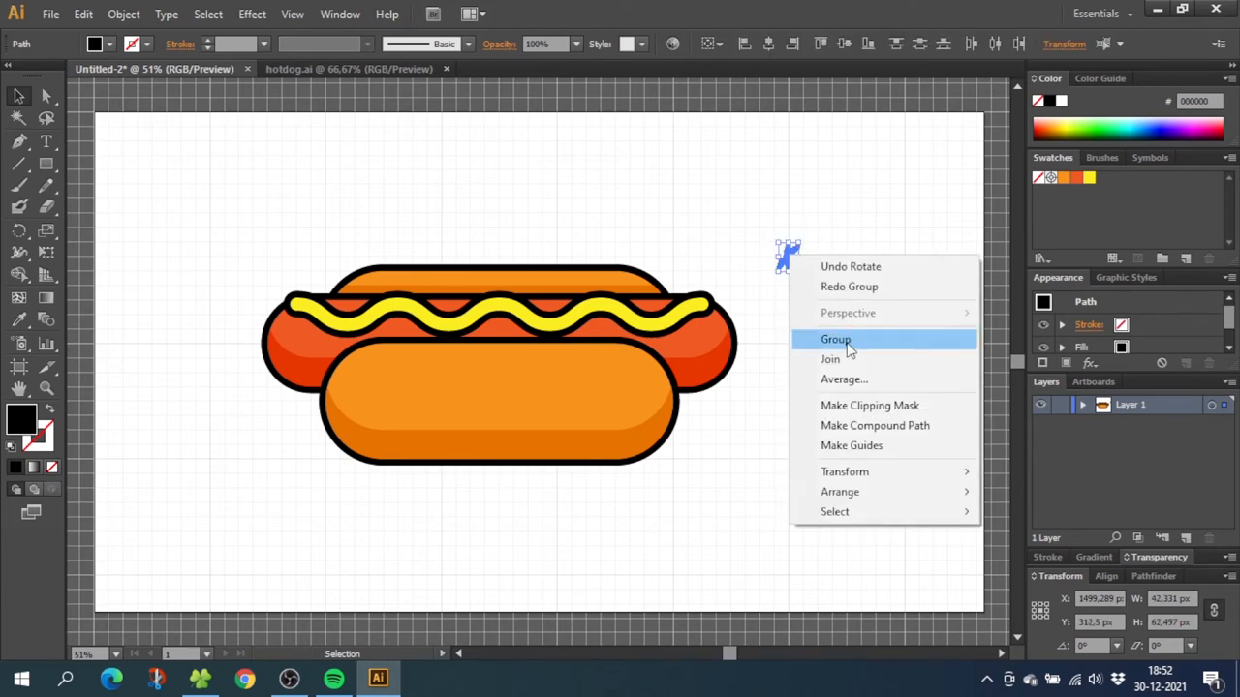
pyautogui.click(835, 339)
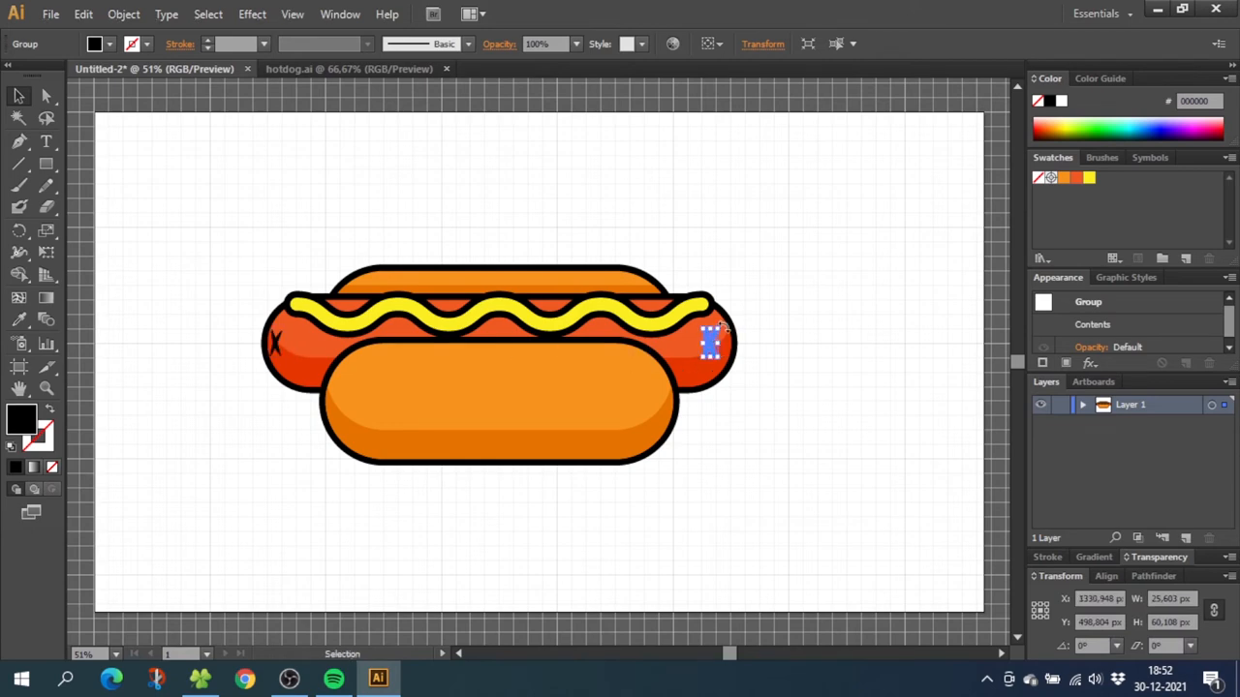
pyautogui.moveTo(635, 407)
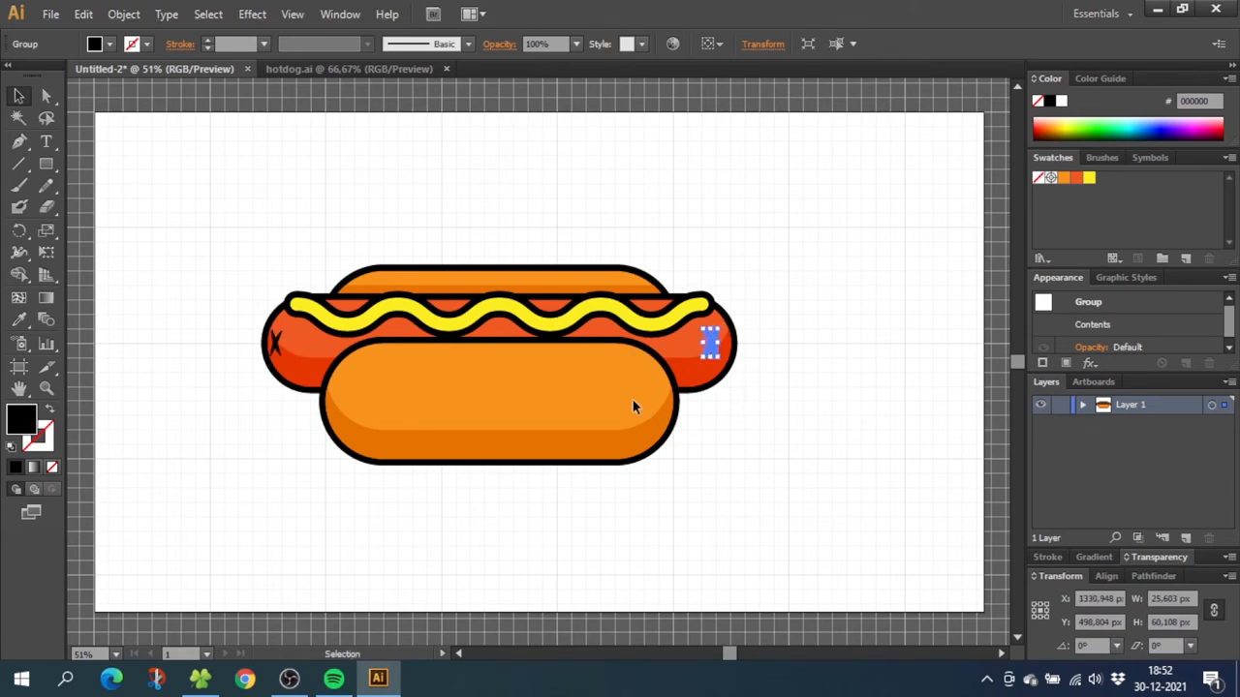
pyautogui.click(775, 337)
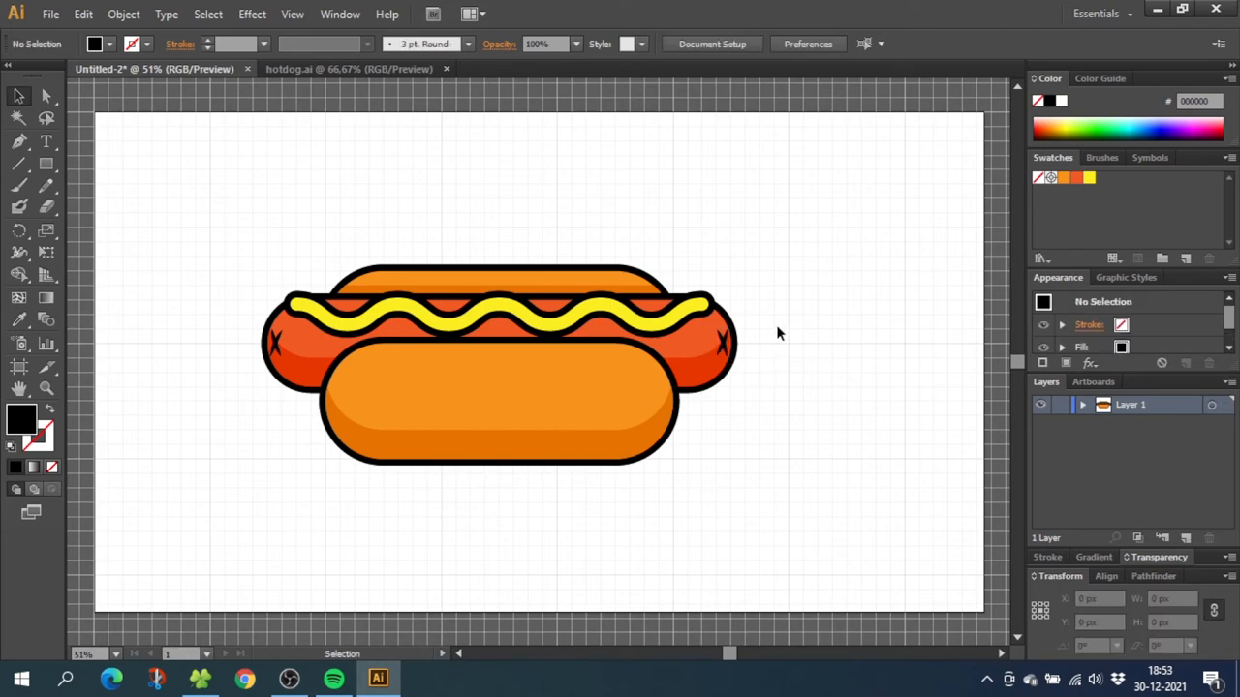
pyautogui.moveTo(684, 348)
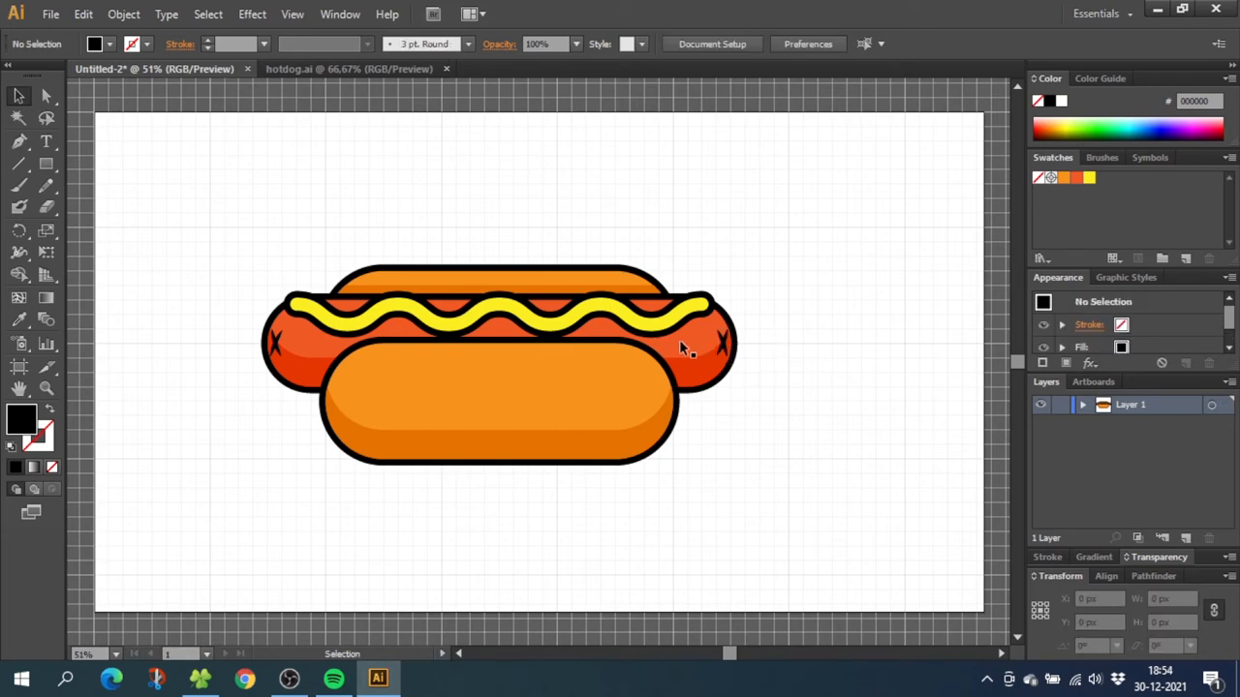
pyautogui.moveTo(625, 286)
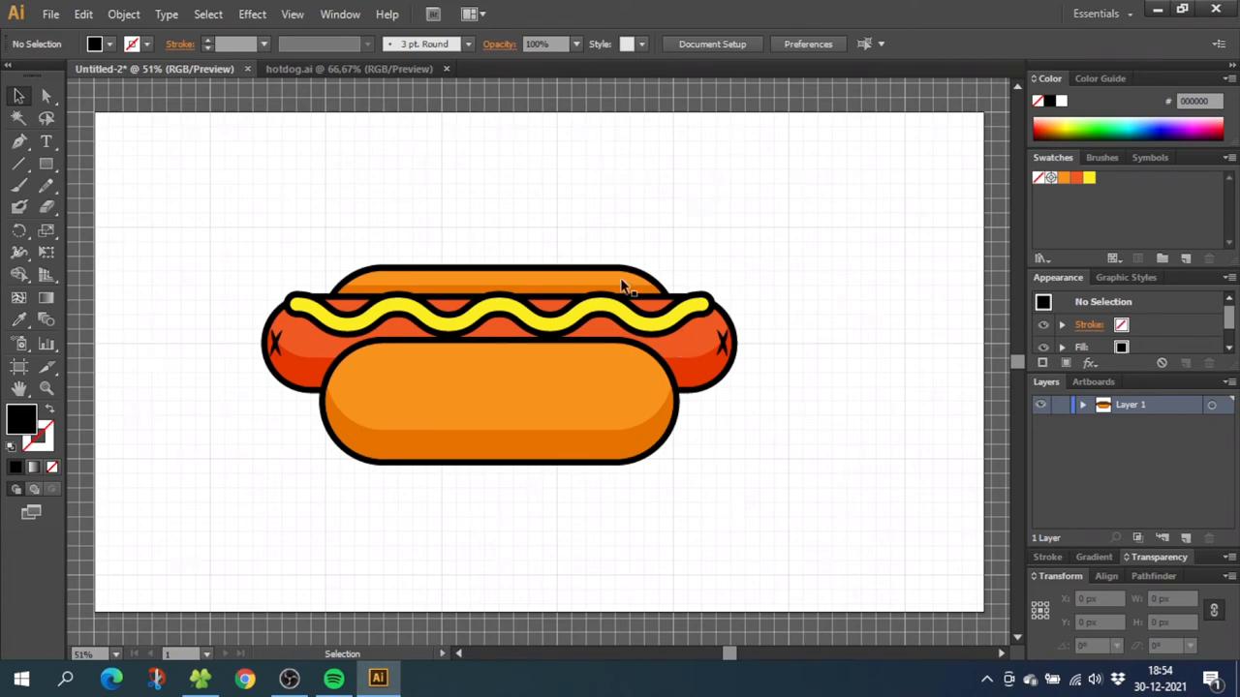
# - Expand the wavy yellow condiment and merge its pieces with the Shape Builder
pyautogui.click(291, 14)
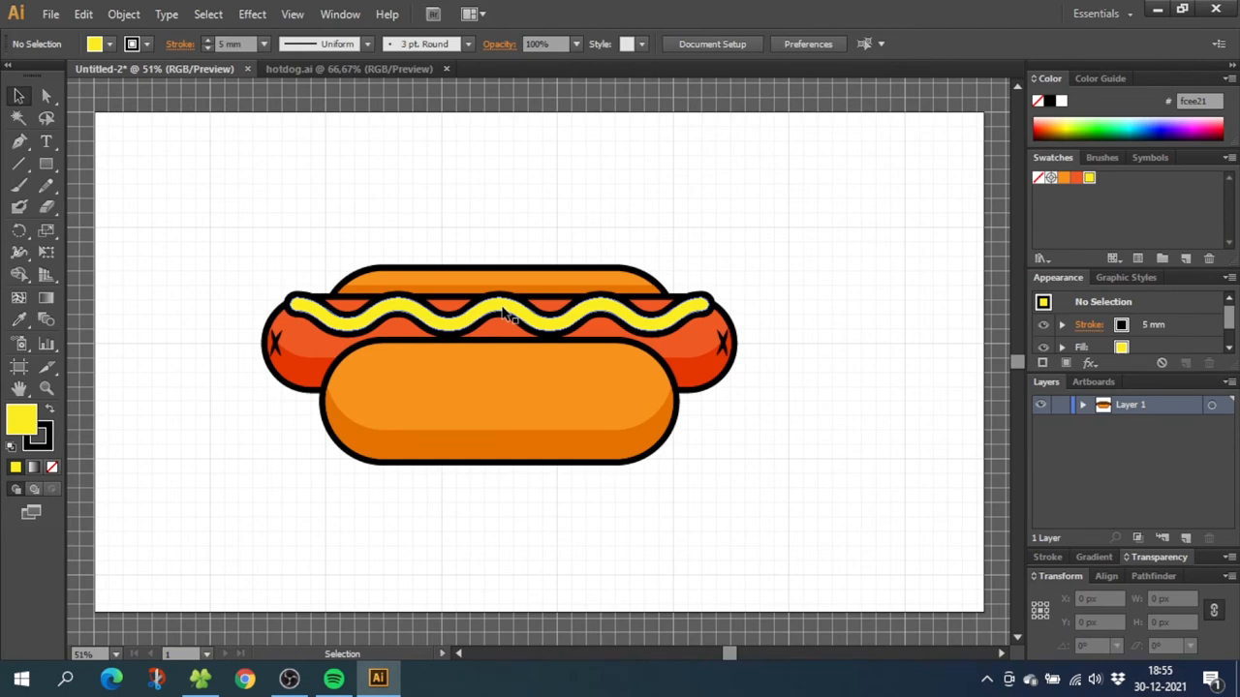
pyautogui.click(498, 310)
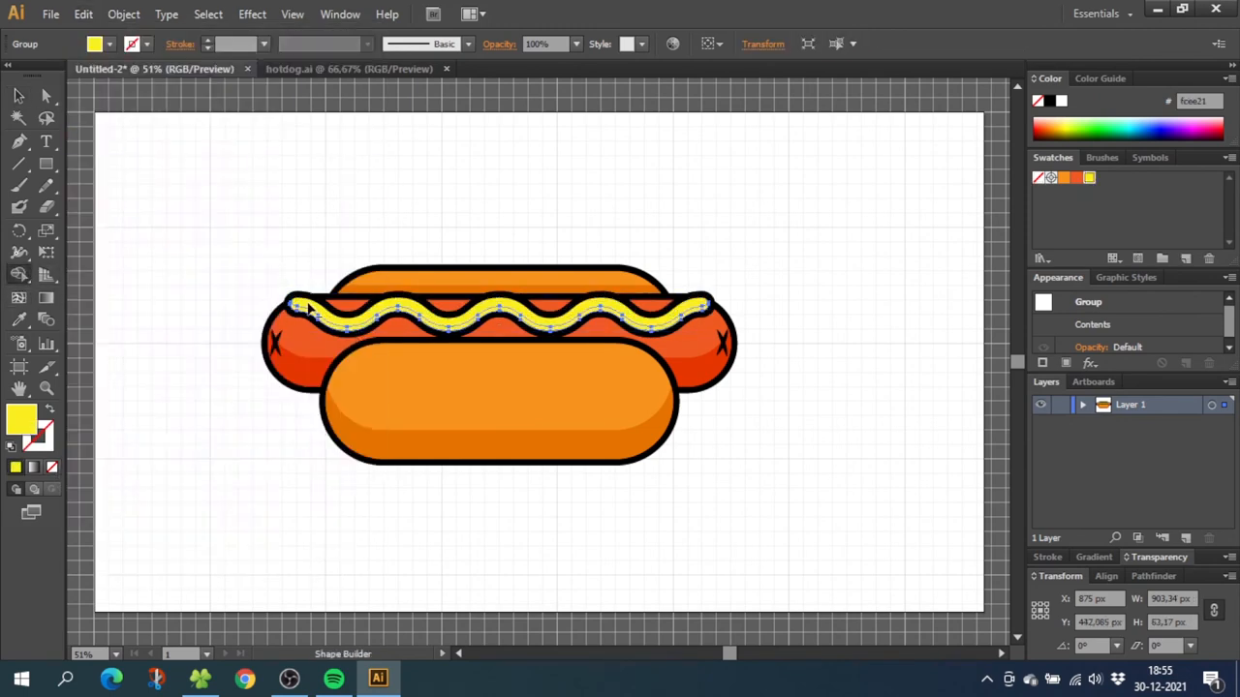
pyautogui.click(502, 247)
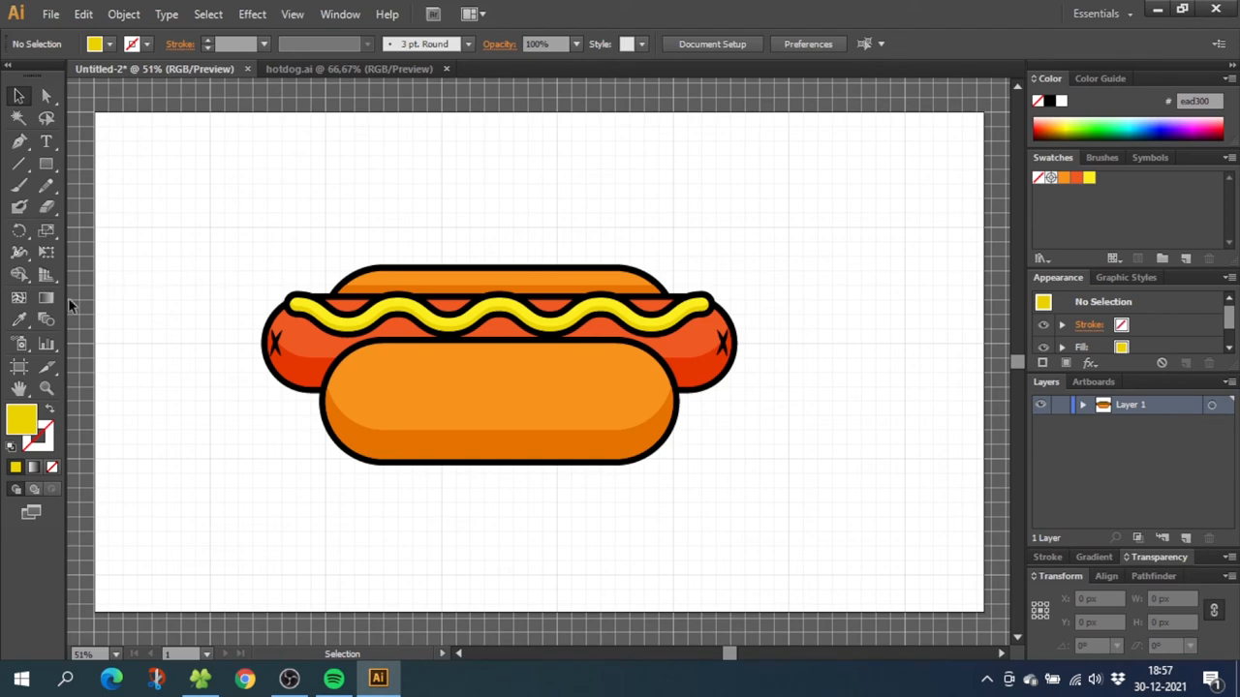
pyautogui.moveTo(431, 438)
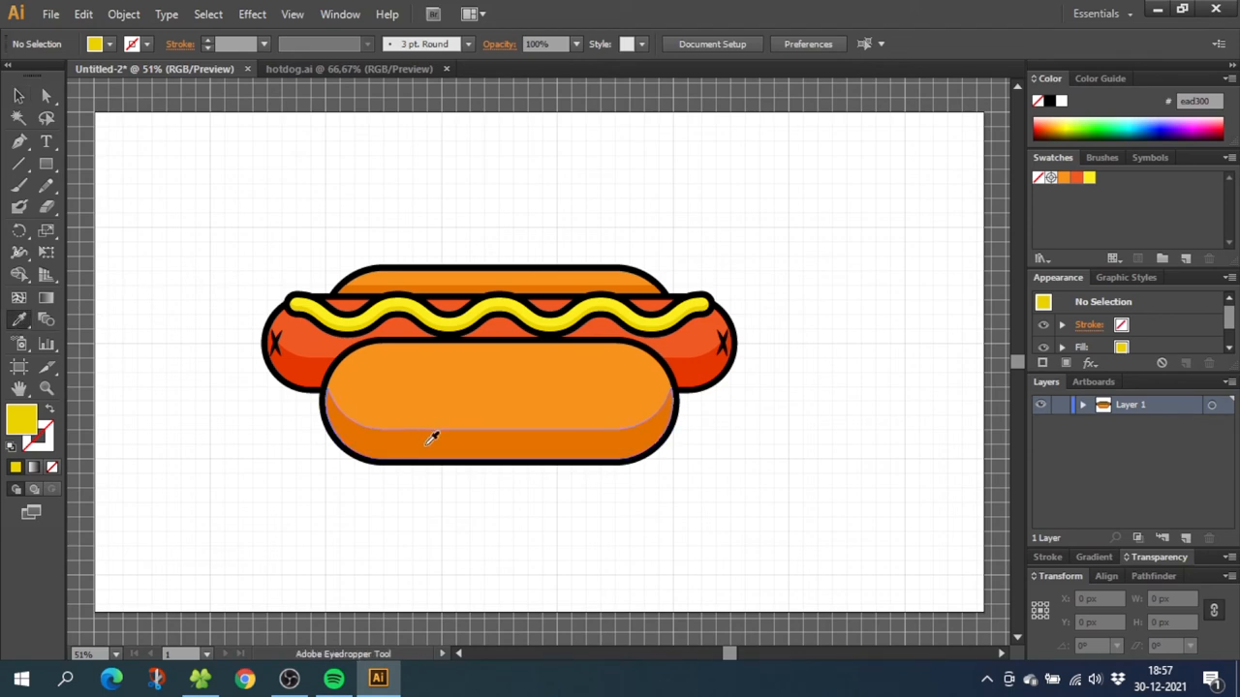
# - Sample the bun's darker orange and draw small elliptical spots across the front bun
pyautogui.click(432, 439)
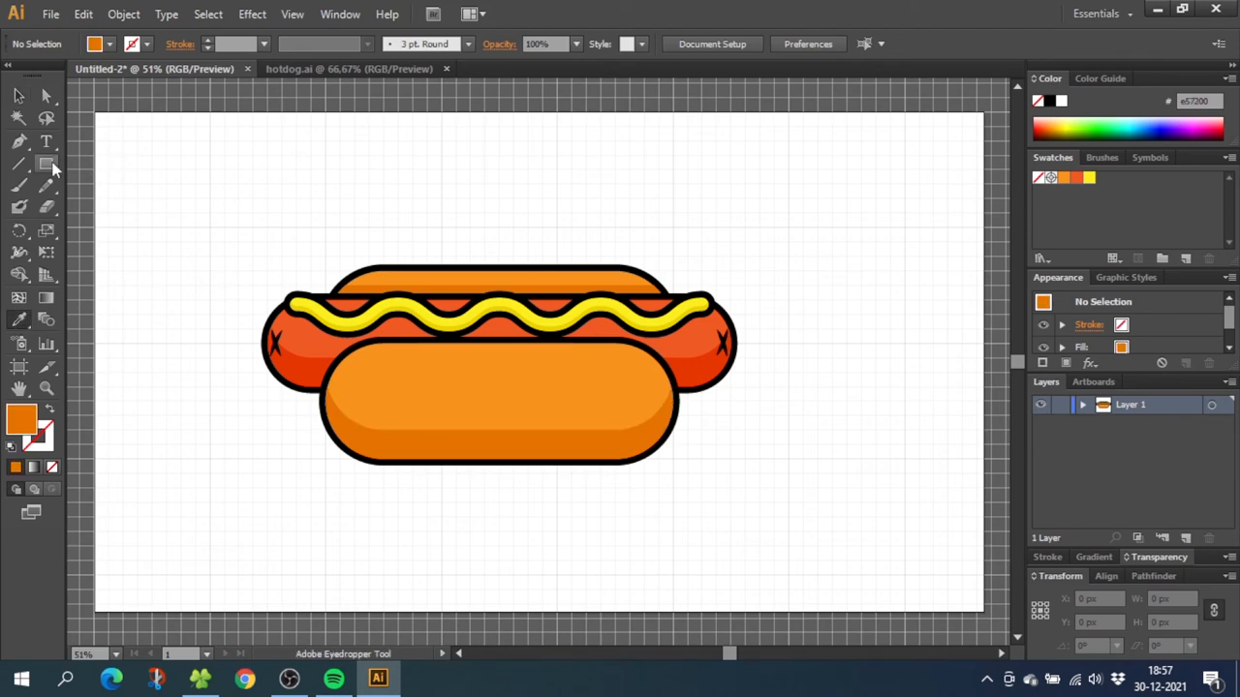
pyautogui.click(46, 164)
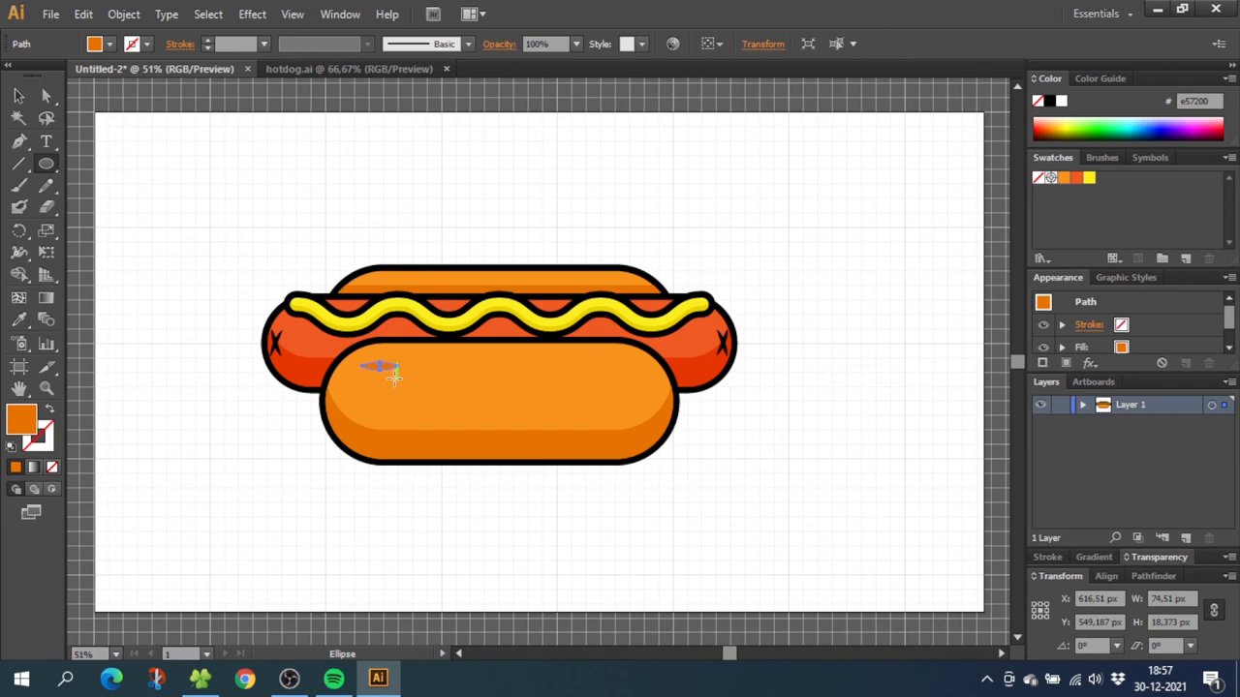
pyautogui.moveTo(382, 368); pyautogui.dragTo(615, 405)
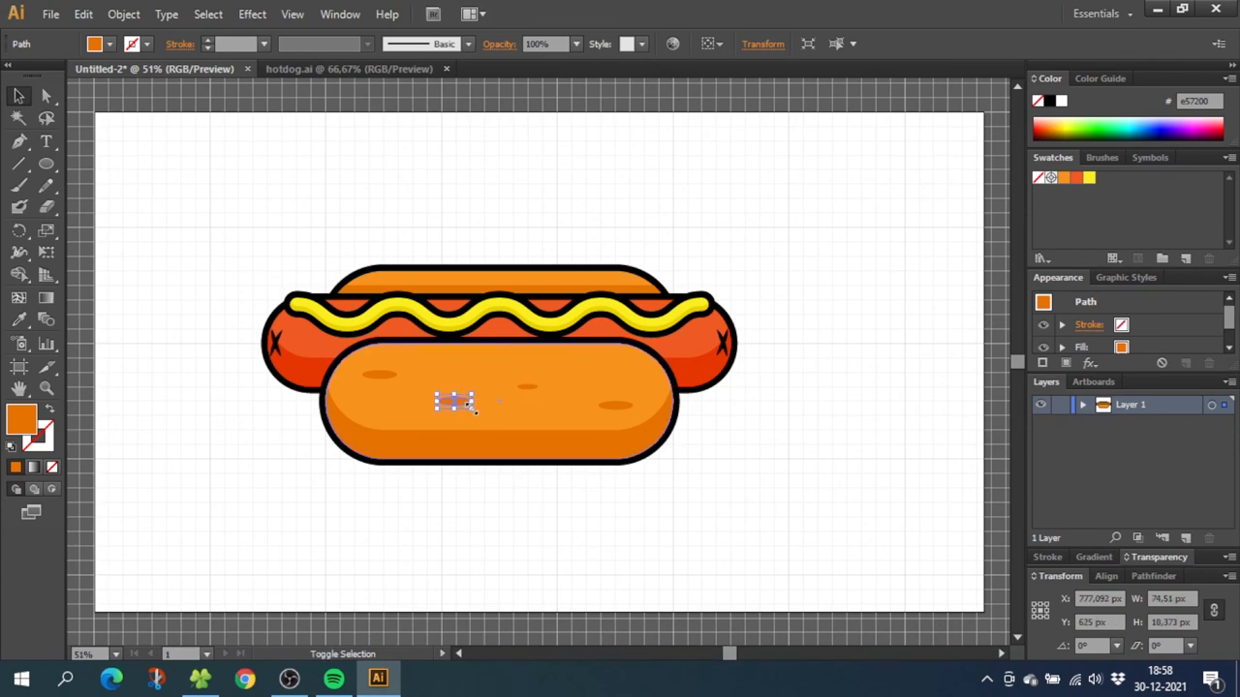
pyautogui.click(590, 422)
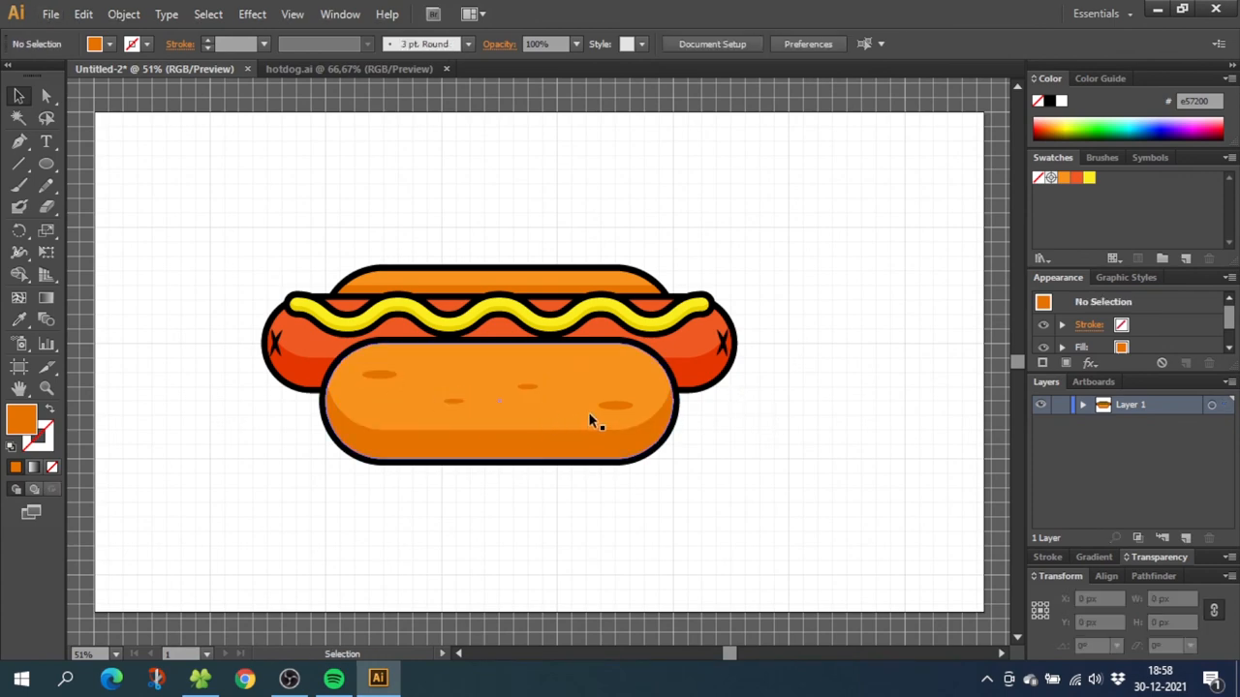
pyautogui.click(378, 376)
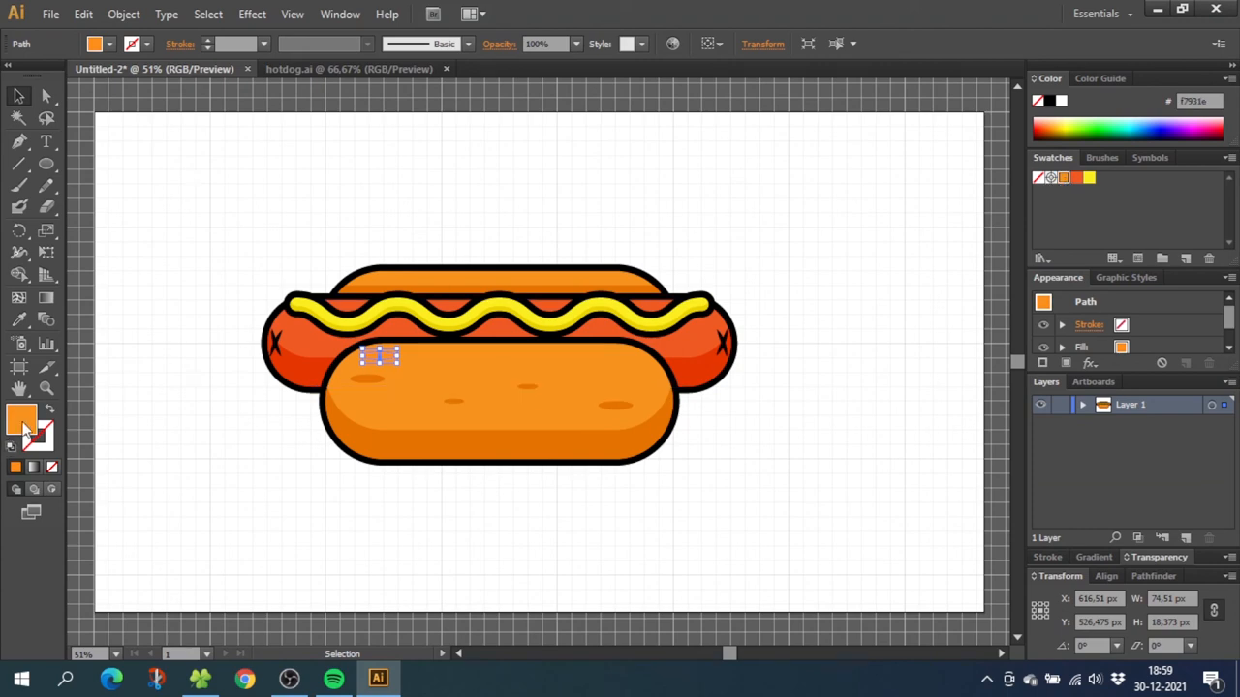
# - Fill the newest oval near the bun top with a lighter orange from the Color Picker
pyautogui.doubleClick(22, 417)
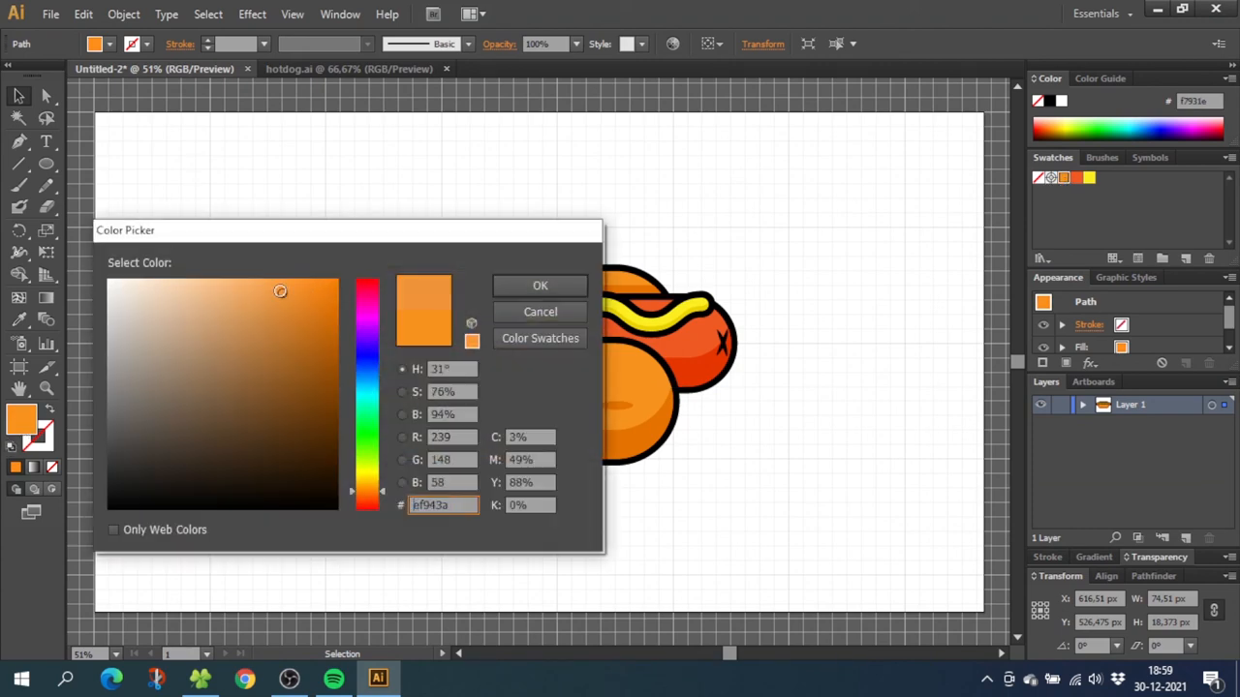
pyautogui.click(540, 284)
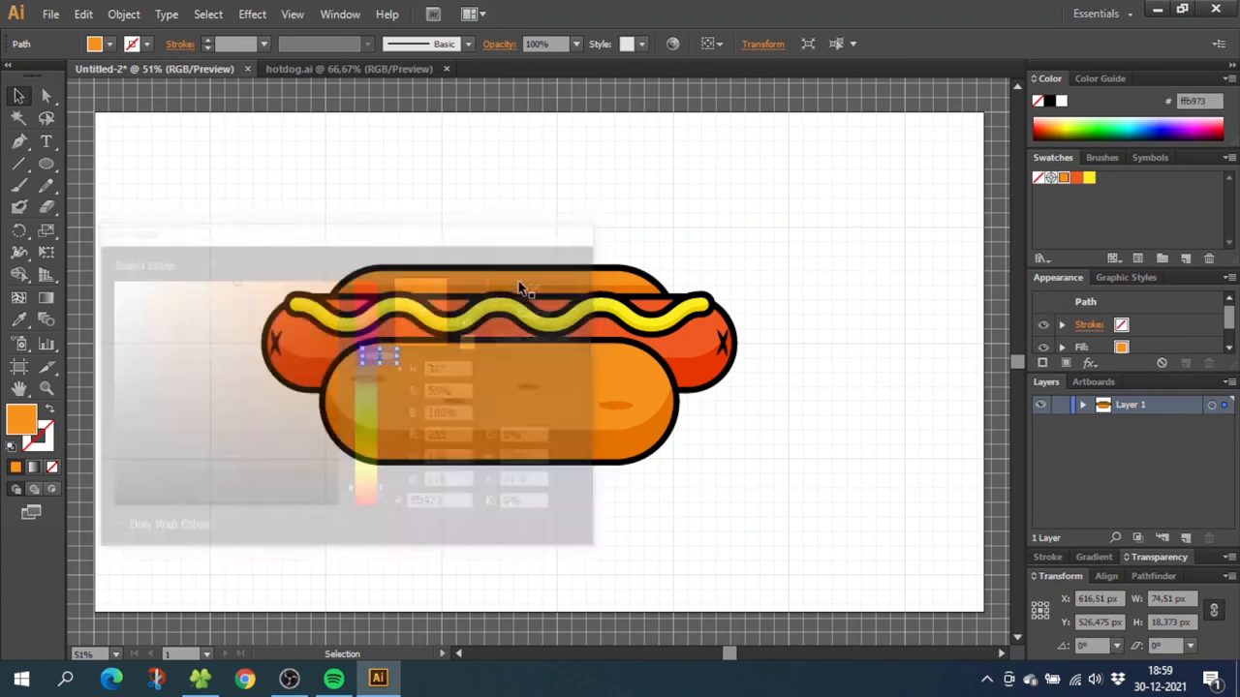